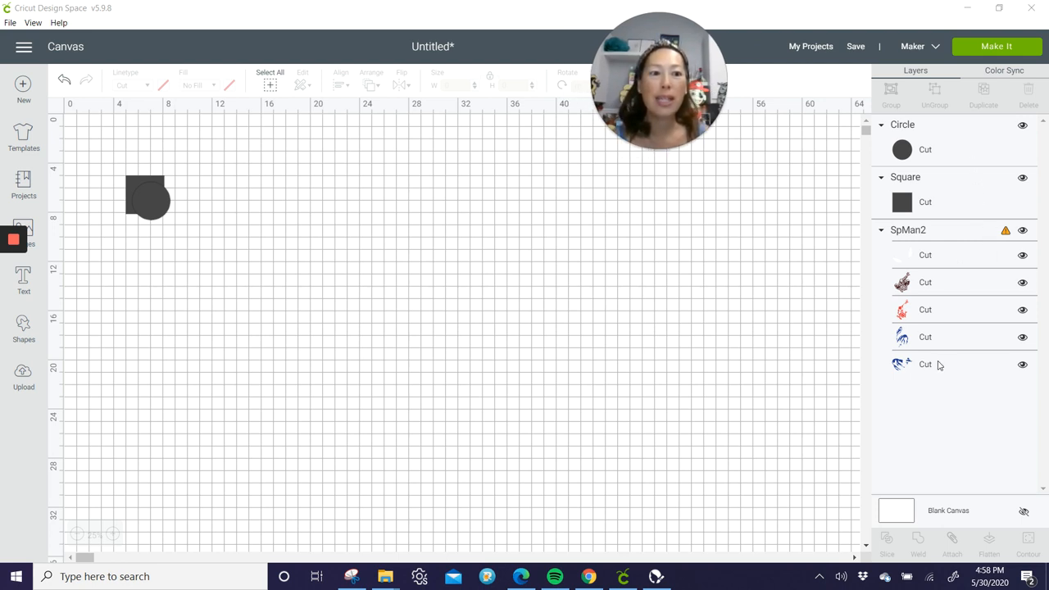
- Resize the SpMan2 group to 20 wide with the lock on, giving about 26.023 tall
scroll(down, 3)
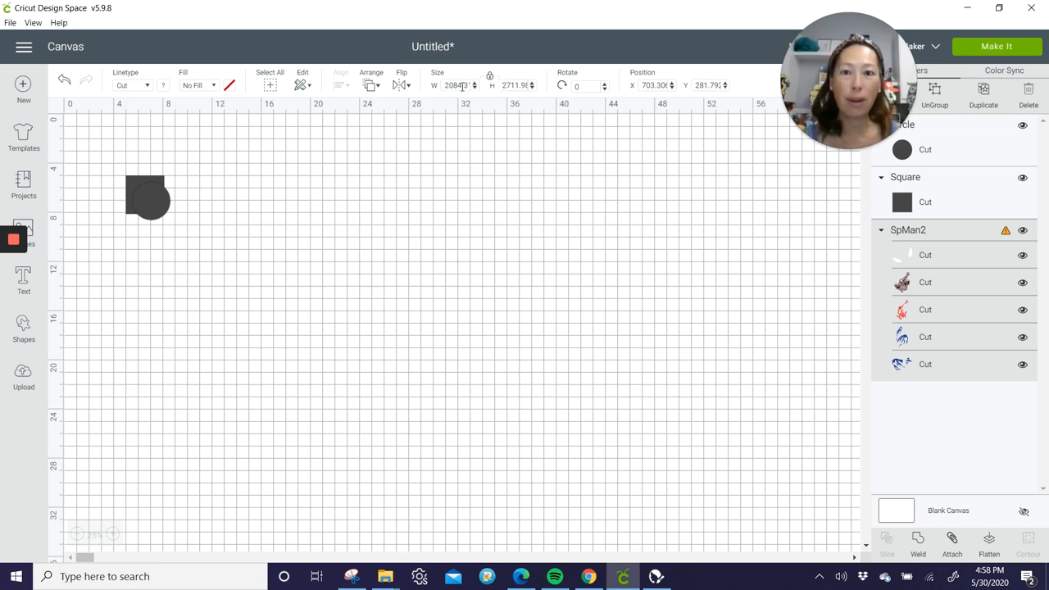
click(458, 85)
text(20)
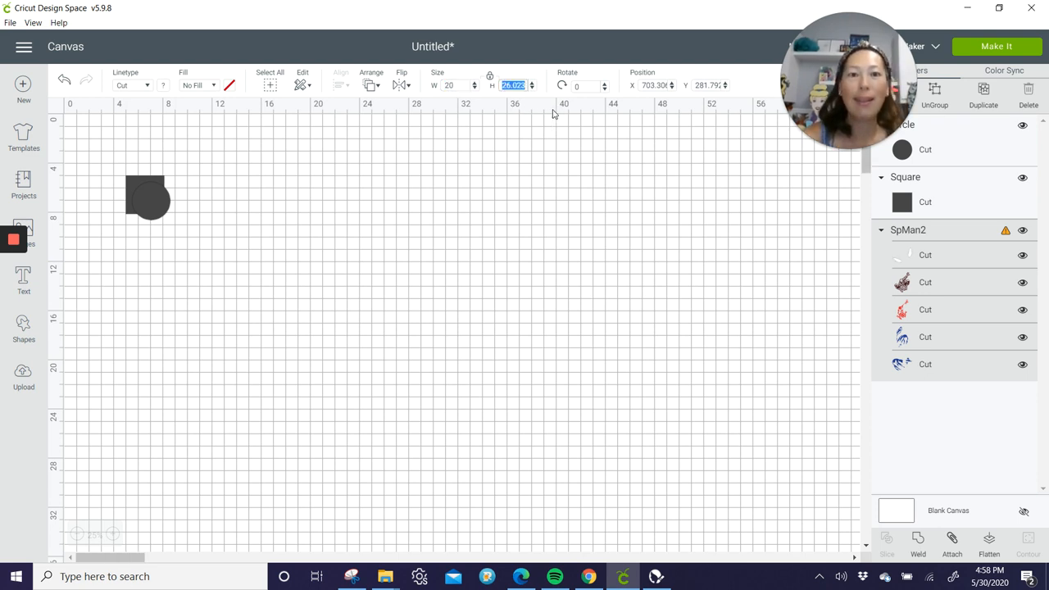
click(584, 86)
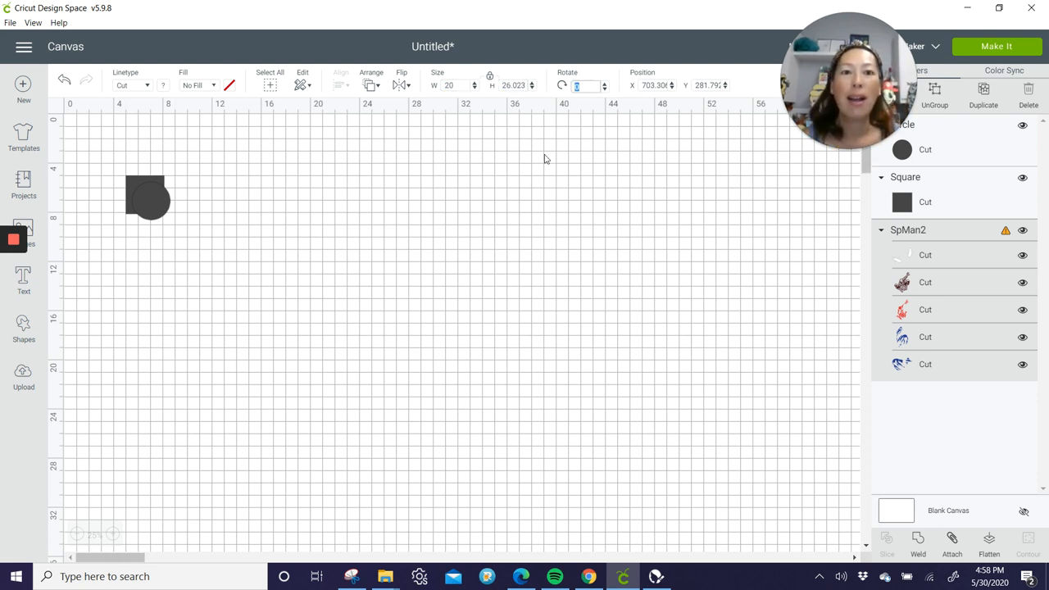
mouse_move(638, 118)
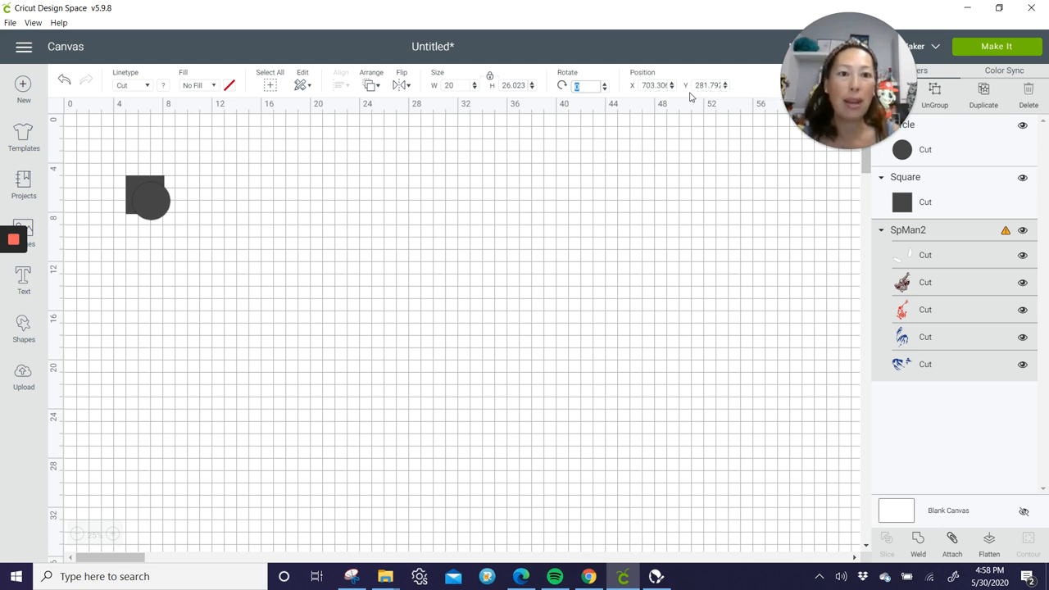
mouse_move(620, 114)
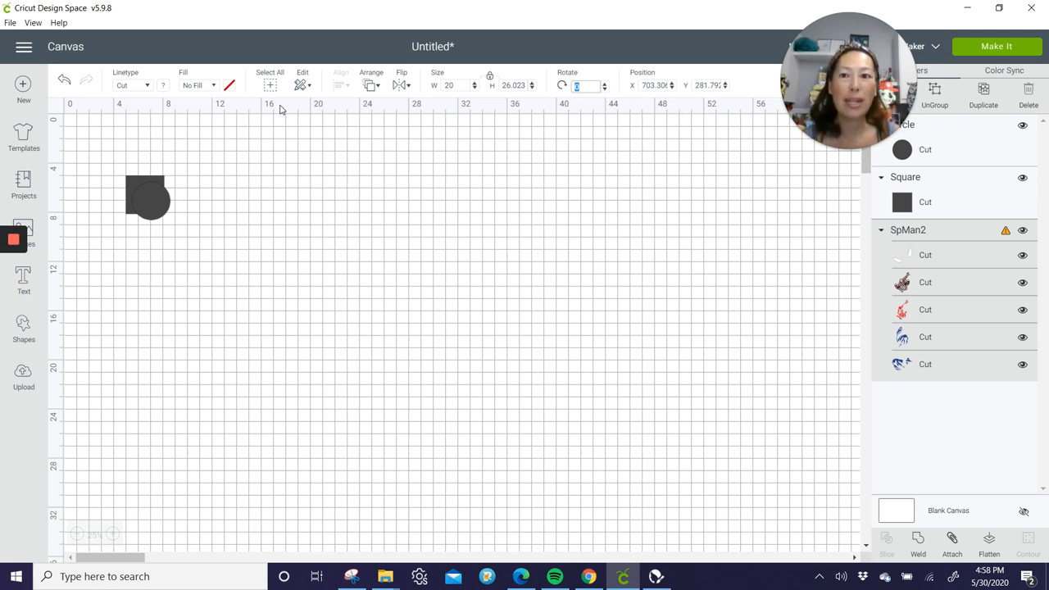
mouse_move(277, 105)
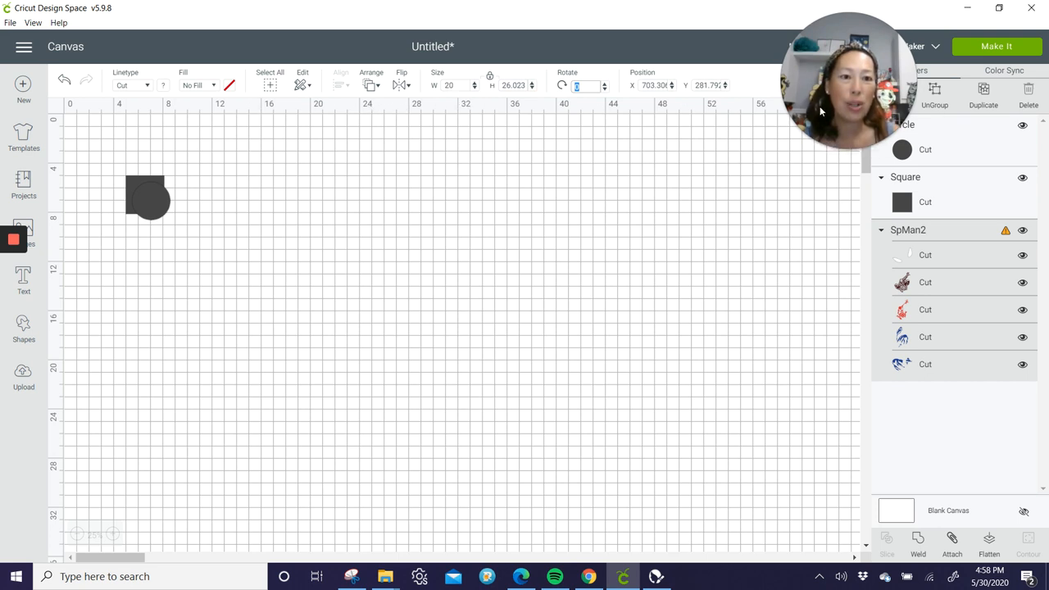
mouse_move(640, 109)
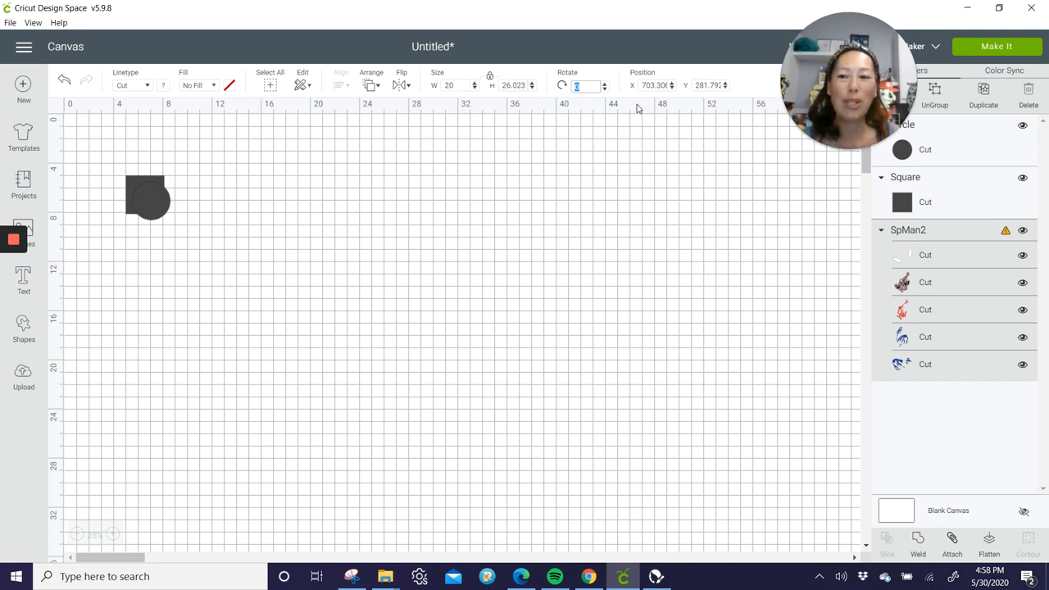
mouse_move(630, 319)
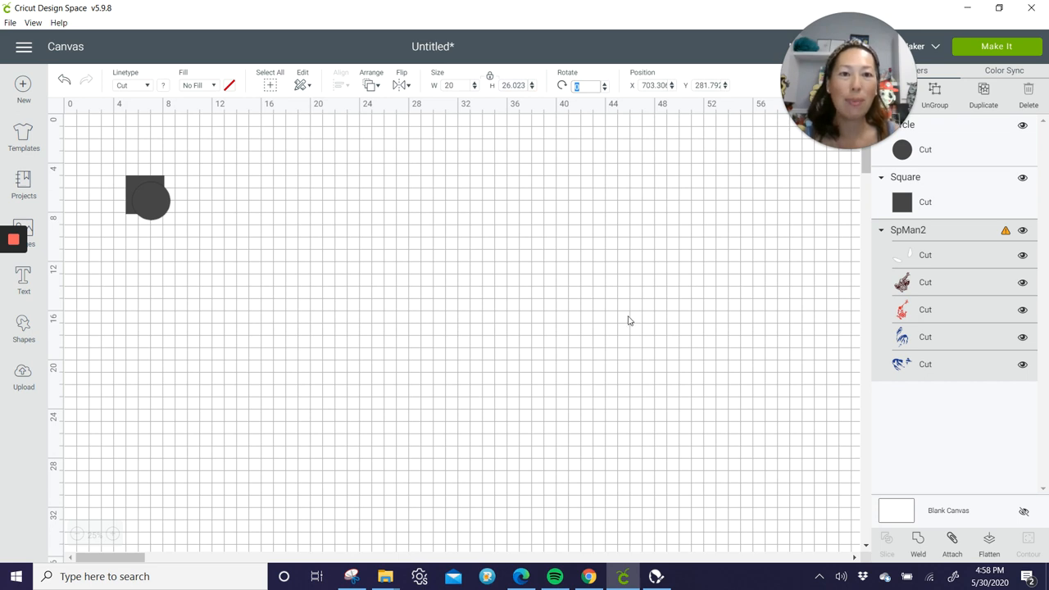
- Move the Spider-Man onto the canvas centre and set its height to 30 (about 23 wide)
click(656, 85)
text(1)
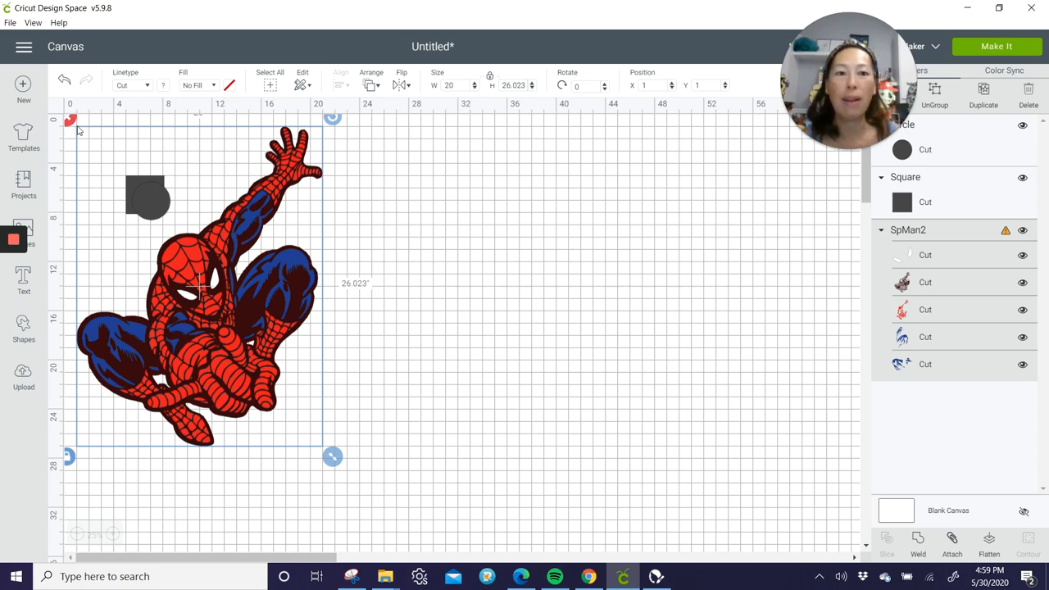
drag(197, 287, 434, 311)
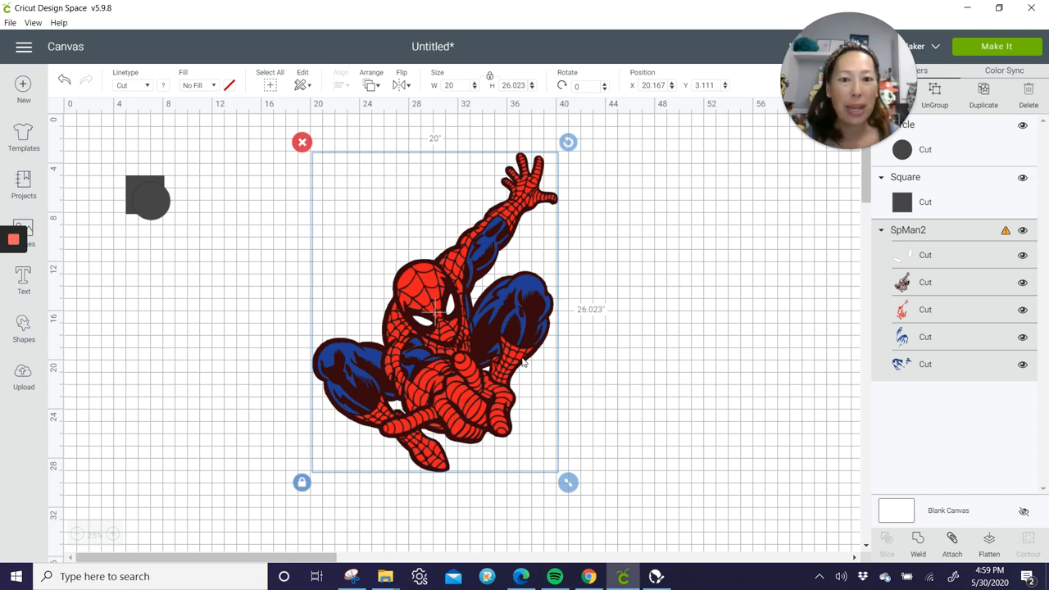
click(514, 85)
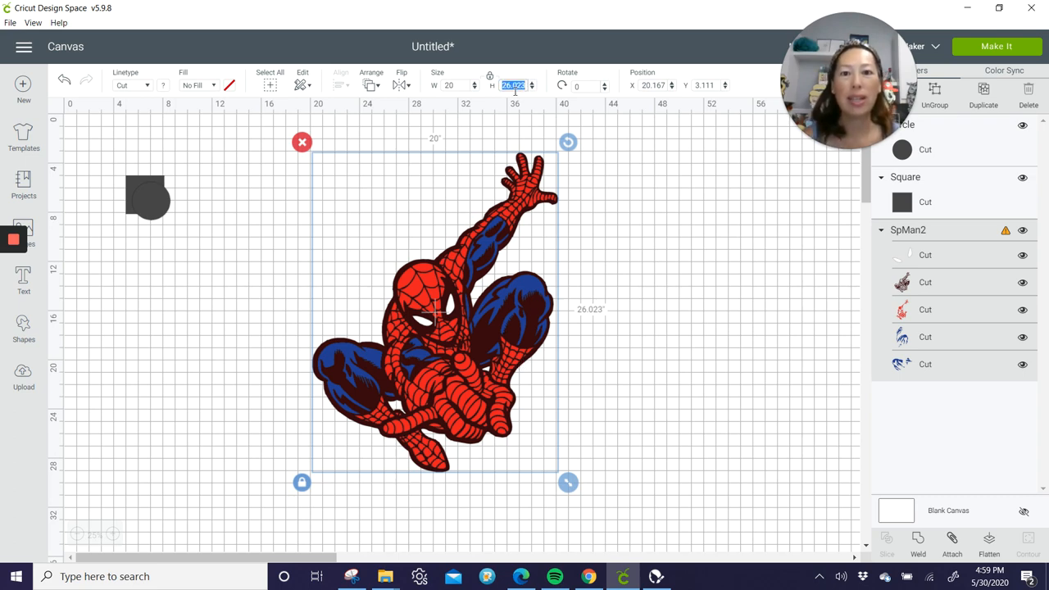
text(30)
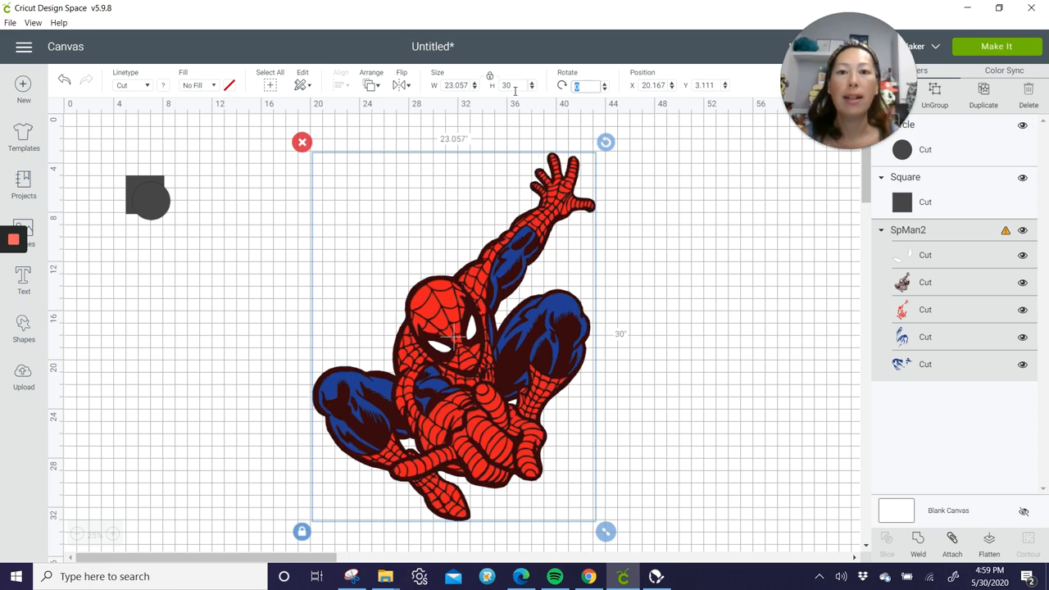
mouse_move(516, 274)
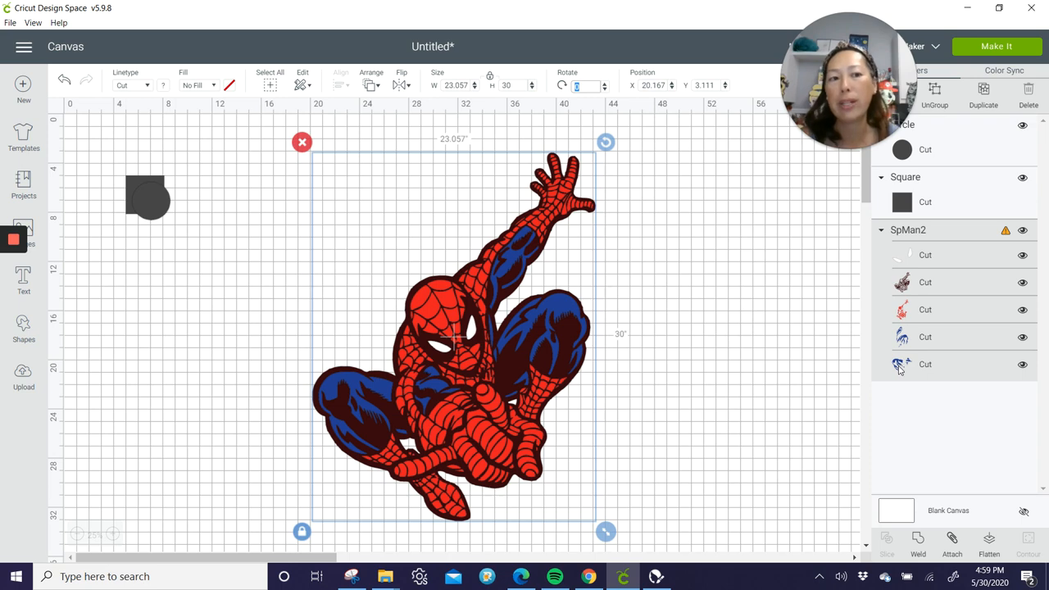
mouse_move(931, 107)
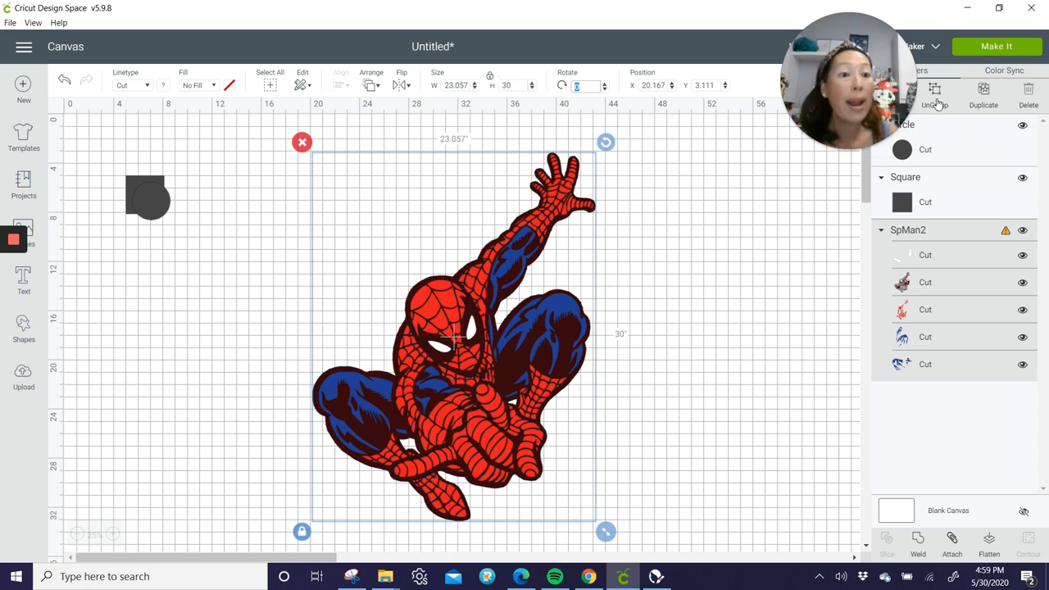
mouse_move(927, 132)
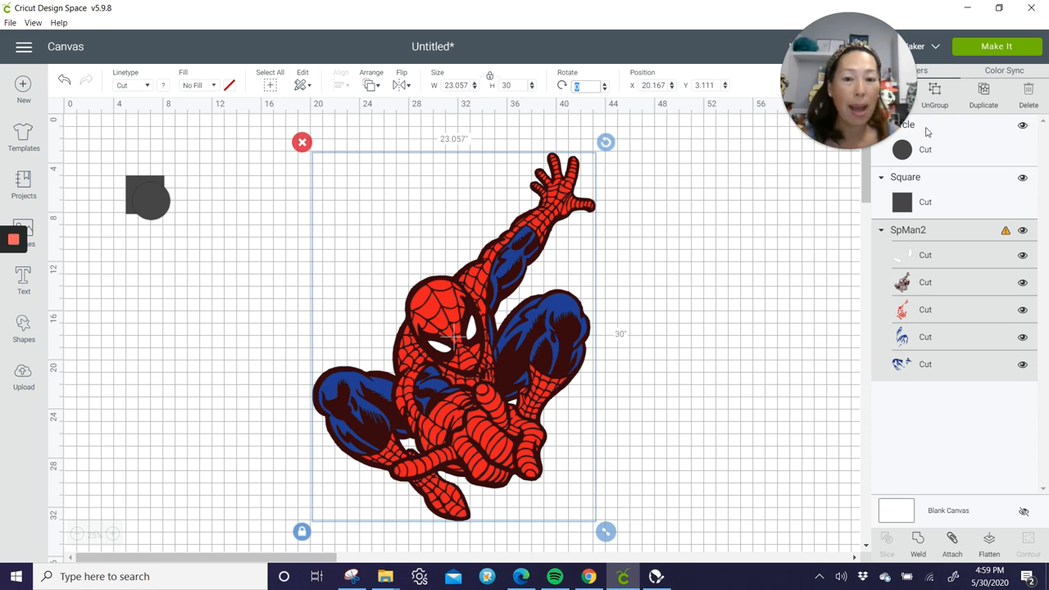
- Shift Spider-Man left and place the welded blue silhouette to its right
drag(451, 336, 360, 337)
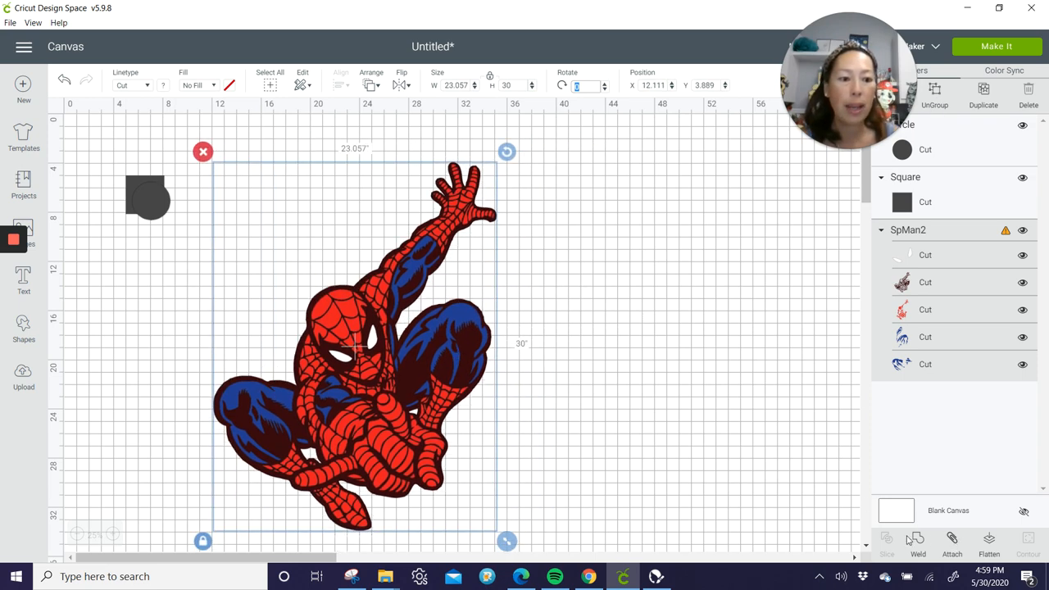
mouse_move(325, 328)
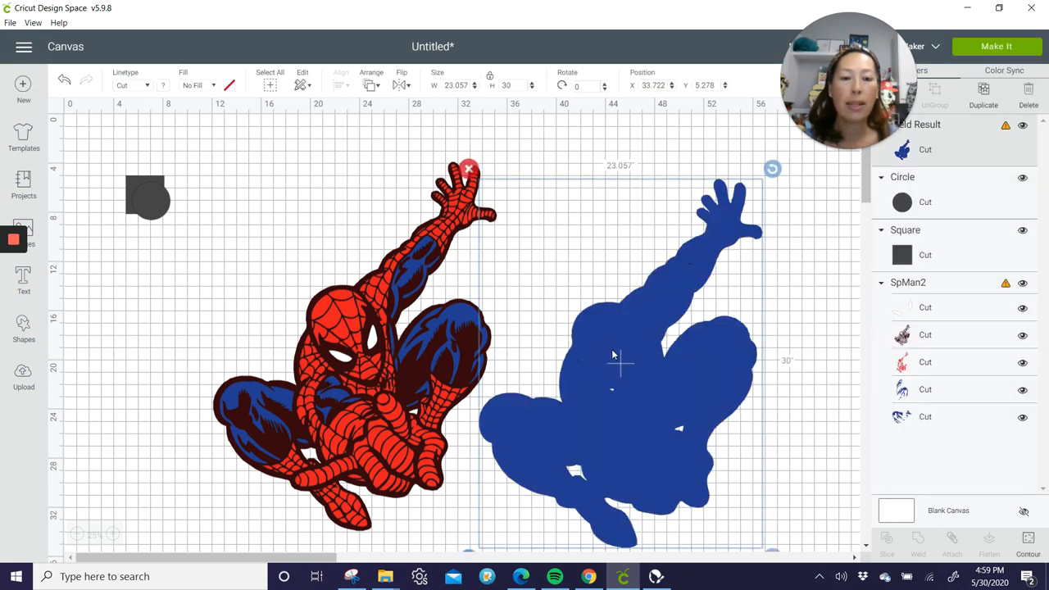
drag(613, 367, 664, 357)
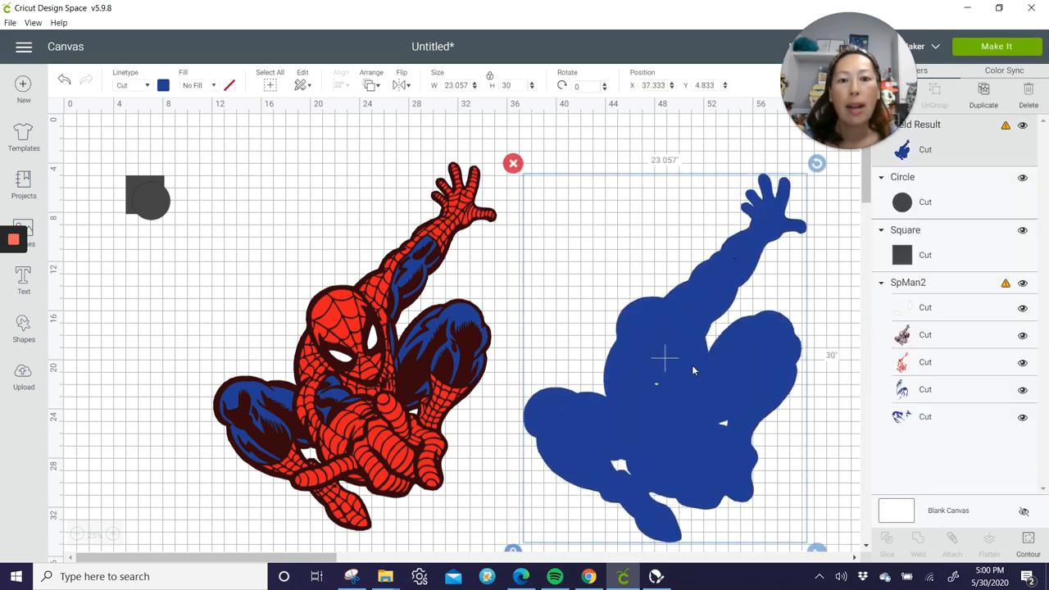
mouse_move(656, 394)
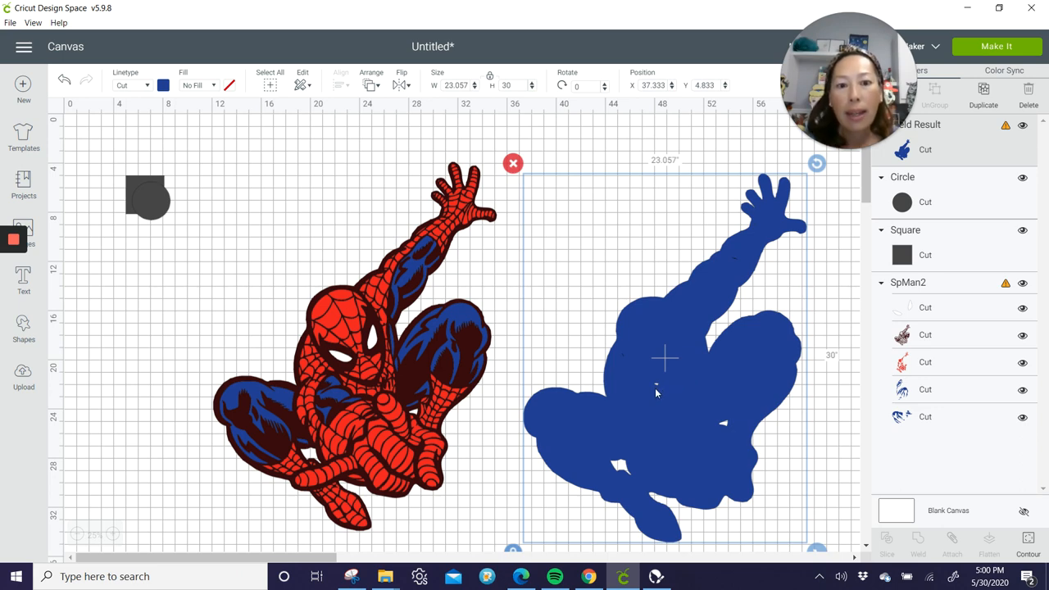
- Inspect the silhouette's contours in Hide Contour without changes, then move it far right
click(1028, 541)
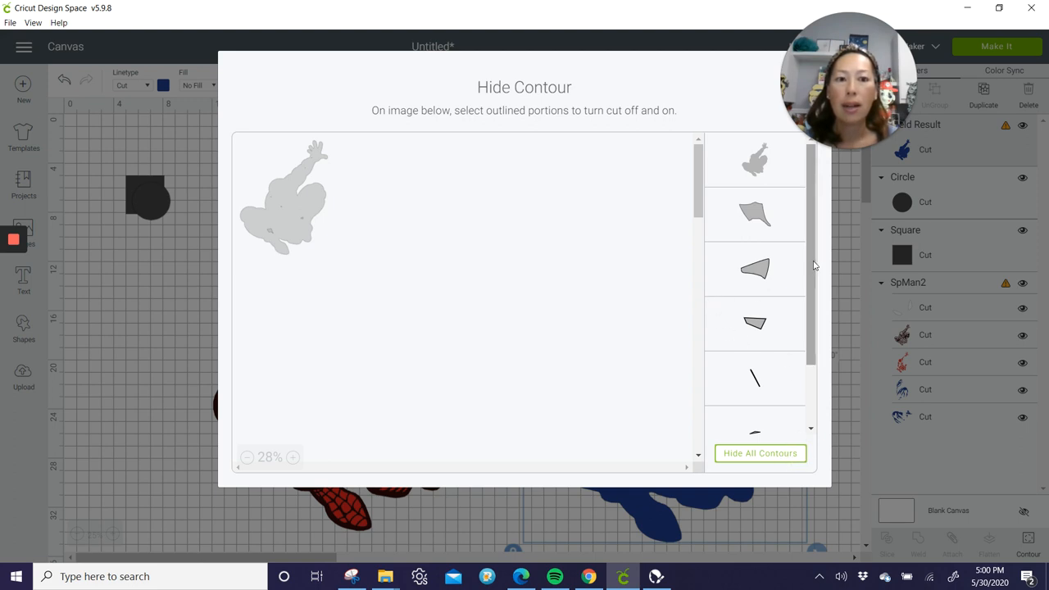
scroll(down, 3)
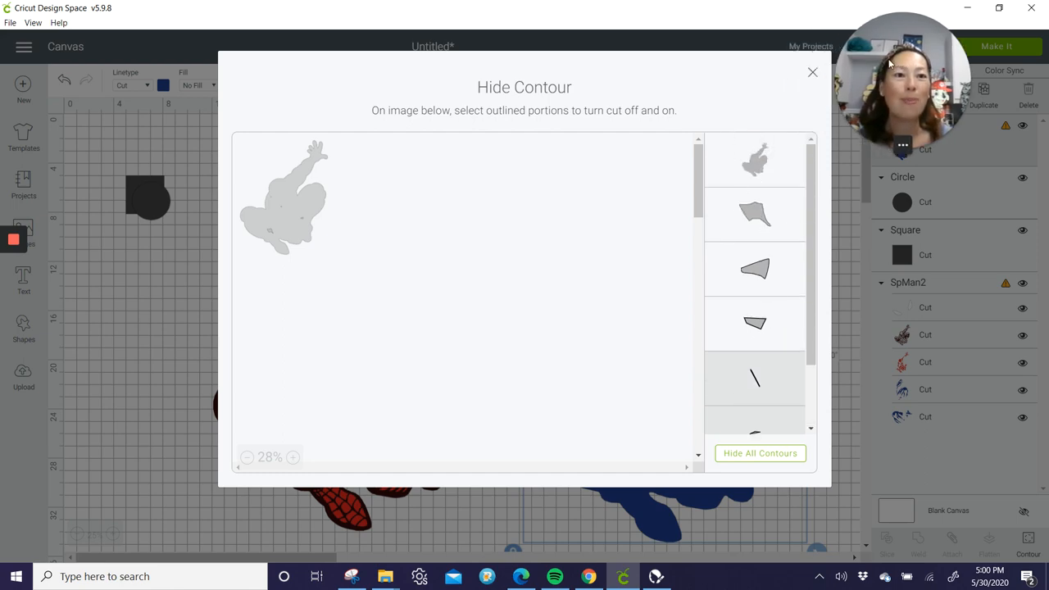
click(813, 72)
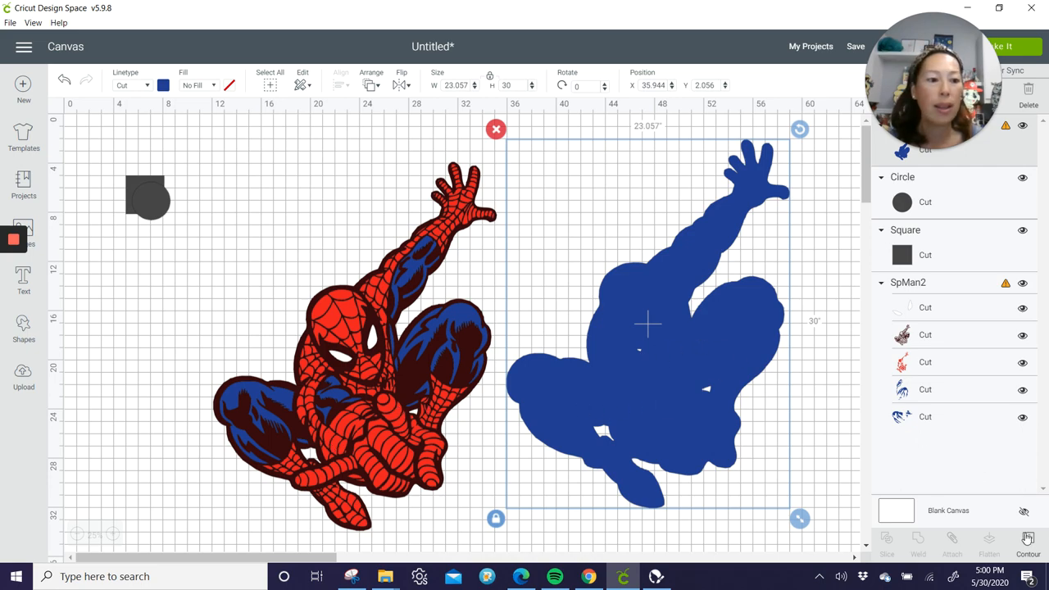
click(1026, 541)
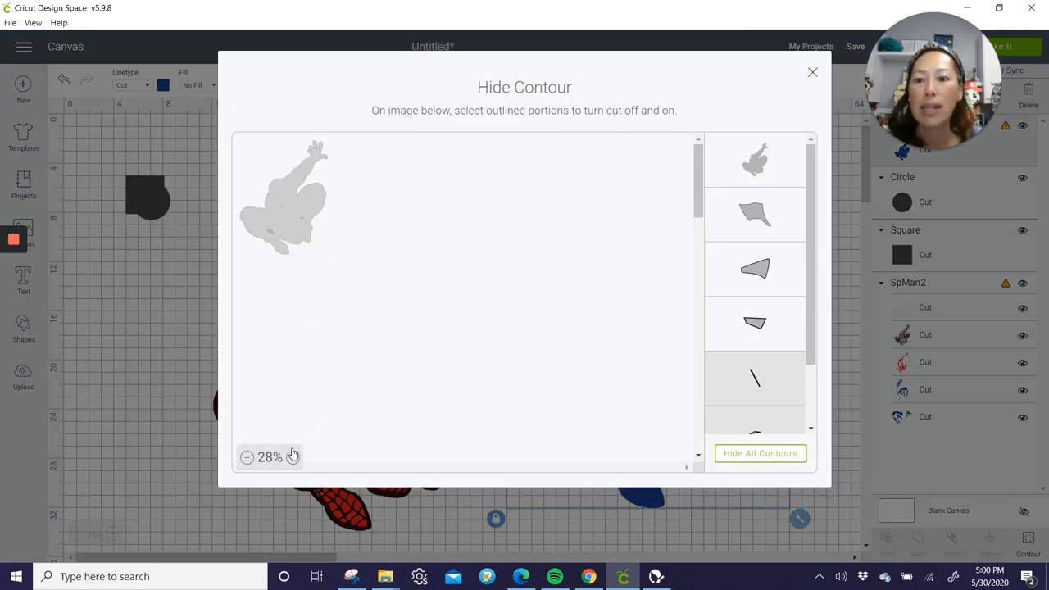
click(301, 456)
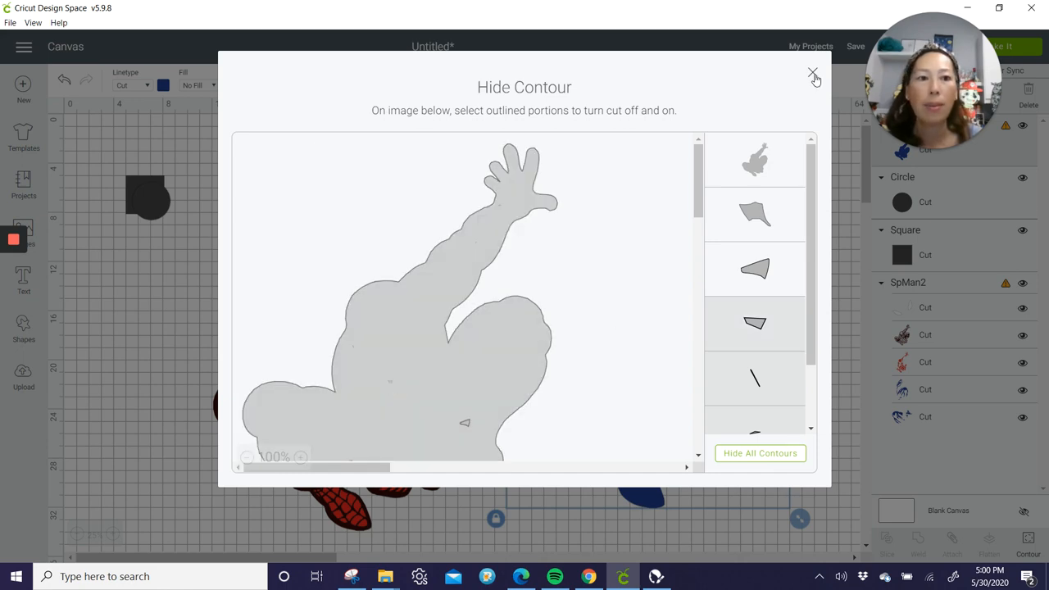
click(813, 74)
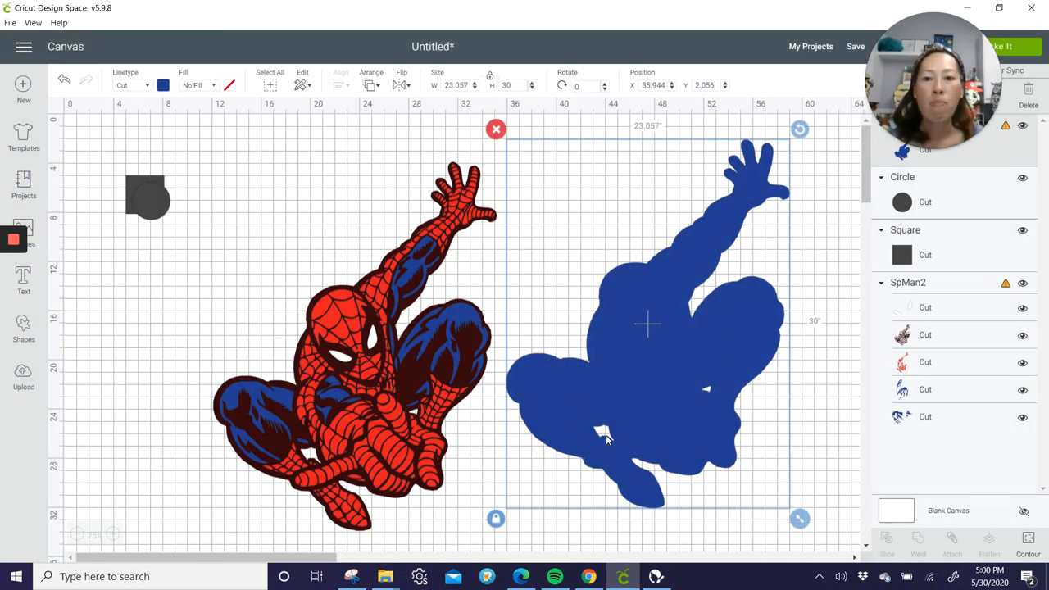
drag(647, 325, 649, 336)
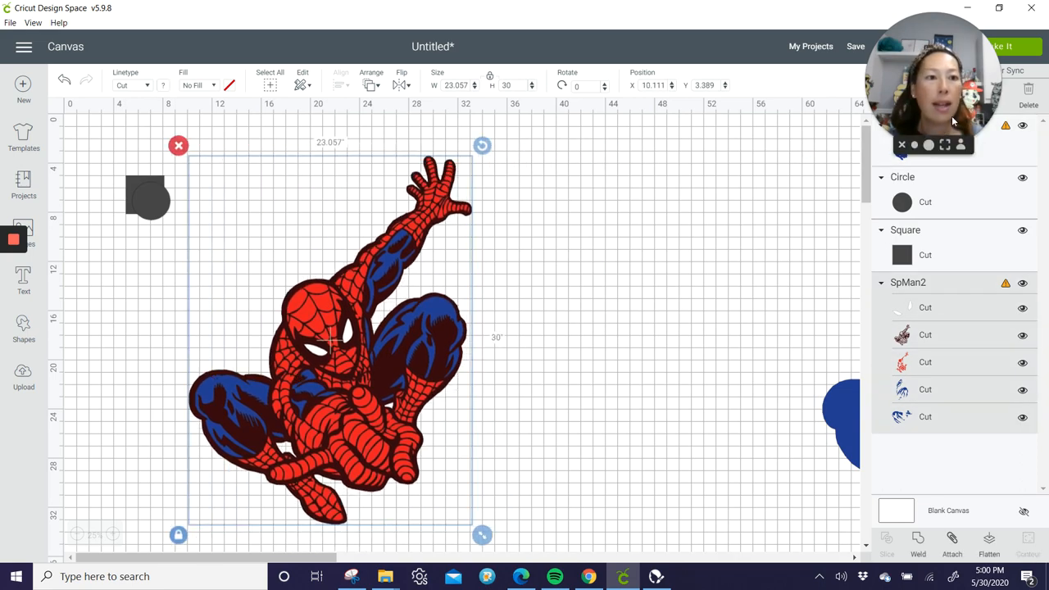
- Ungroup the Spider-Man design into its individual layers
click(918, 544)
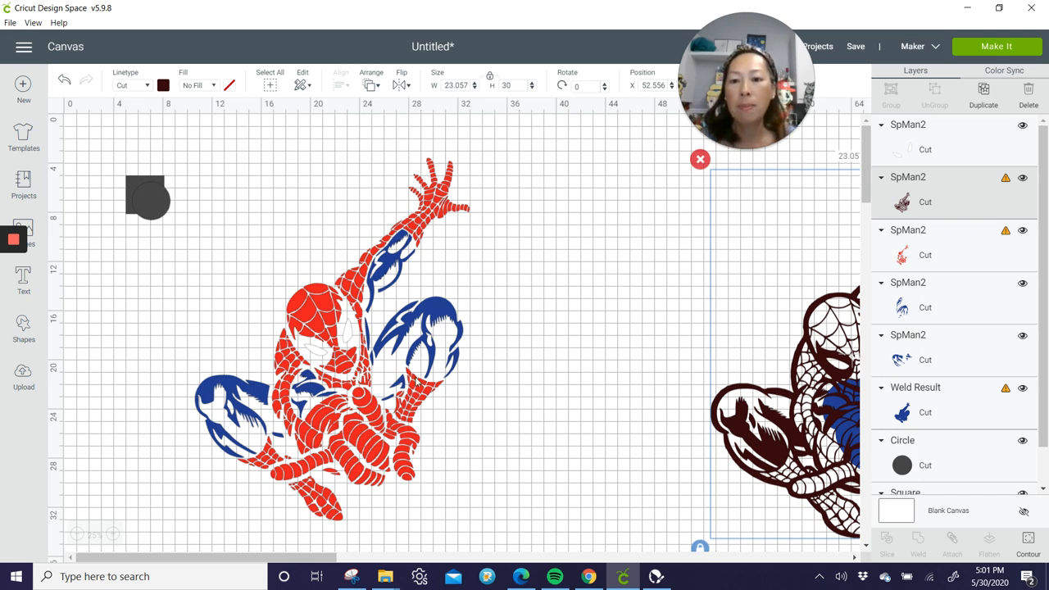
mouse_move(359, 441)
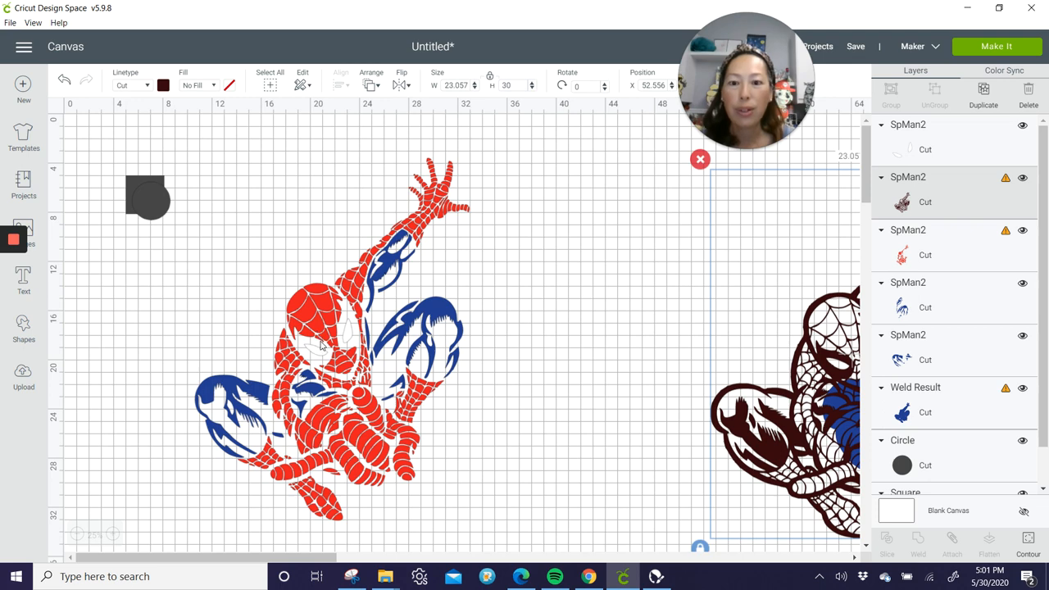
mouse_move(378, 345)
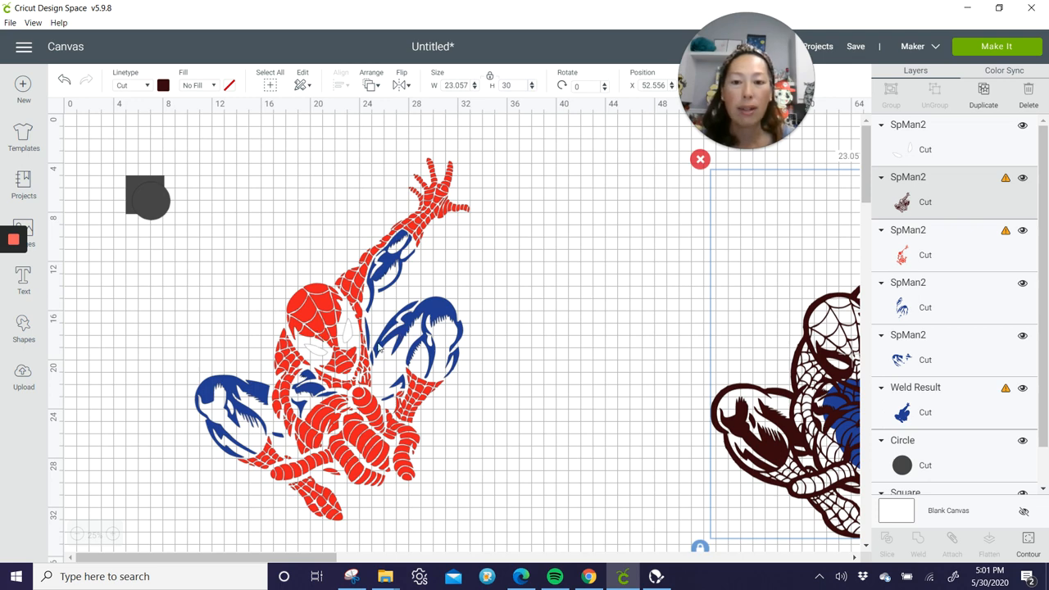
mouse_move(358, 323)
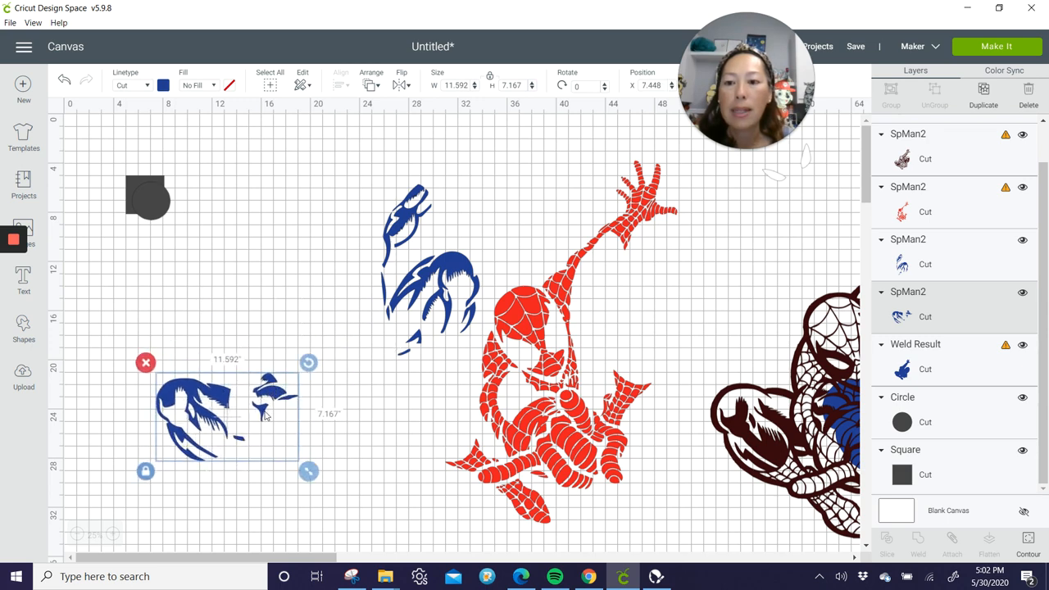
- Move one blue piece right of the figure and tilt it, and move the blue arm piece above
drag(221, 410, 751, 259)
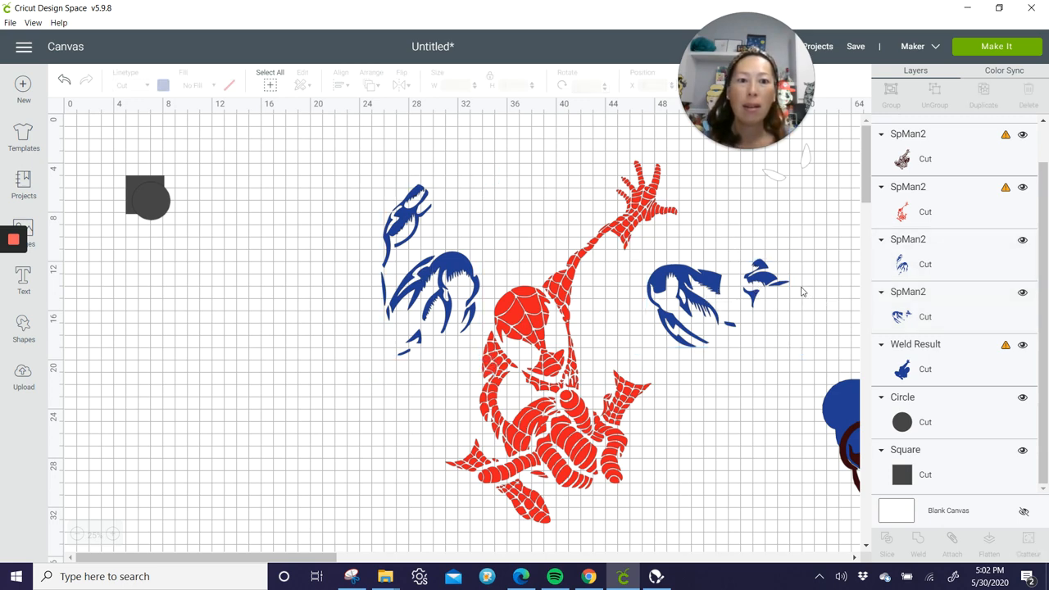
click(685, 296)
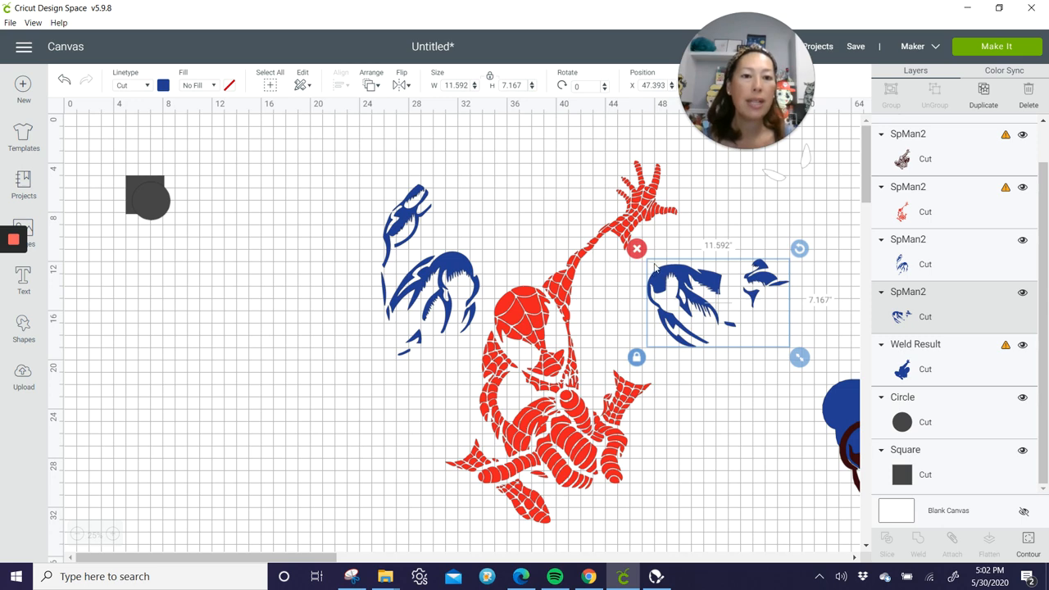
mouse_move(781, 318)
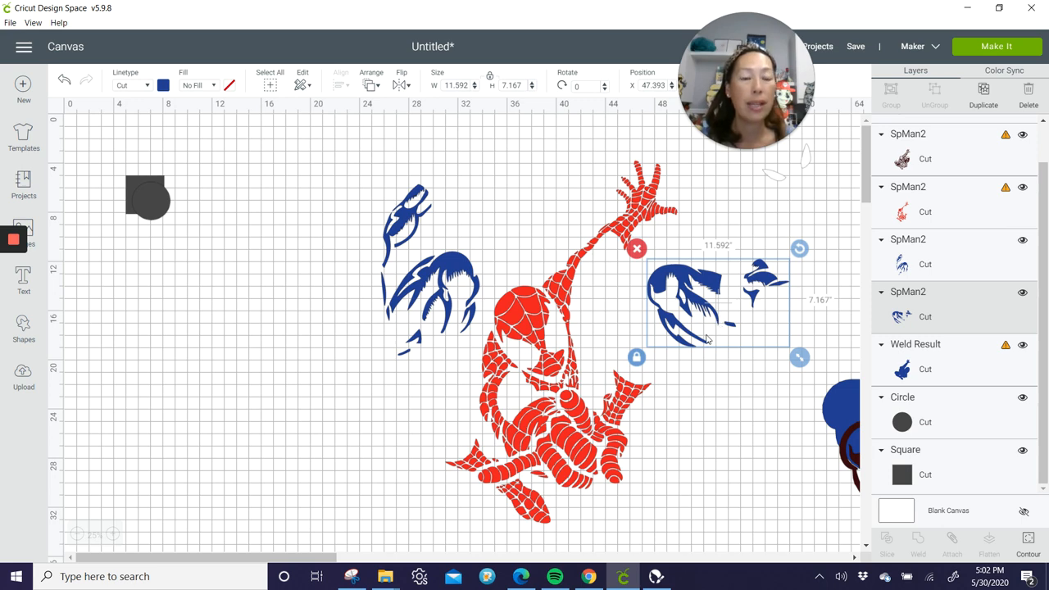
mouse_move(710, 259)
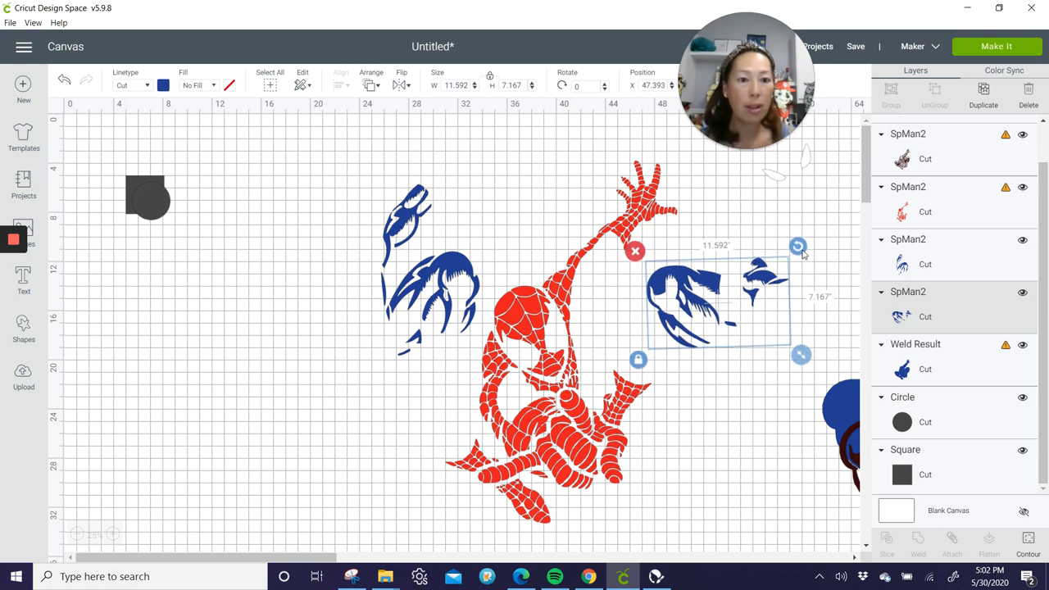
drag(796, 246, 790, 238)
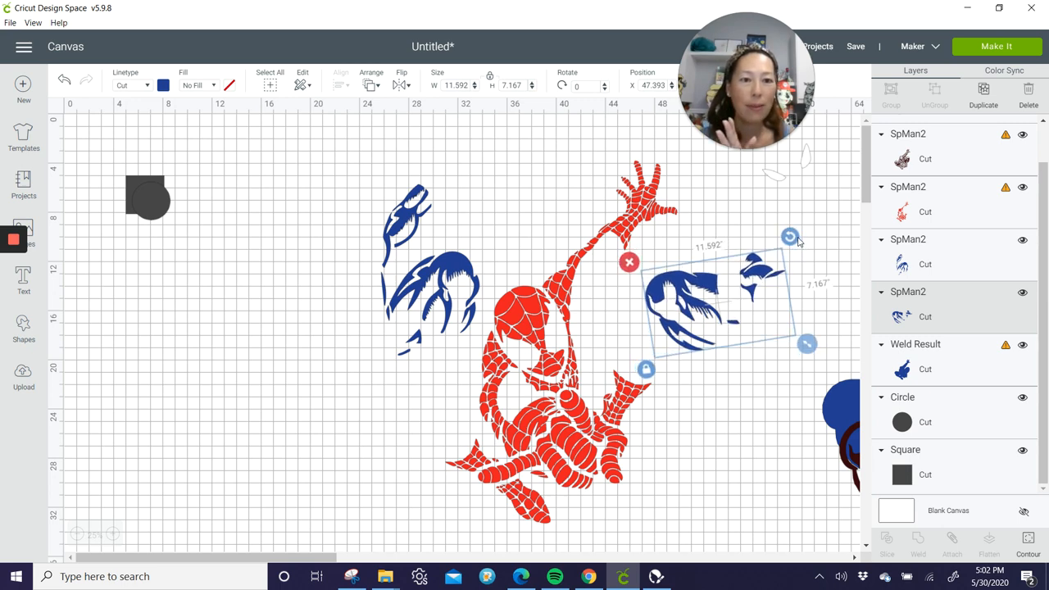
drag(791, 236, 795, 242)
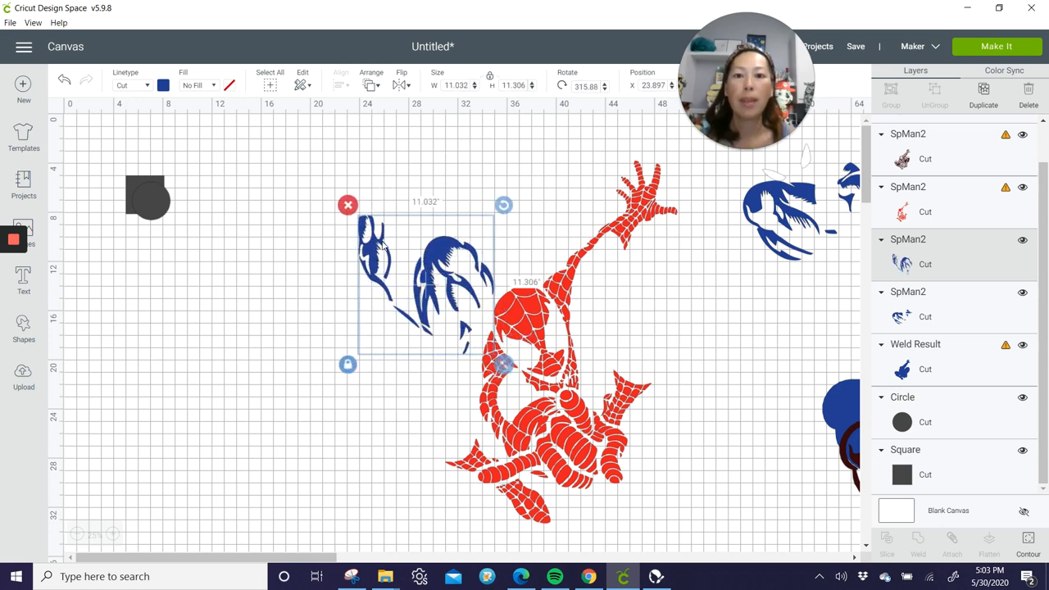
drag(505, 364, 483, 303)
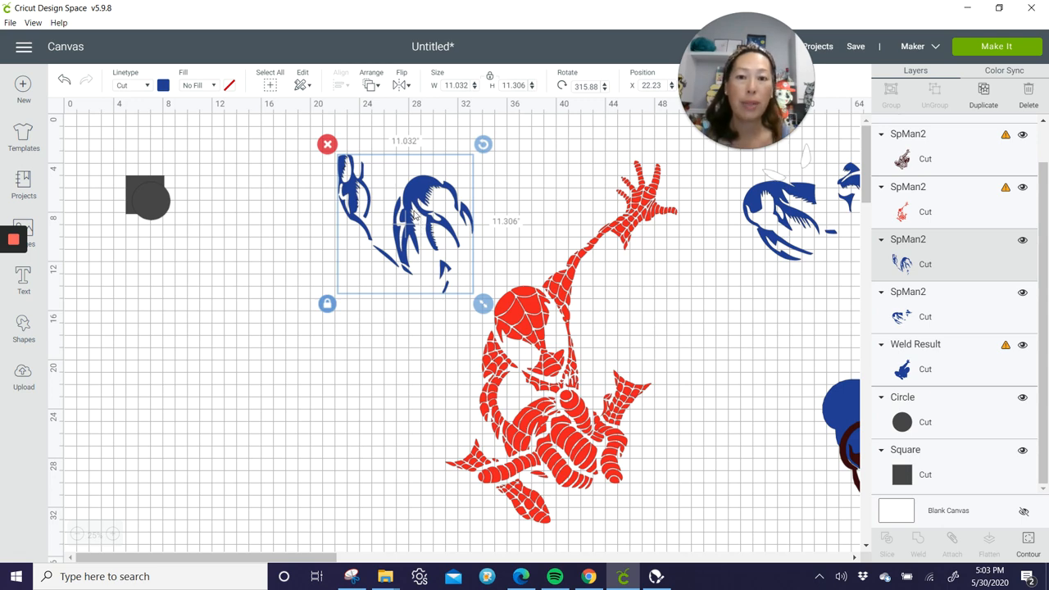
mouse_move(388, 220)
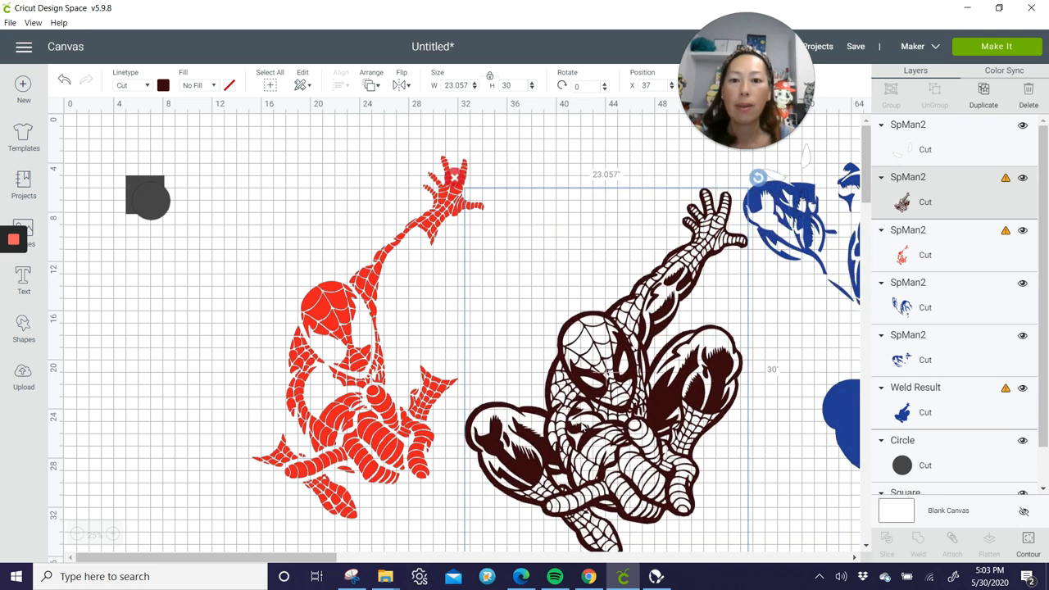
- Drag the dark outline layer over the red figure so the two align
drag(606, 344, 344, 344)
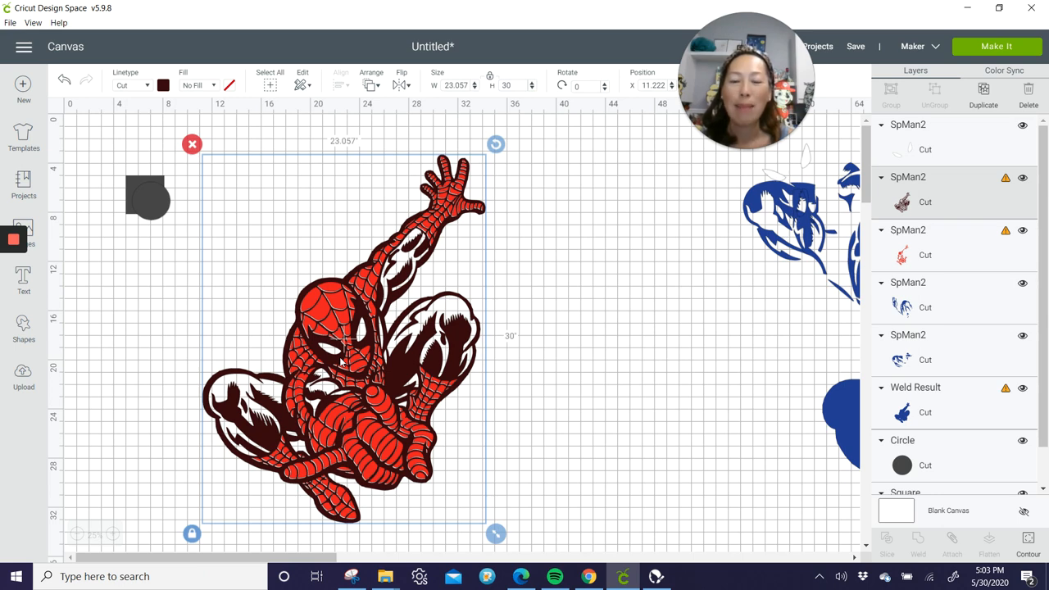
mouse_move(262, 390)
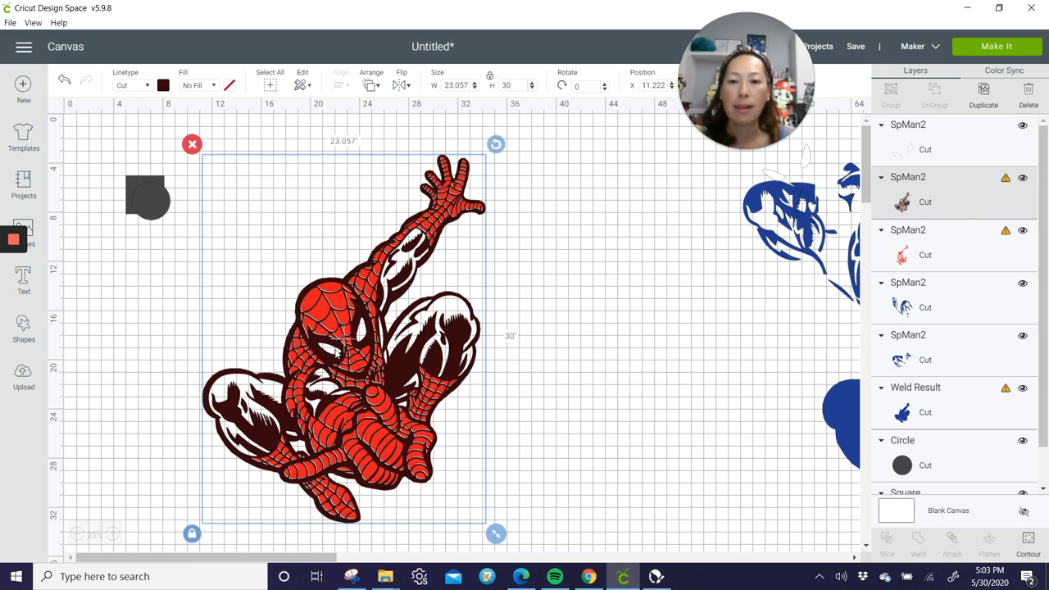
mouse_move(385, 451)
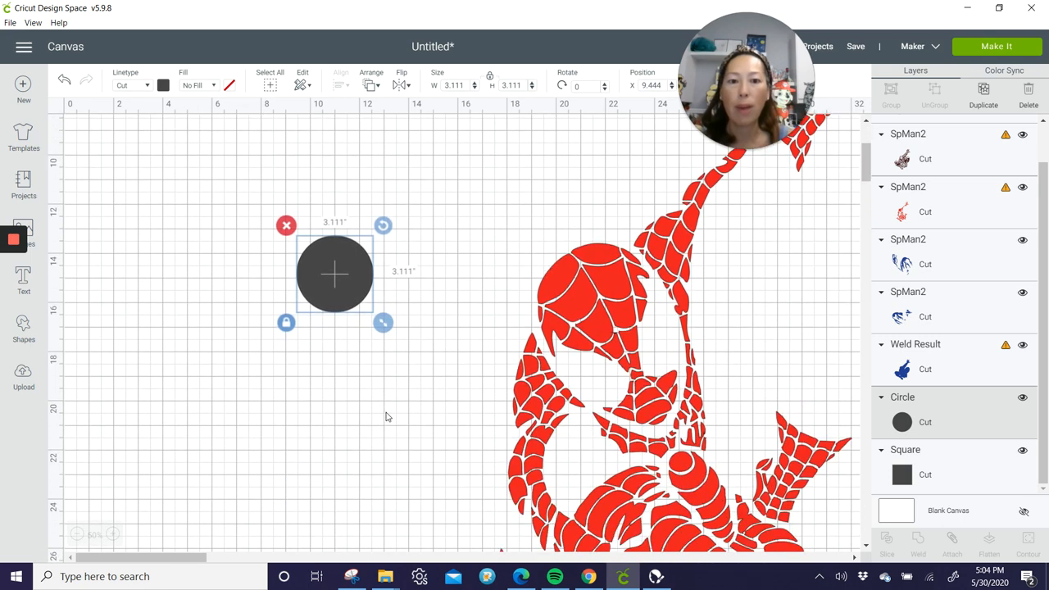
- Place the circle over Spider-Man's face and stretch it into an oval
scroll(down, 3)
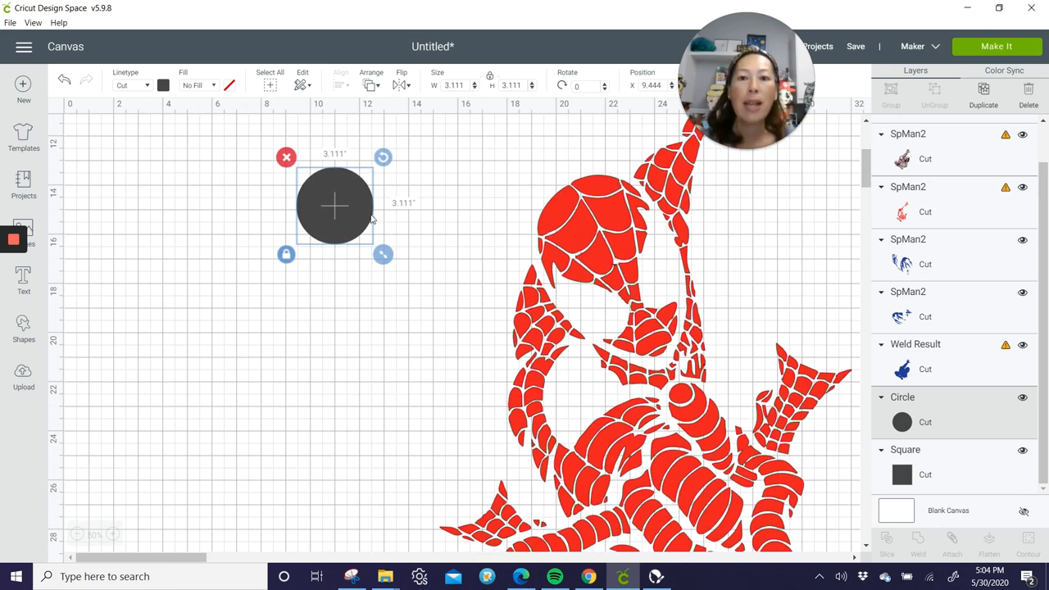
drag(335, 205, 413, 227)
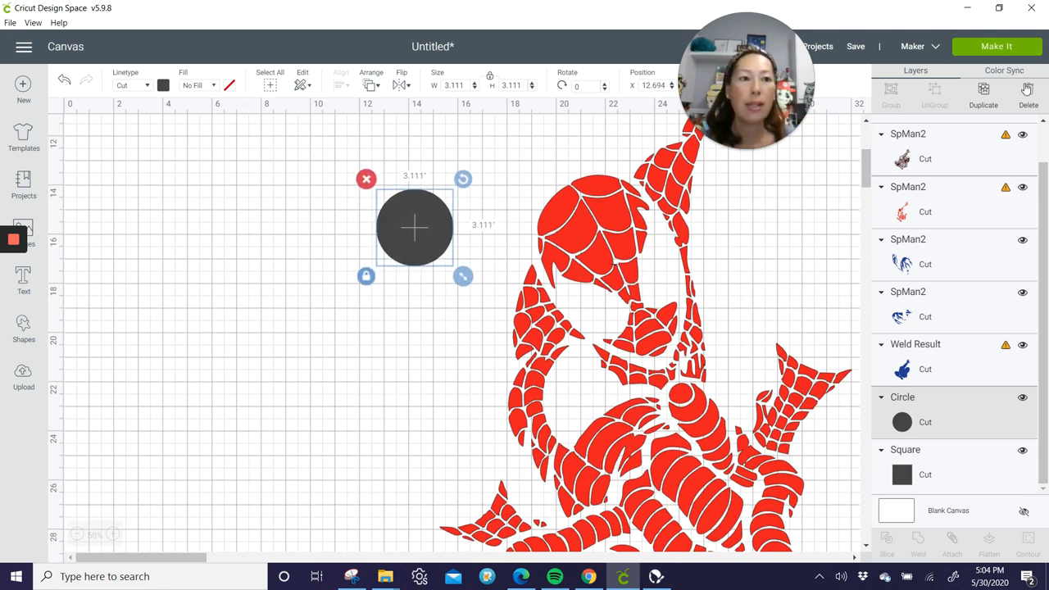
drag(413, 228, 217, 287)
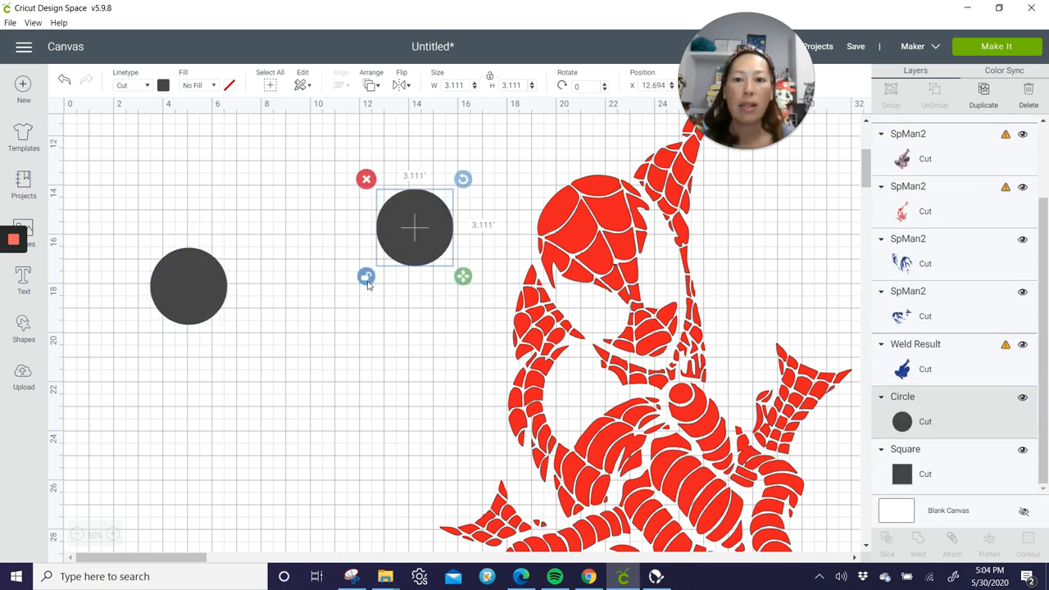
drag(462, 275, 474, 331)
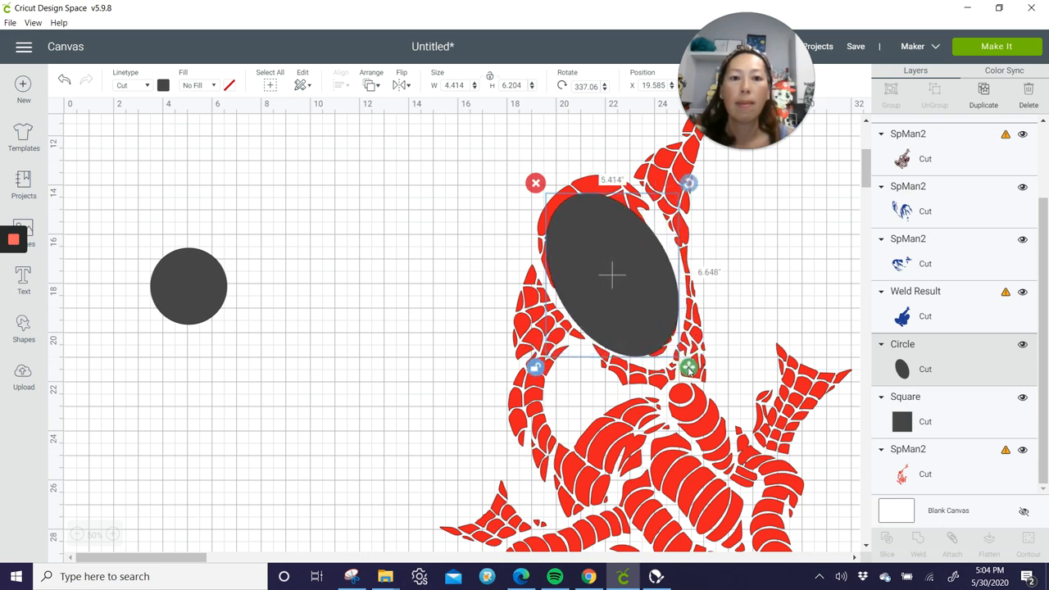
- Tilt and enlarge the oval to fit the face, then add a small circle at its top edge
drag(688, 367, 688, 358)
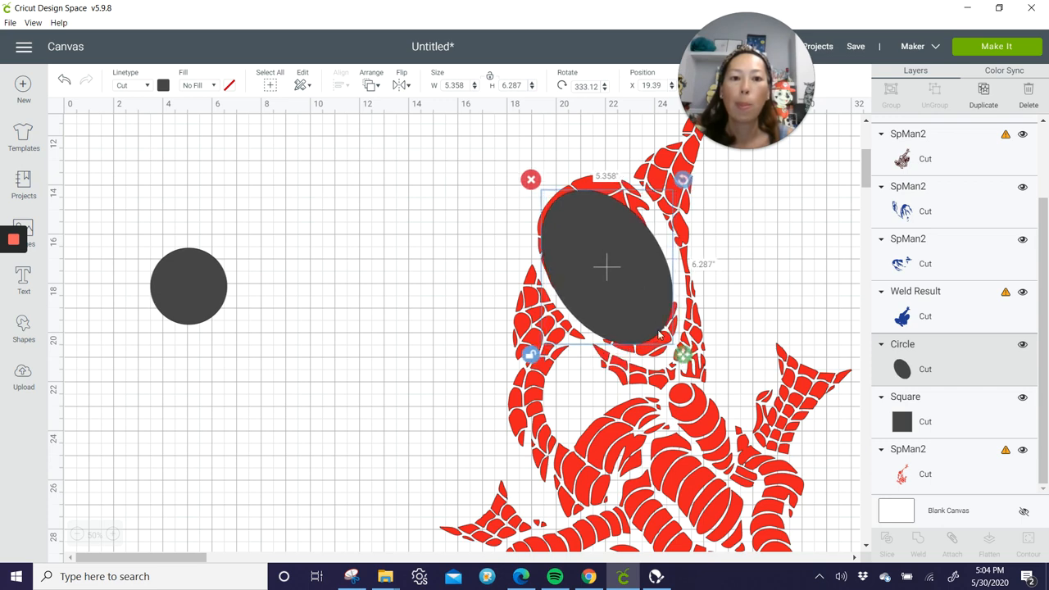
drag(682, 354, 688, 364)
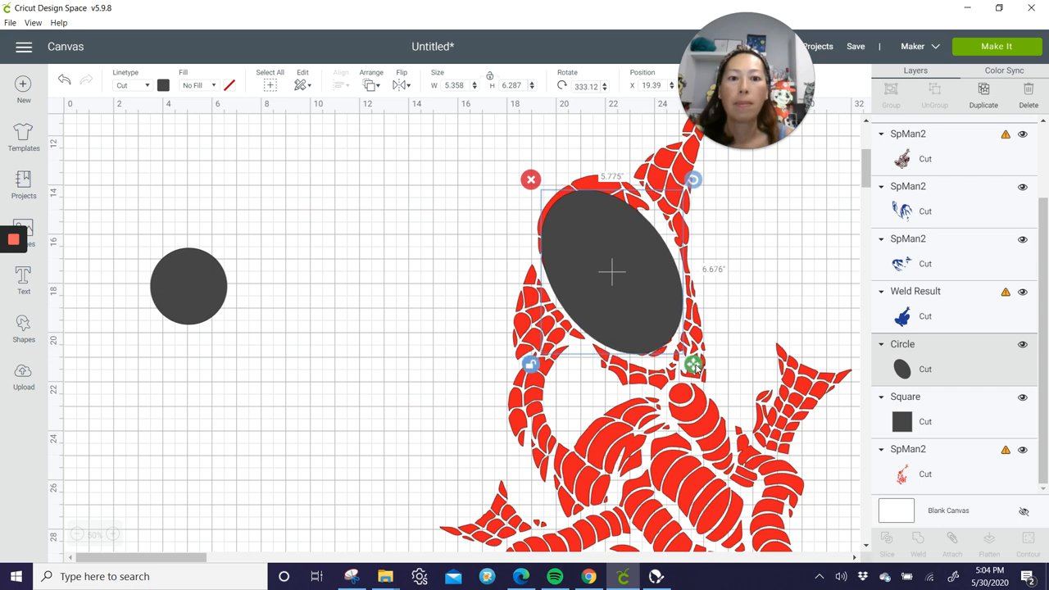
drag(695, 364, 695, 370)
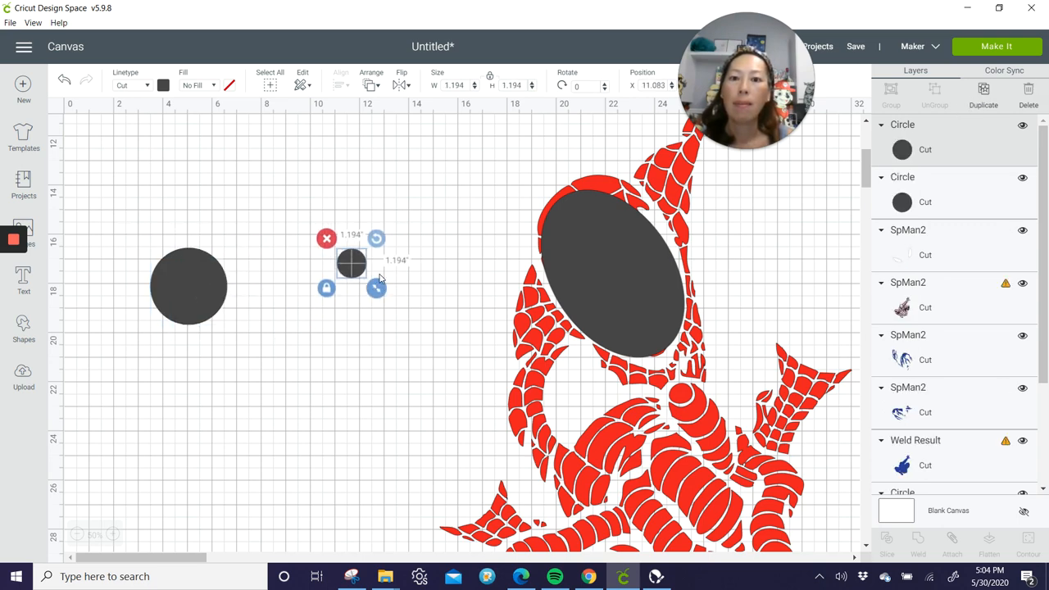
drag(351, 262, 619, 200)
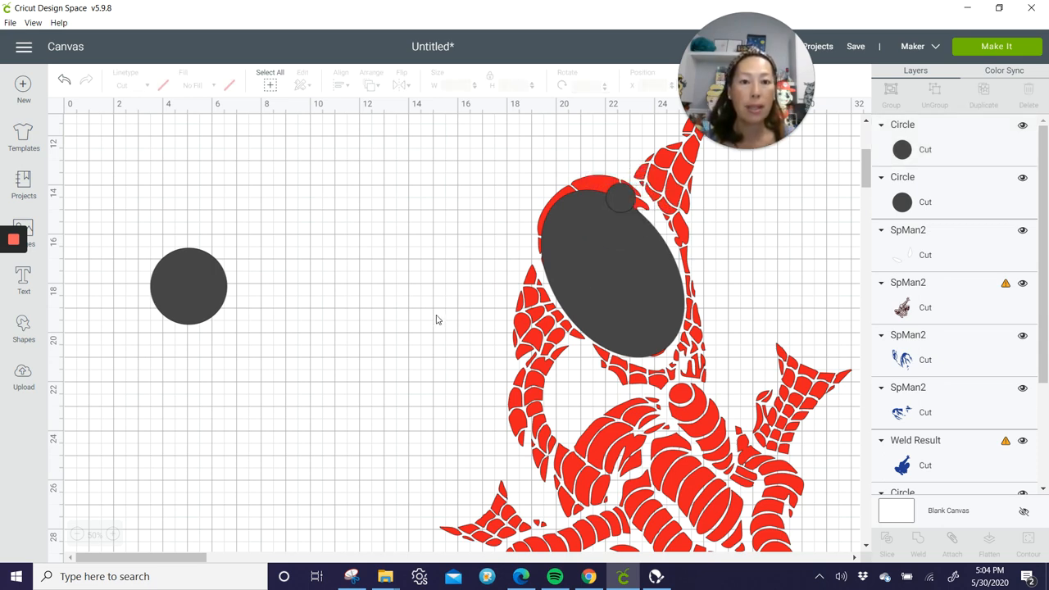
mouse_move(664, 270)
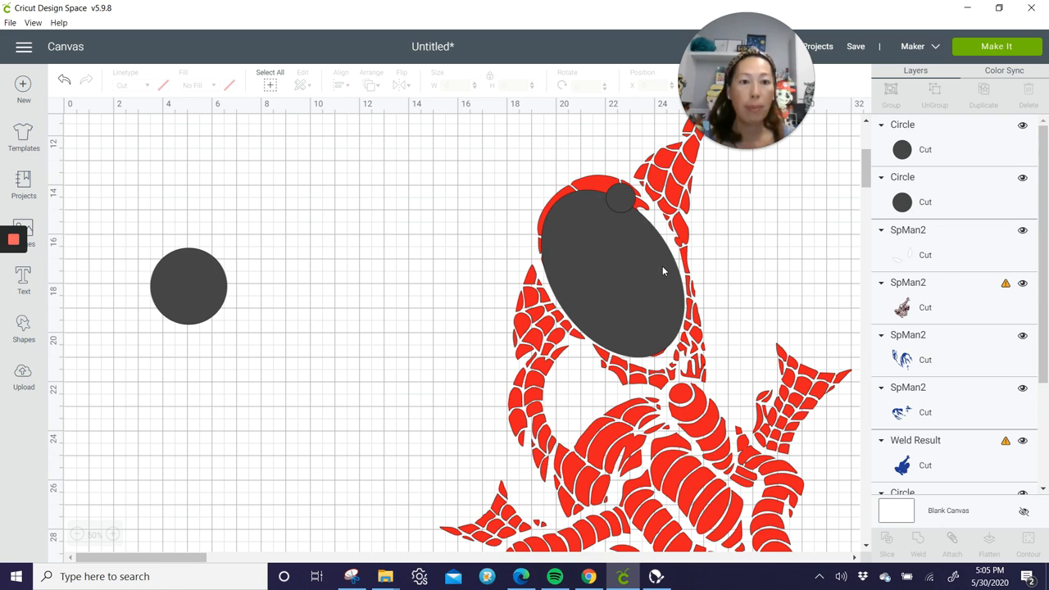
mouse_move(369, 172)
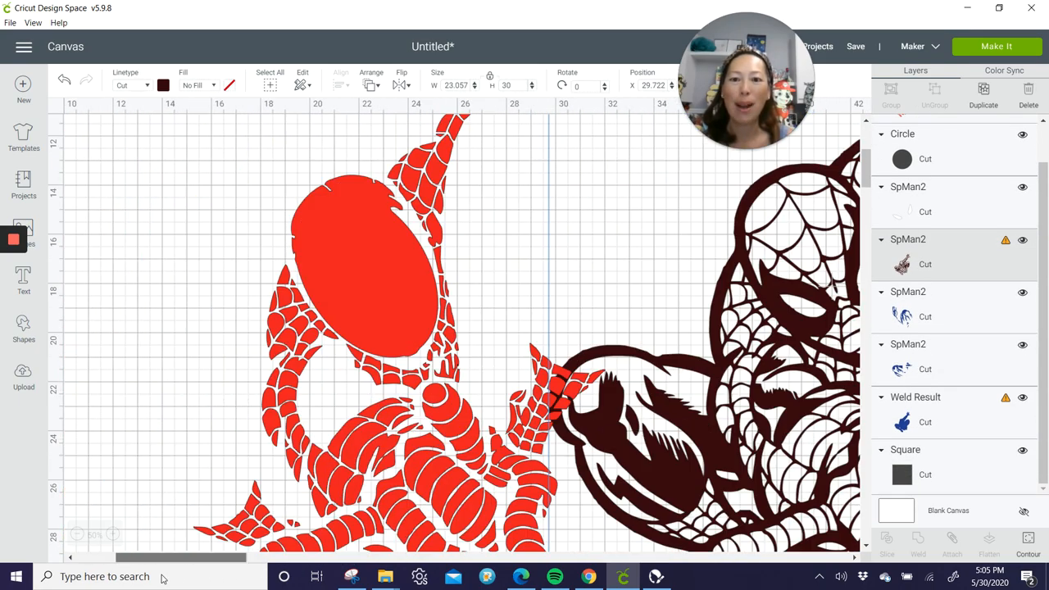
- Send the dark outline layer to the front to preview the welded face, then move it right
click(77, 534)
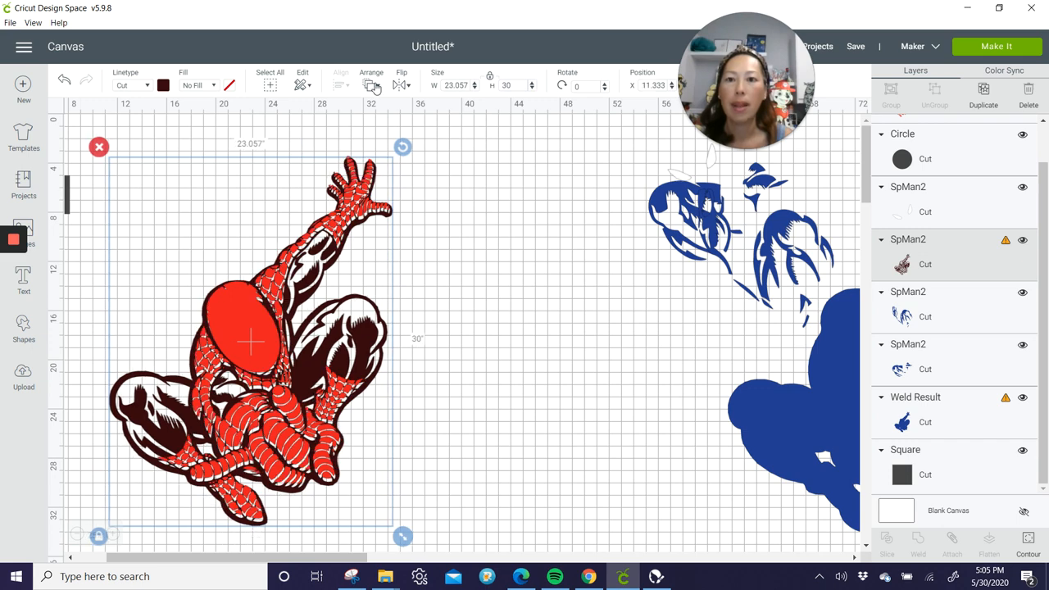
click(371, 85)
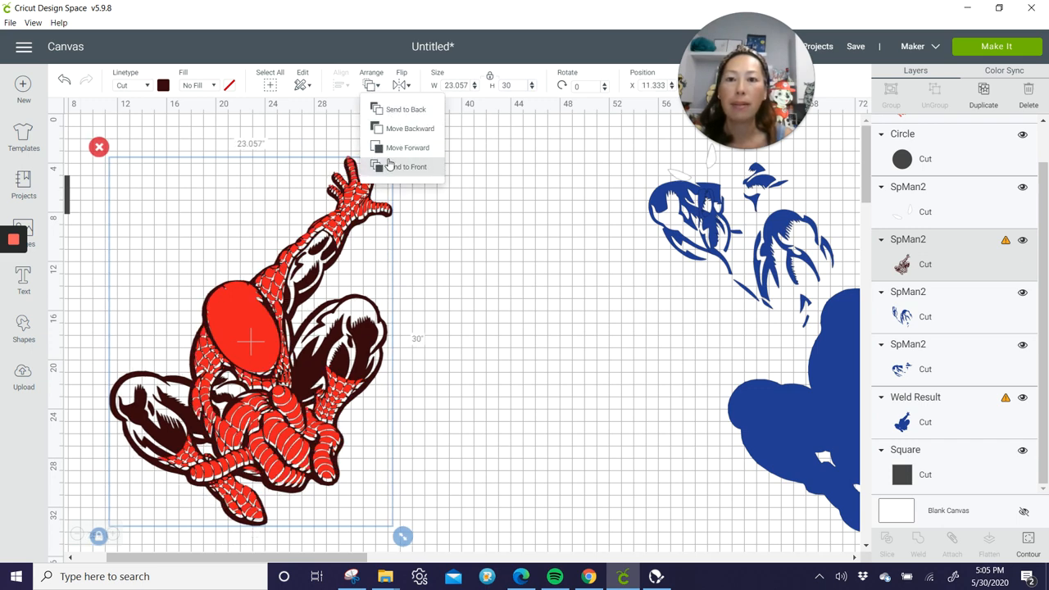
click(407, 167)
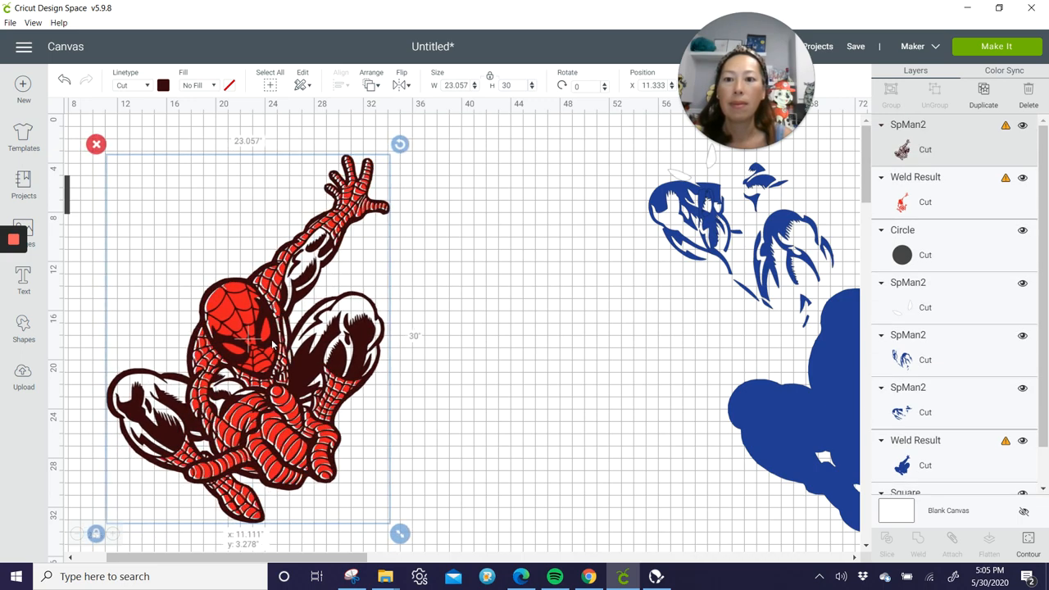
drag(254, 336, 262, 328)
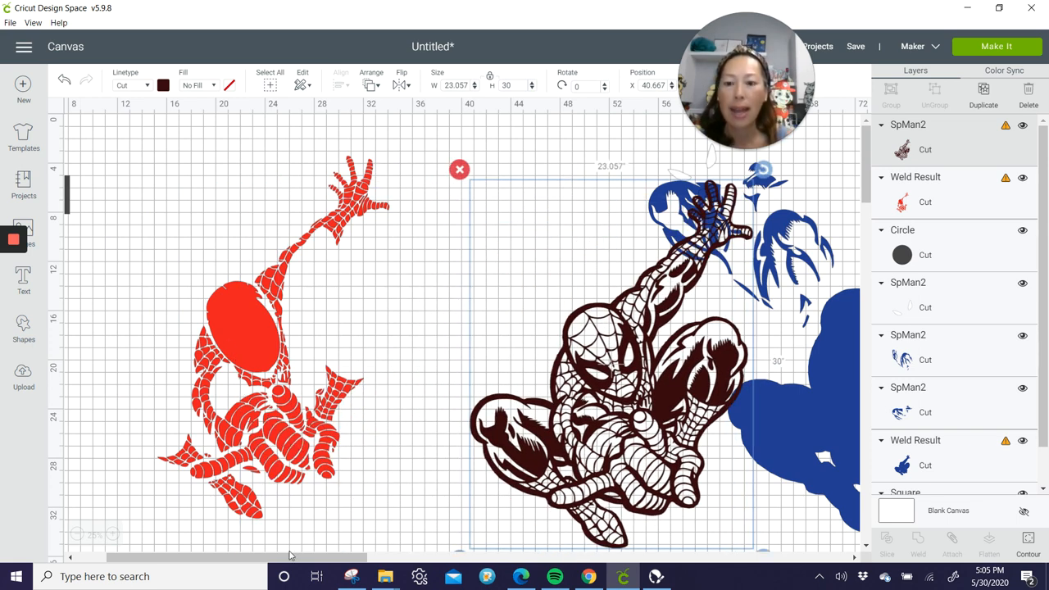
scroll(right, 3)
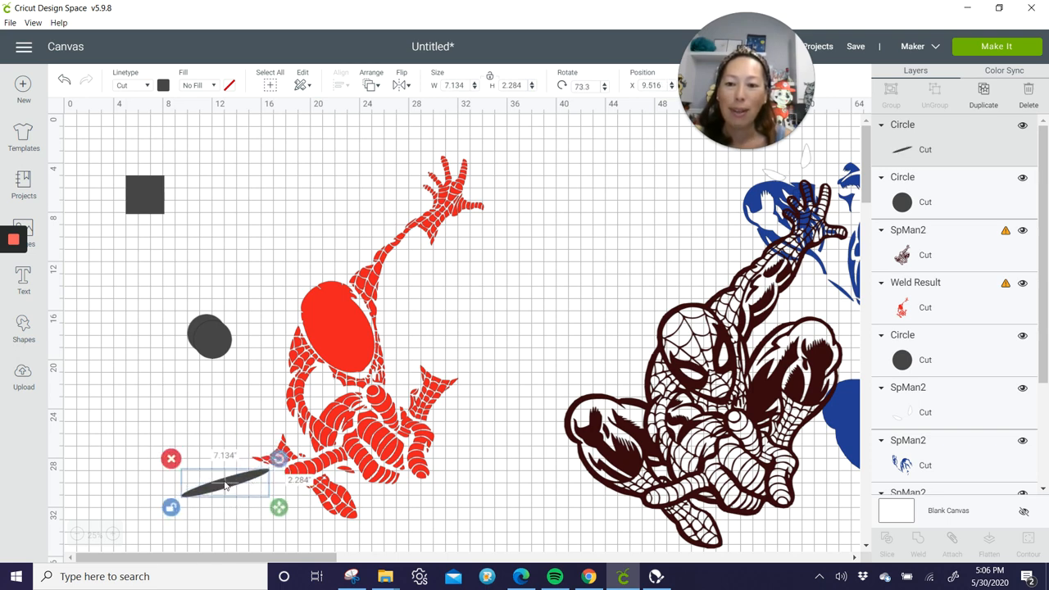
- Place the thin oval over the leg gap and select the spare dark circle
drag(226, 484, 331, 459)
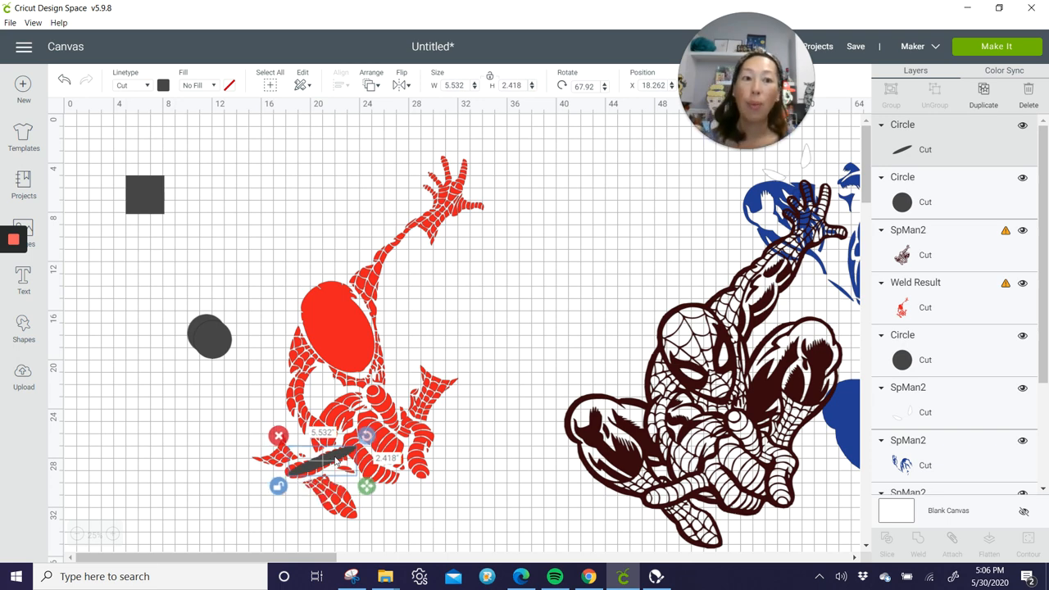
mouse_move(330, 510)
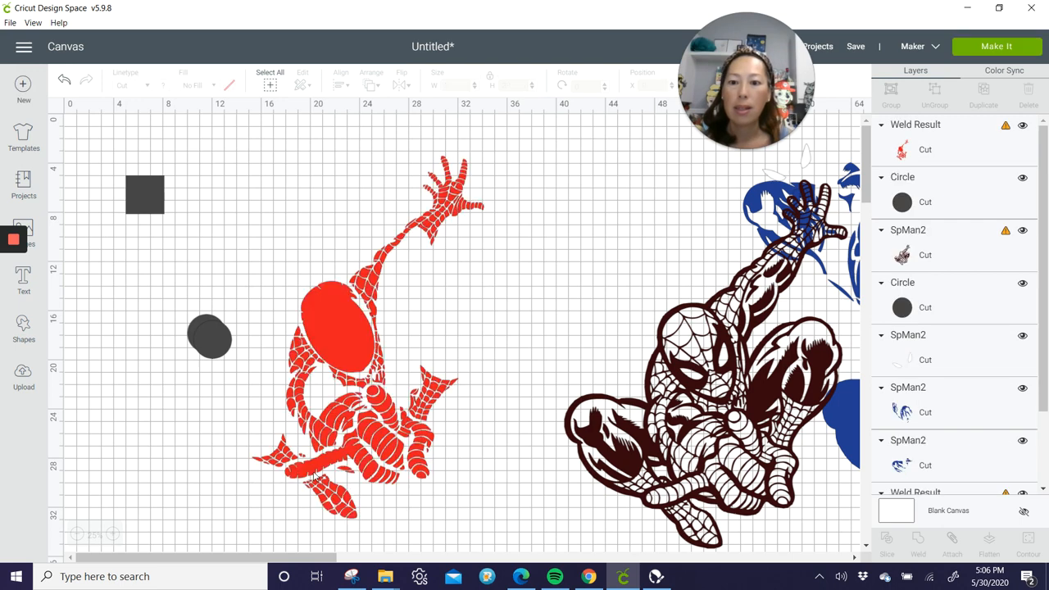
click(210, 336)
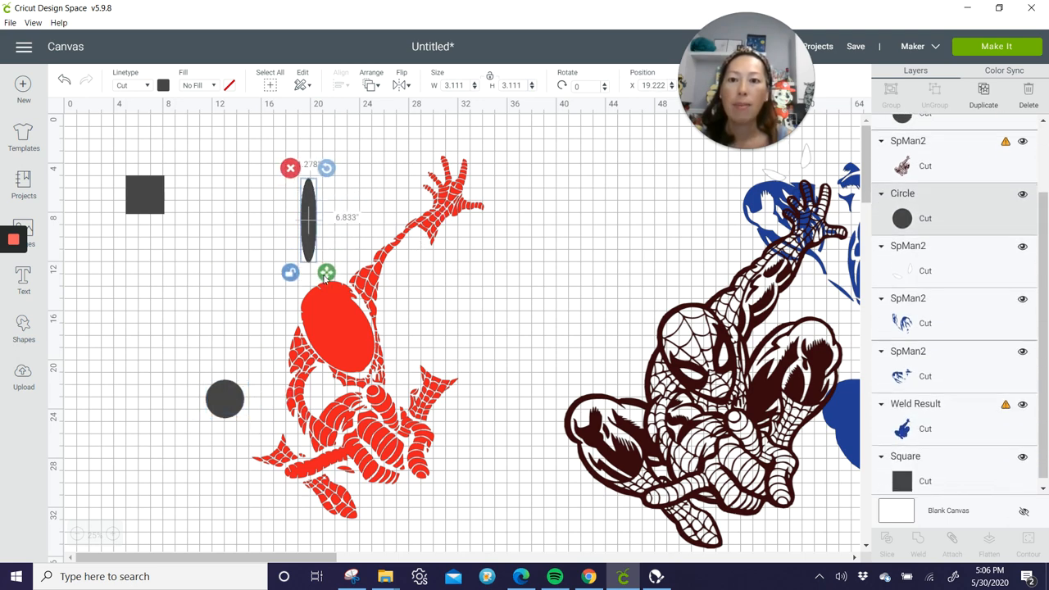
- Place a thin oval across the gap in Spider-Man's raised arm
drag(327, 272, 338, 246)
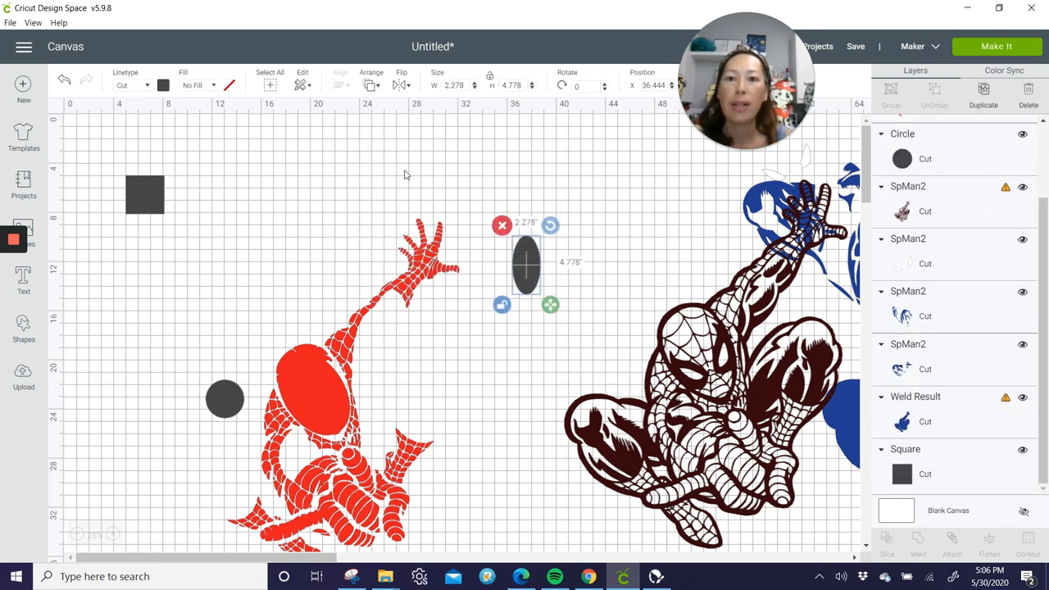
drag(525, 263, 401, 270)
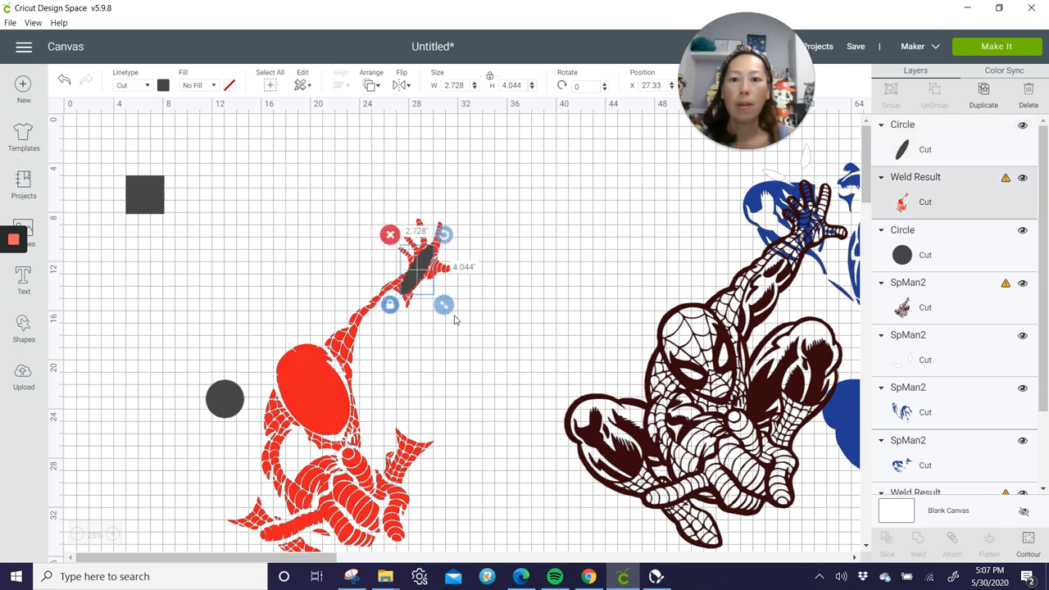
click(548, 298)
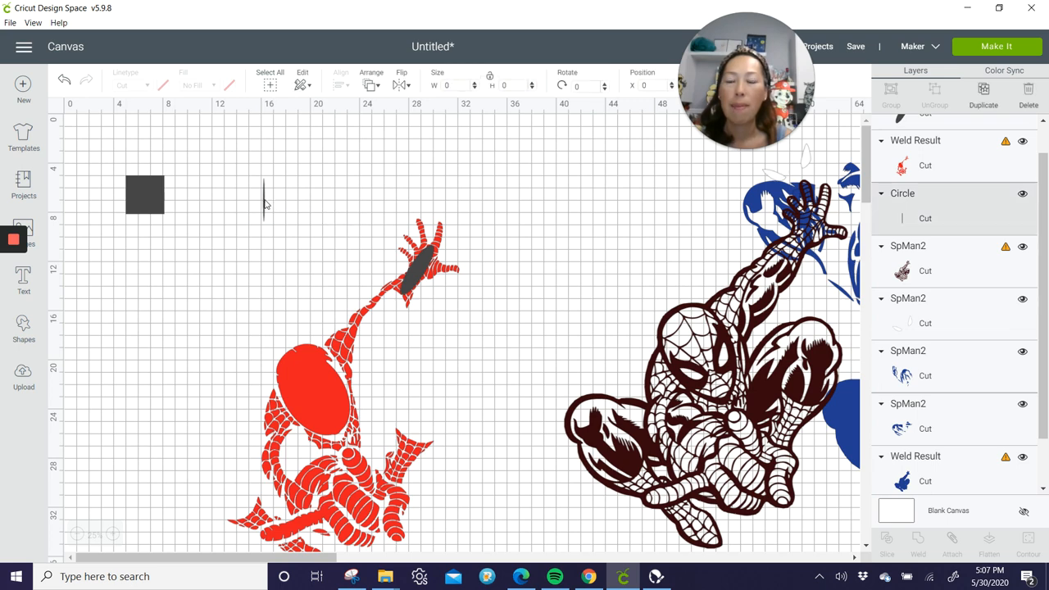
- Position a second thin oval across the gap in the figure's hand
click(262, 196)
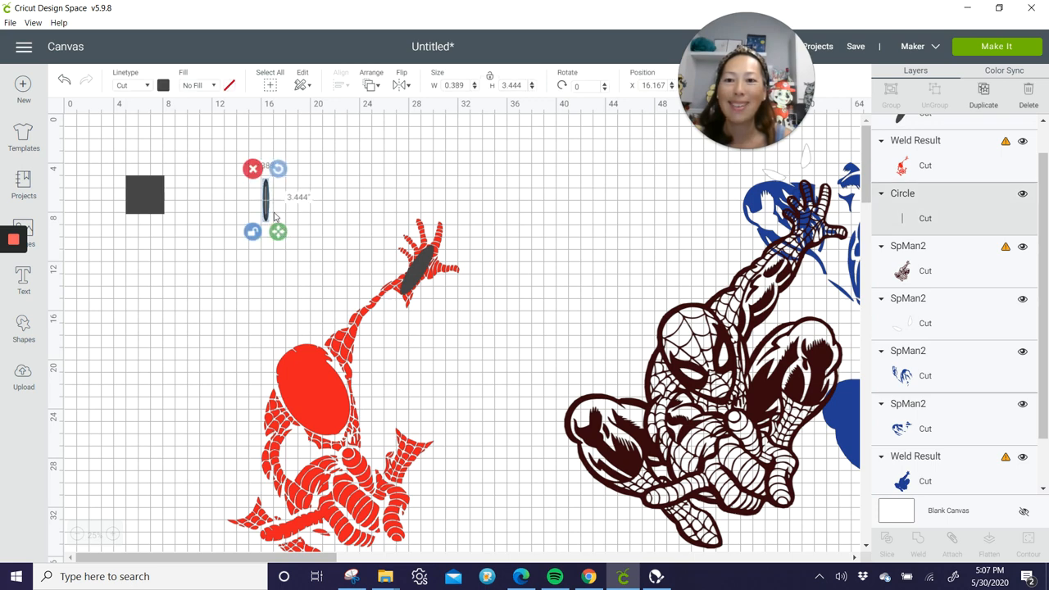
click(314, 210)
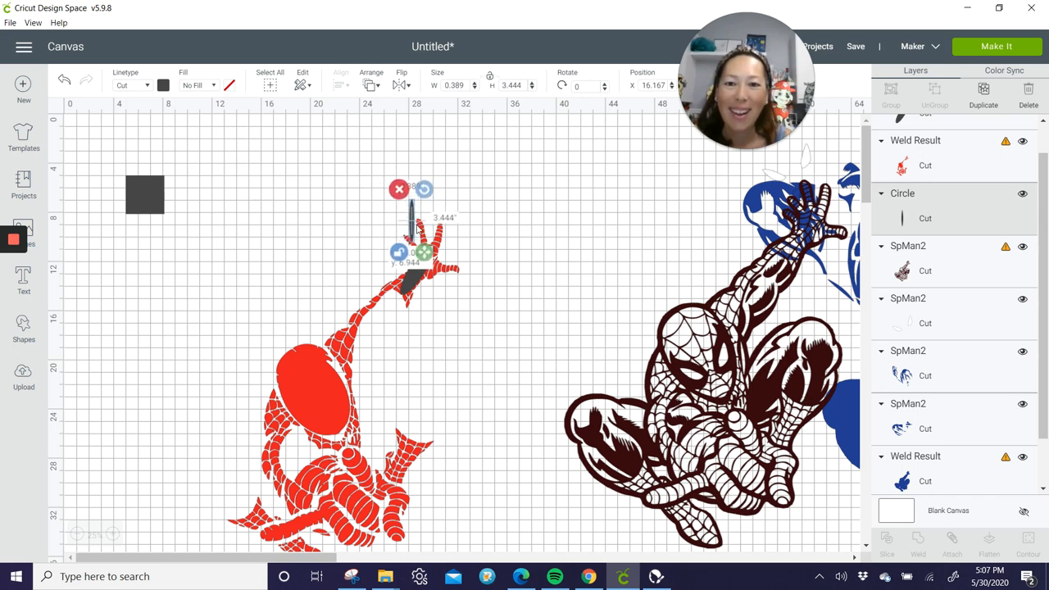
drag(410, 238, 434, 262)
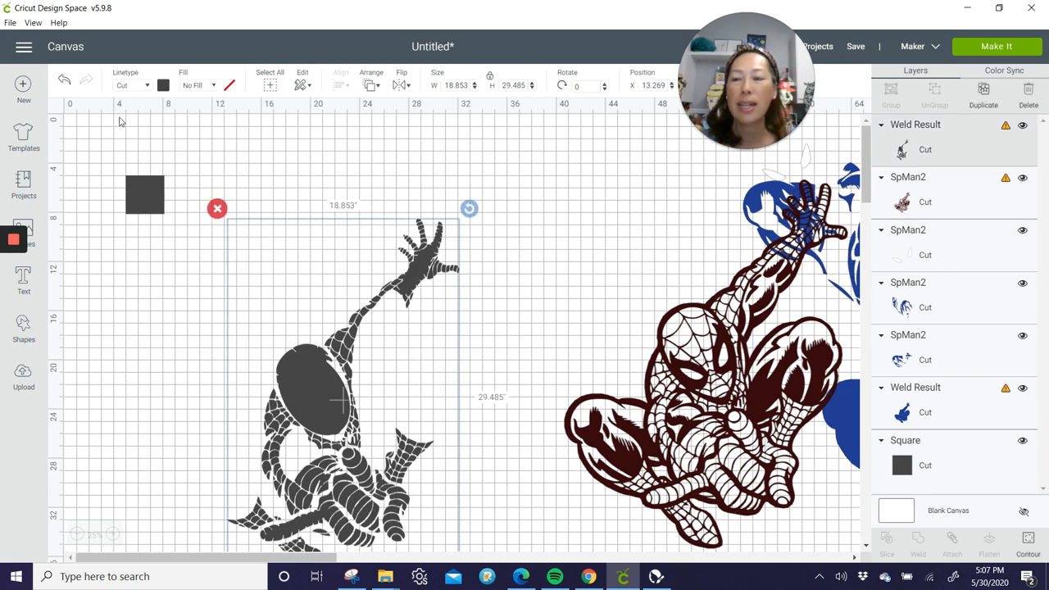
- Recolour the welded Spider-Man figure red from the Linetype colour swatch
click(162, 85)
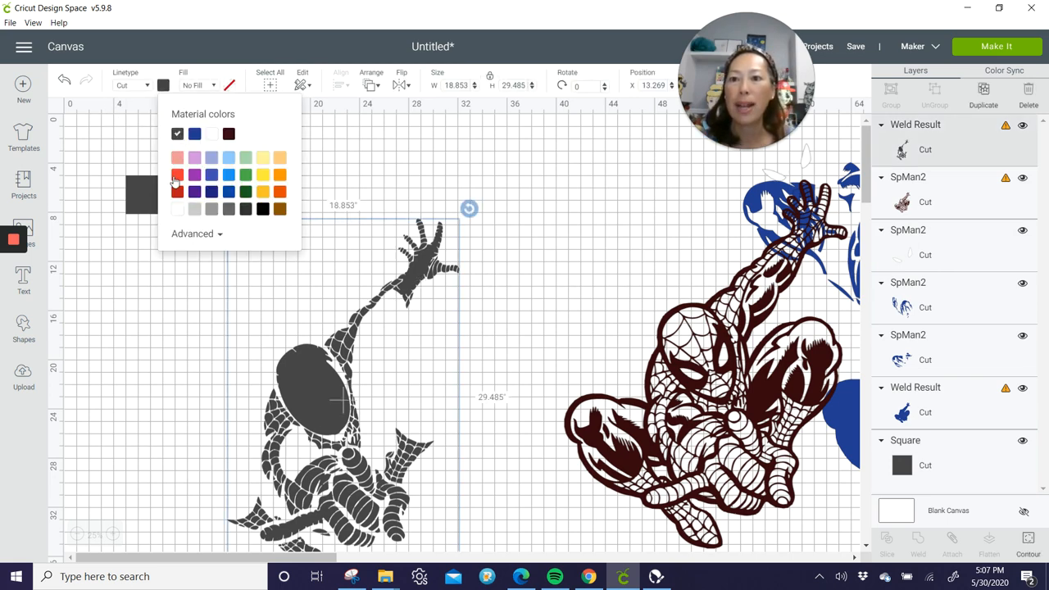
click(246, 134)
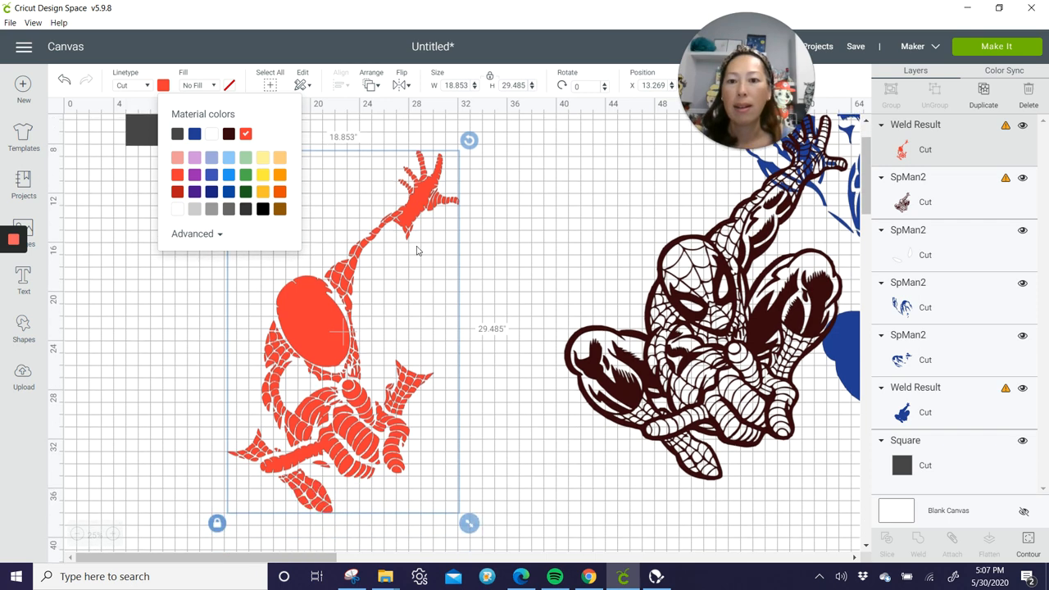
mouse_move(358, 253)
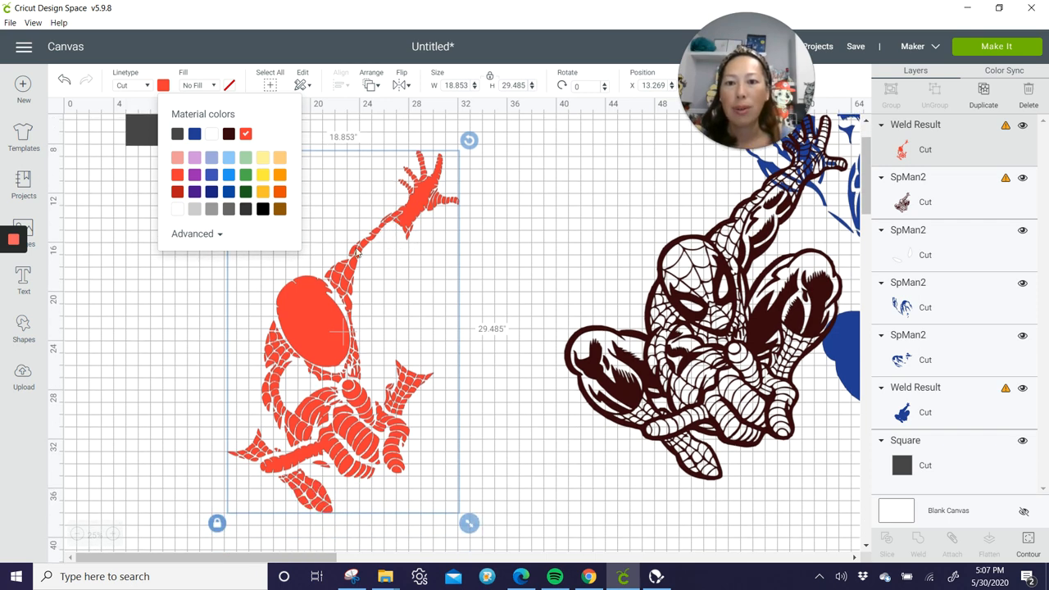
mouse_move(409, 478)
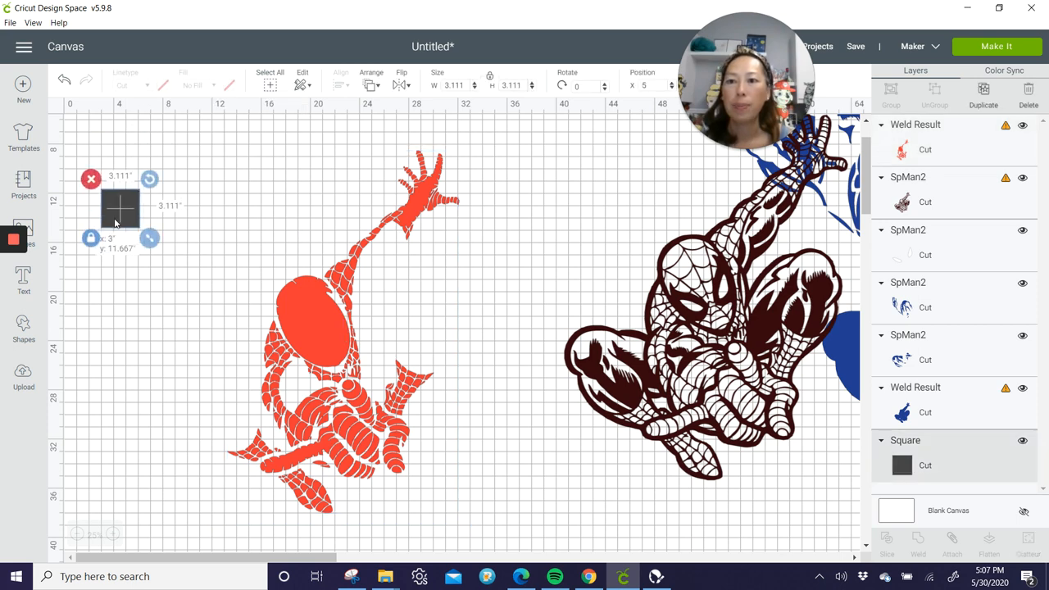
- Add a circle from Shapes and select the dark Spider-Man outline layer
click(23, 328)
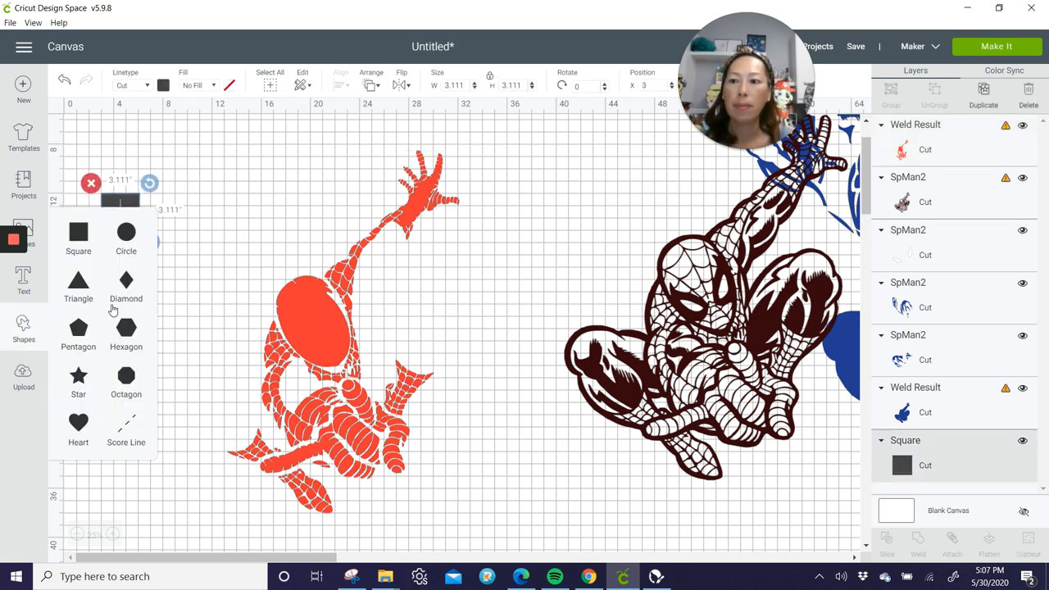
click(125, 231)
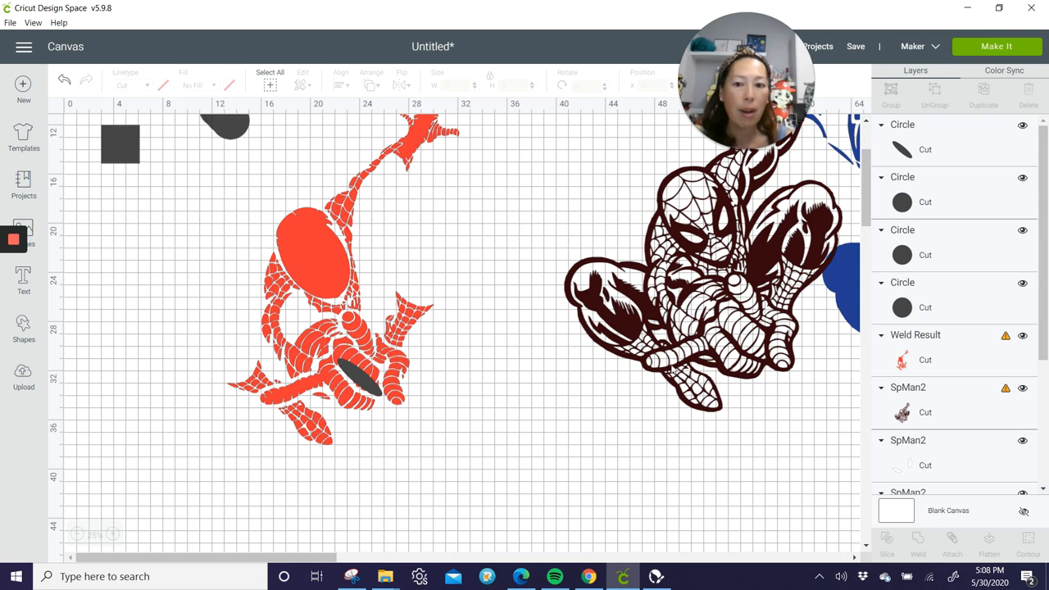
click(354, 378)
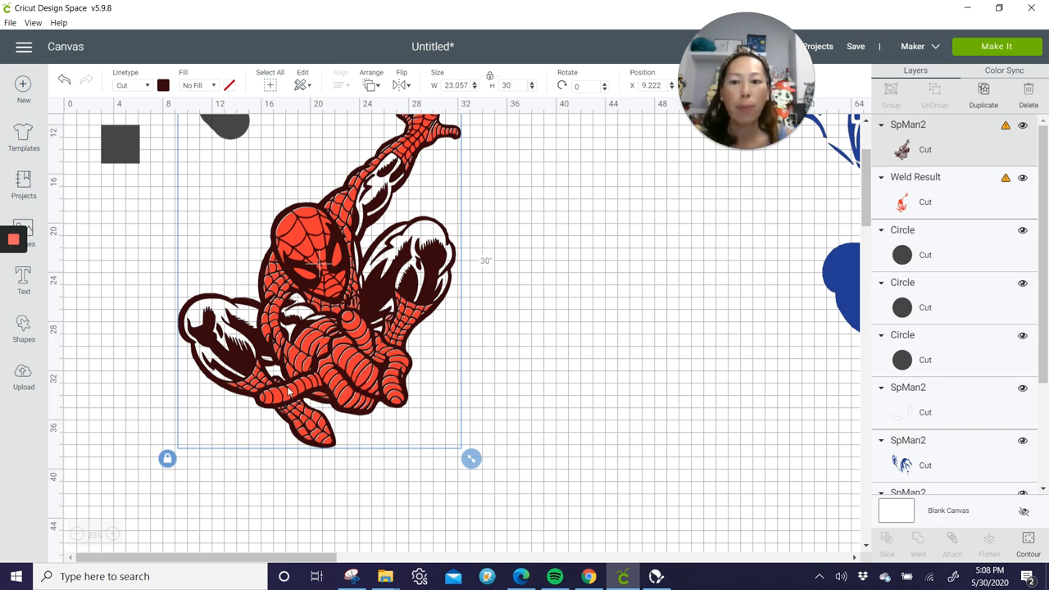
mouse_move(304, 223)
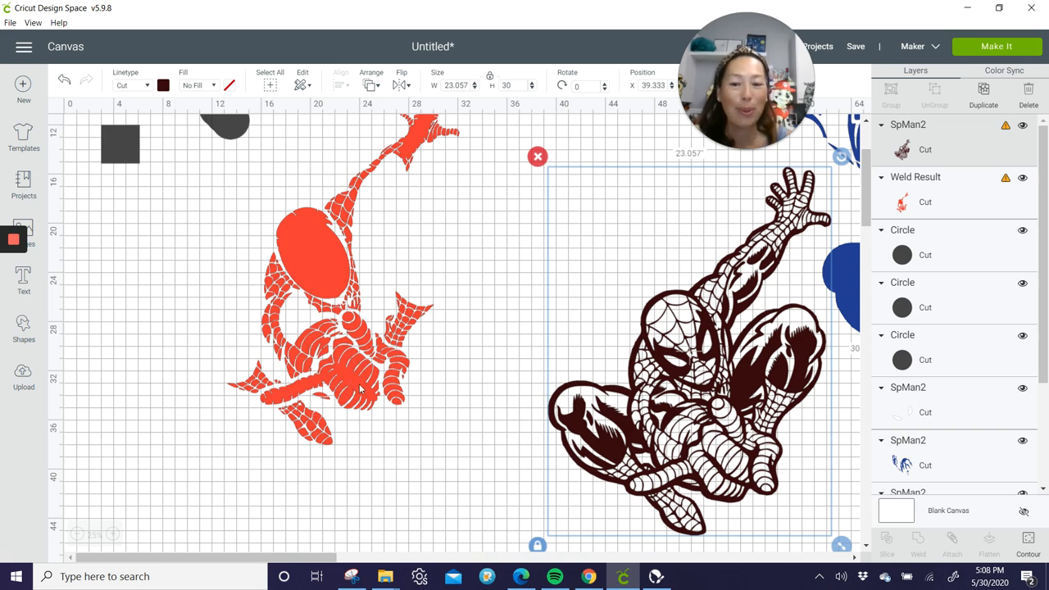
mouse_move(371, 409)
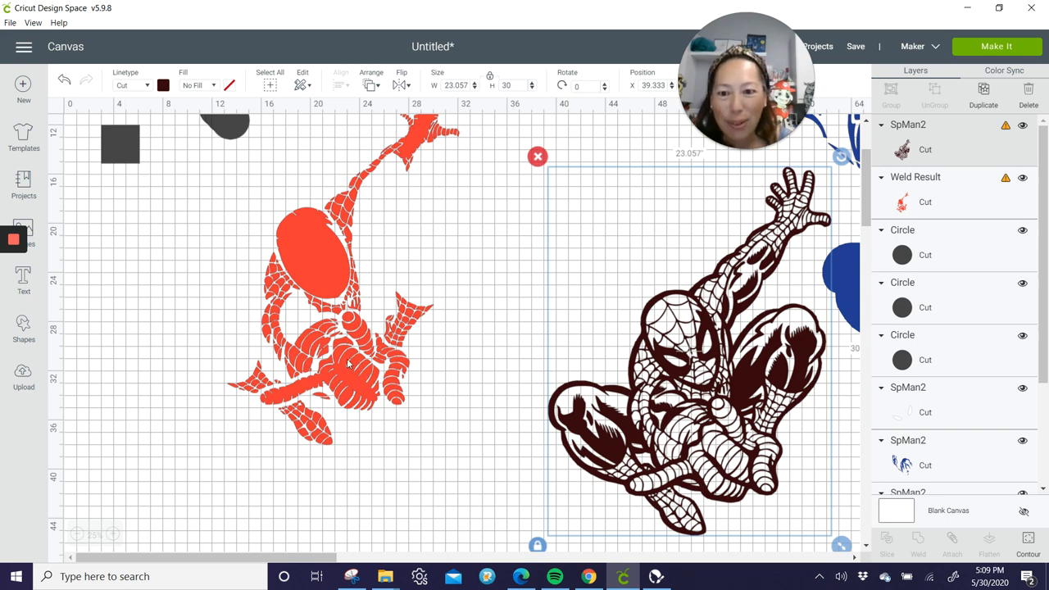
mouse_move(341, 354)
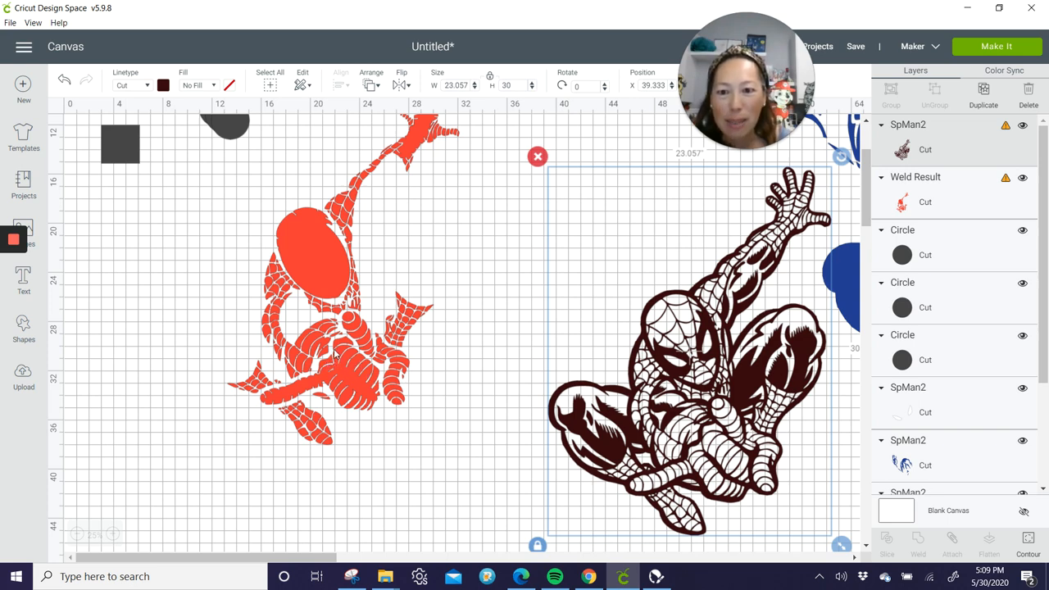
mouse_move(233, 129)
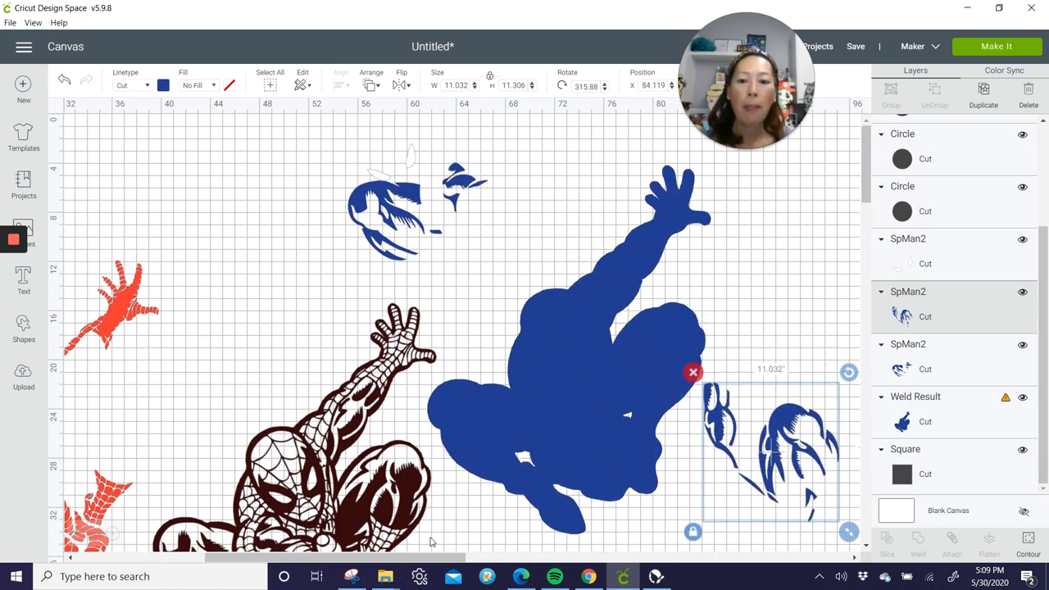
- Move the small blue SpMan2 detail piece over the large square's edge
scroll(right, 3)
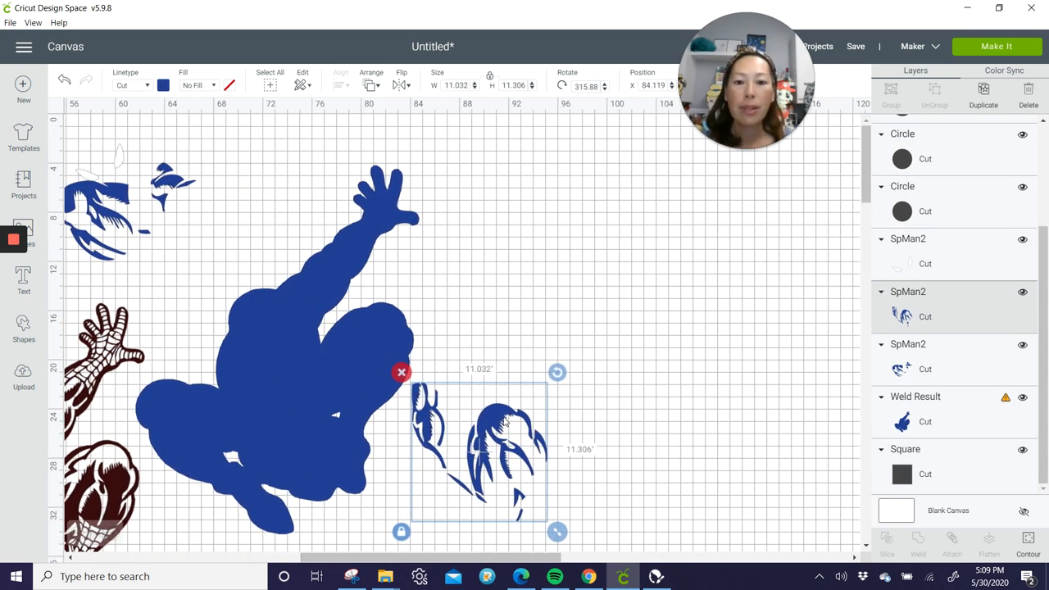
drag(479, 451, 603, 395)
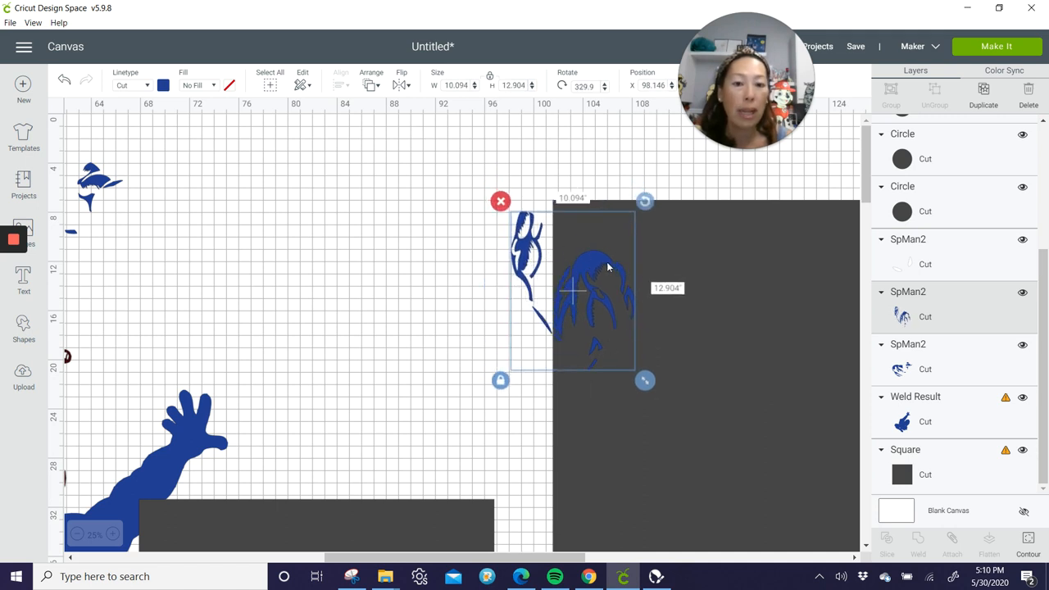
mouse_move(759, 292)
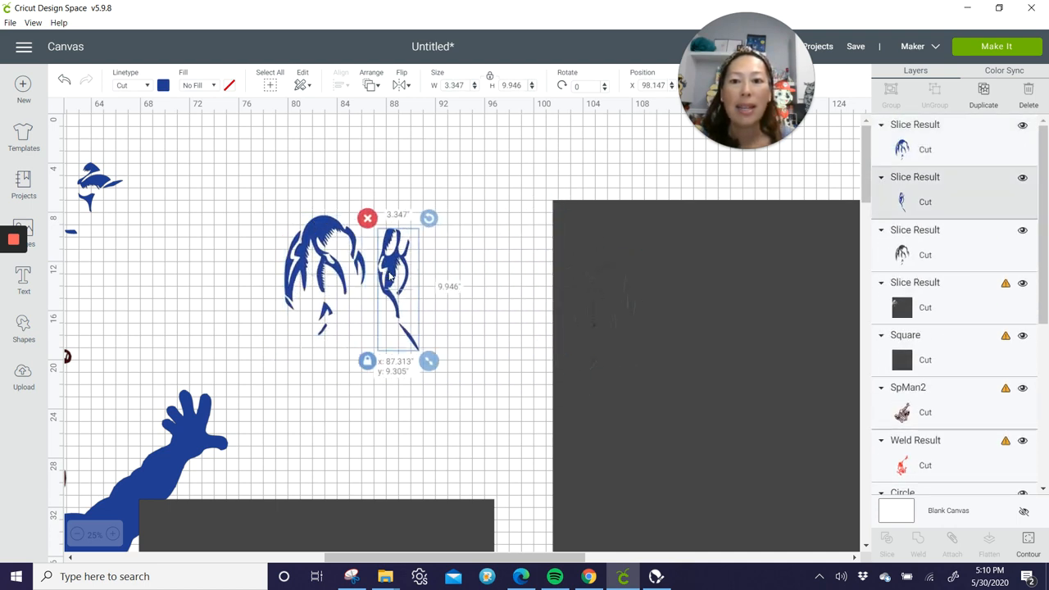
- Pull the sliced blue strips off the square and move the leftover square downward
drag(393, 287, 303, 286)
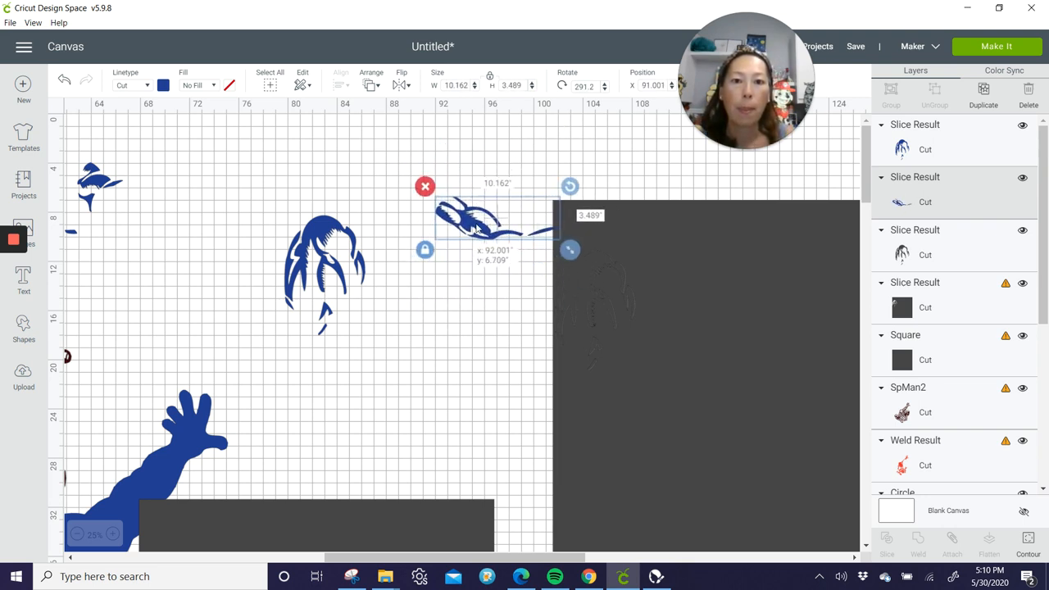
drag(483, 213, 521, 214)
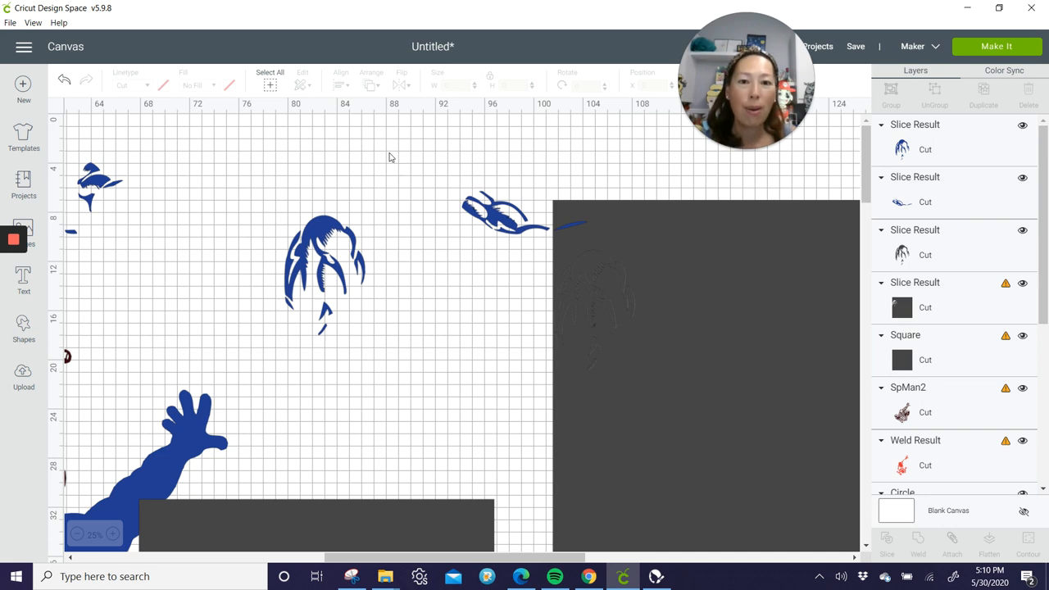
drag(392, 154, 498, 212)
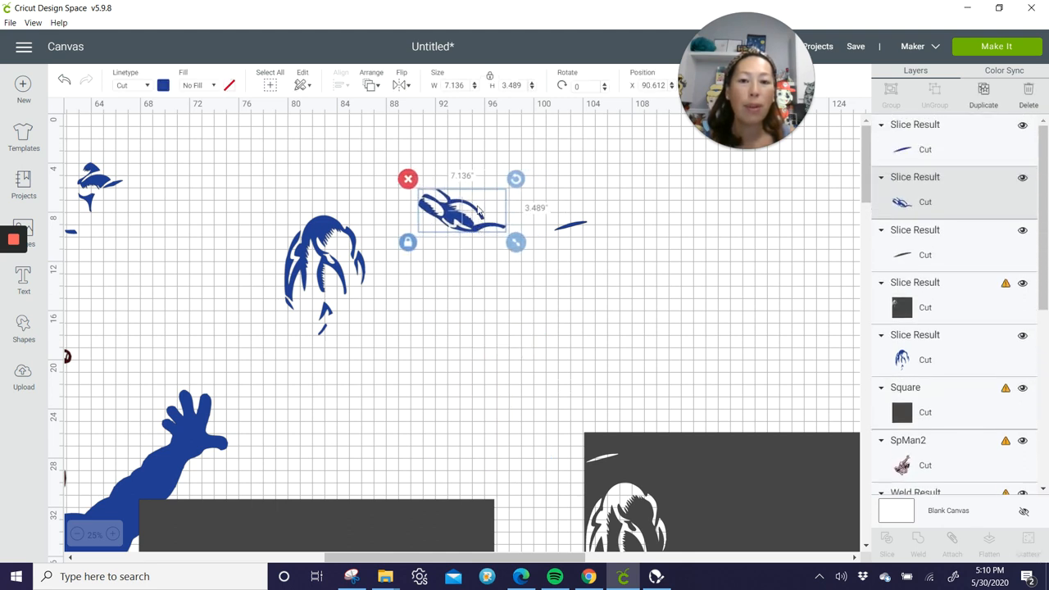
mouse_move(574, 226)
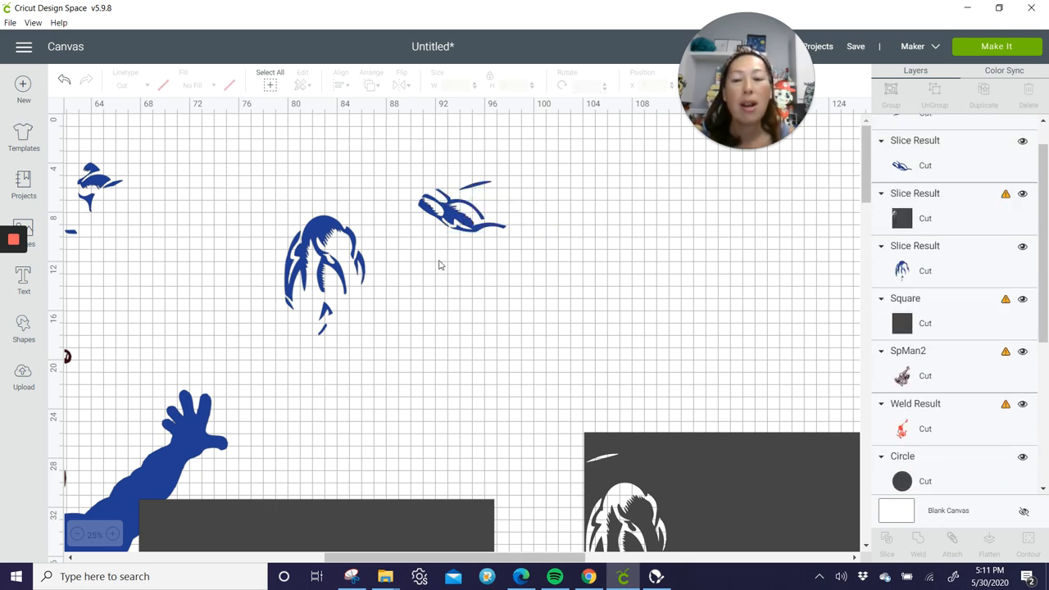
- Gather the blue hair fragments and detail piece together into one cluster
click(328, 262)
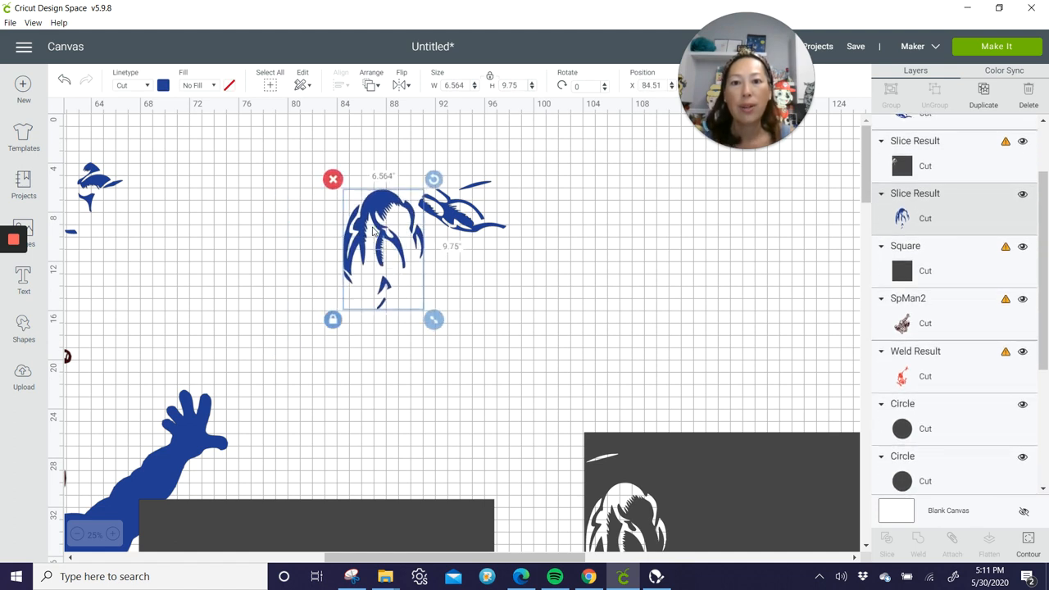
drag(433, 320, 446, 233)
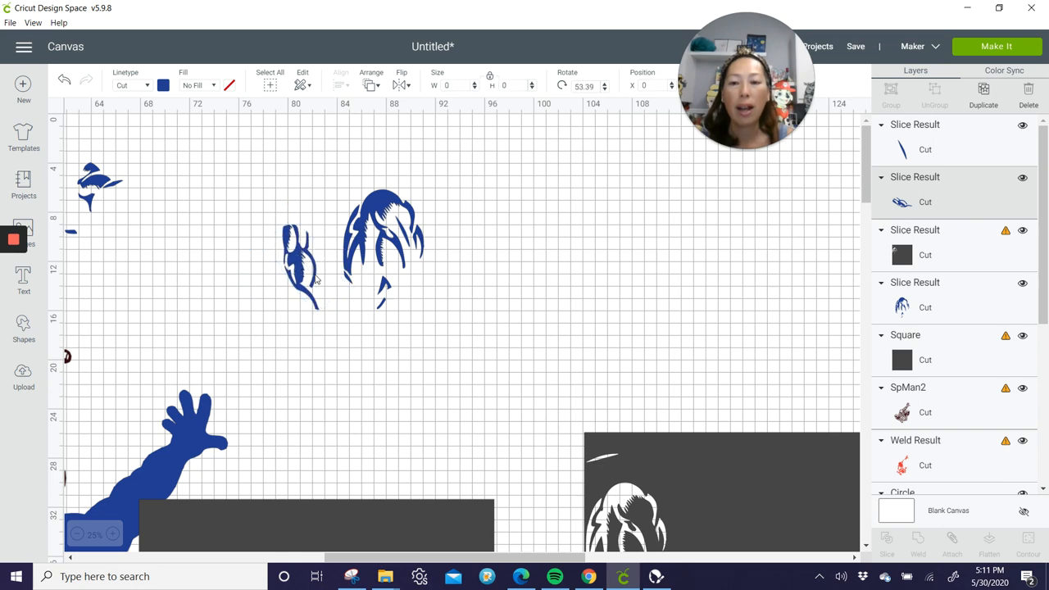
click(308, 262)
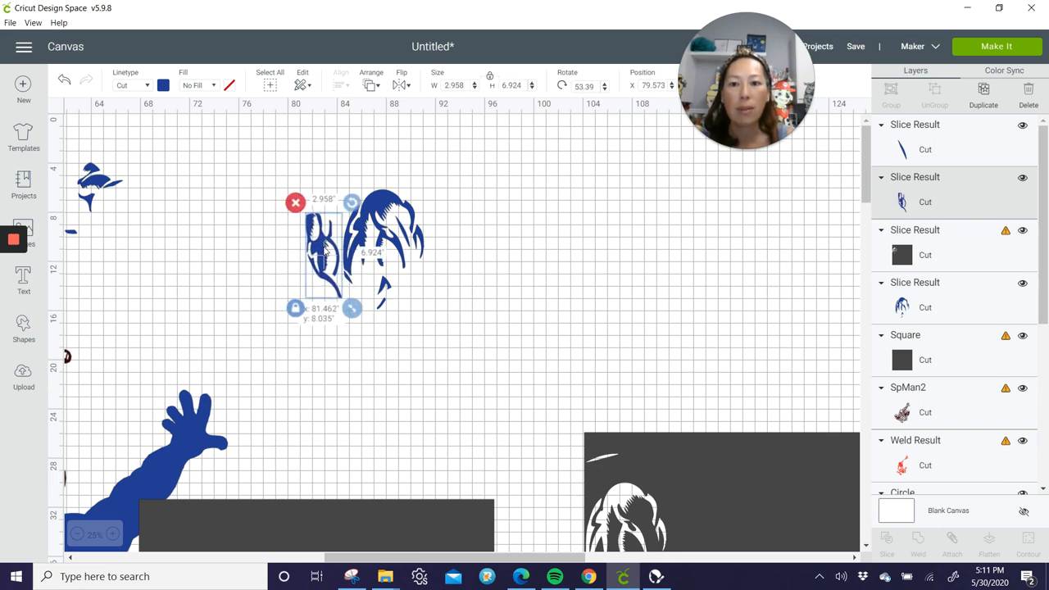
drag(353, 308, 435, 320)
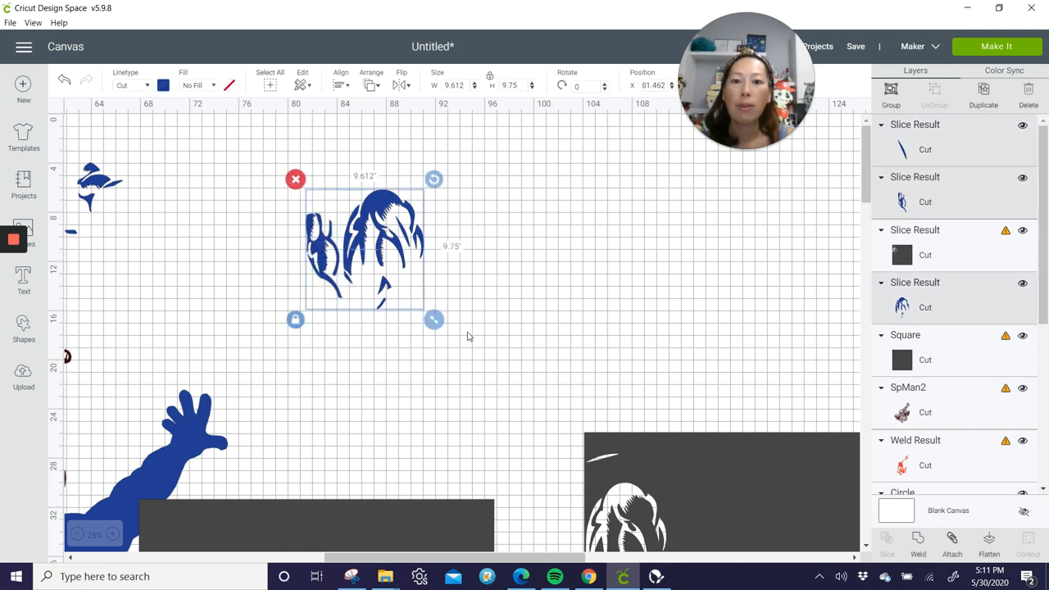
mouse_move(488, 253)
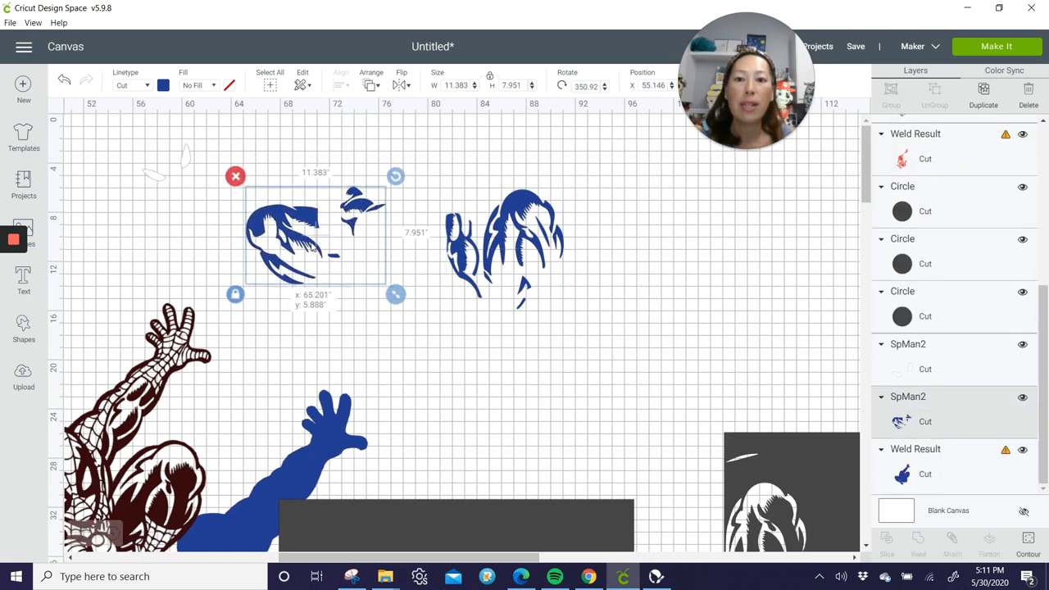
drag(315, 236, 439, 233)
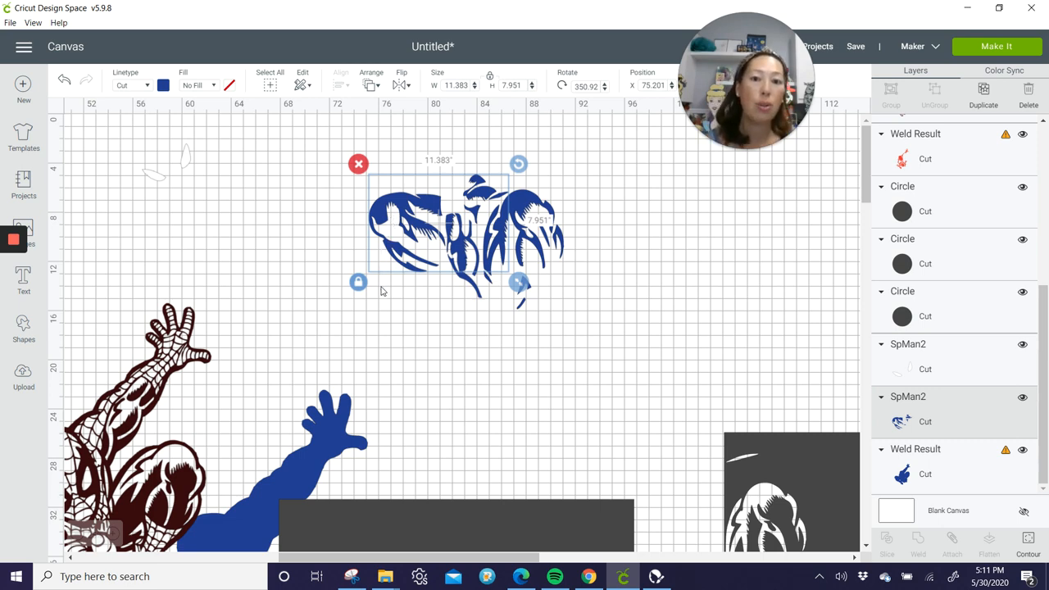
- Select the square with the overlapping artwork and slice them into separate pieces
click(626, 282)
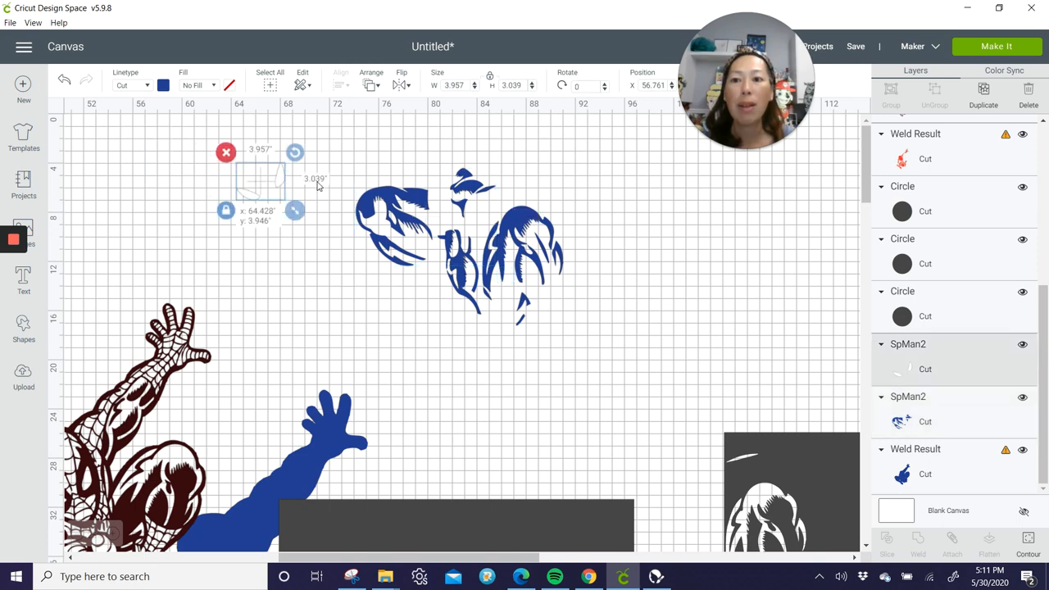
drag(261, 181, 774, 409)
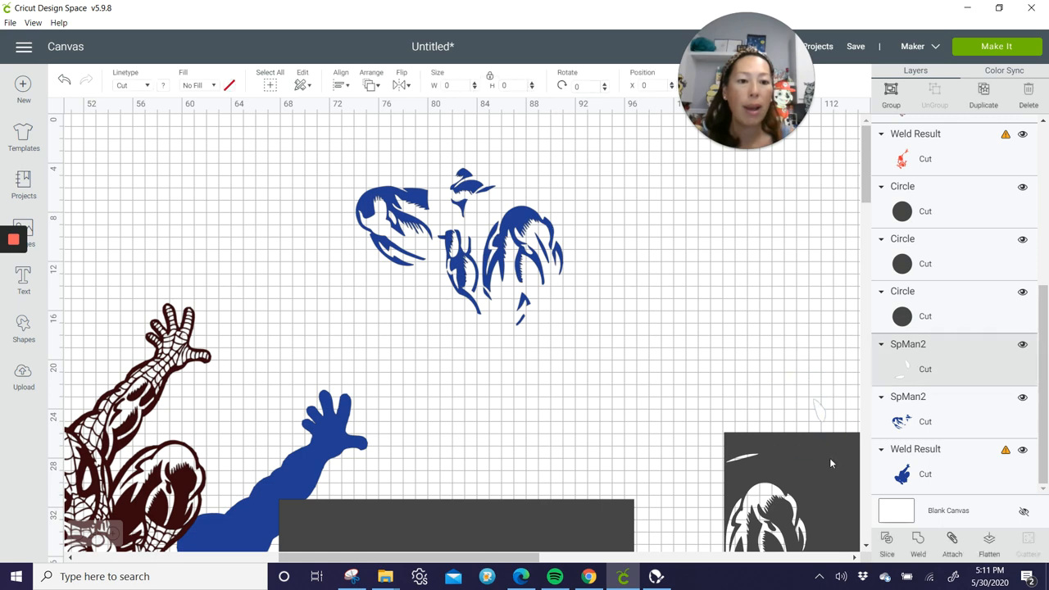
click(885, 544)
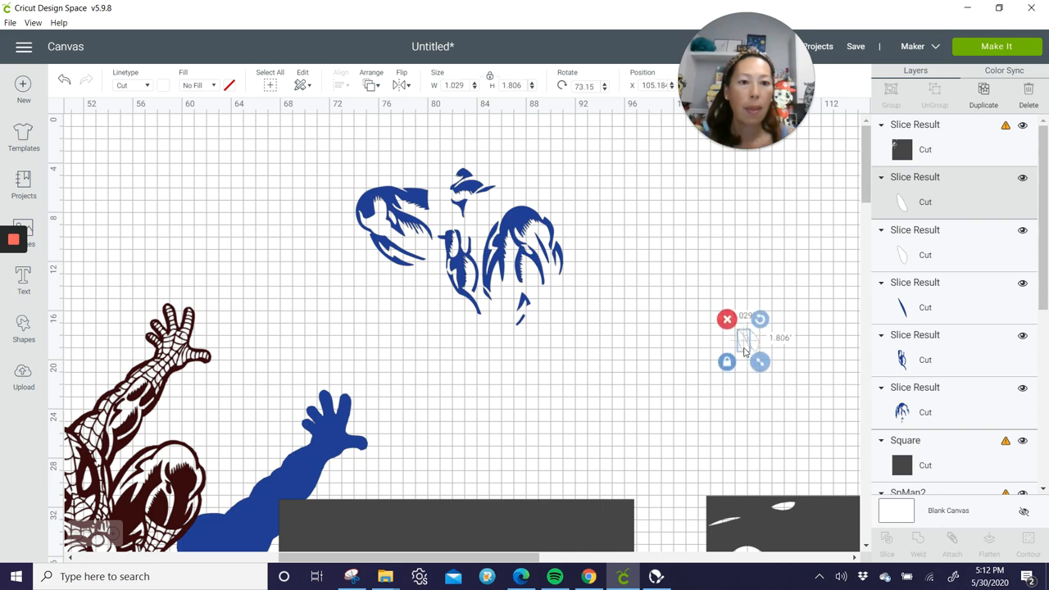
- Scroll down to the brown Spider-Man layer to resize it to 30 inches tall
scroll(down, 3)
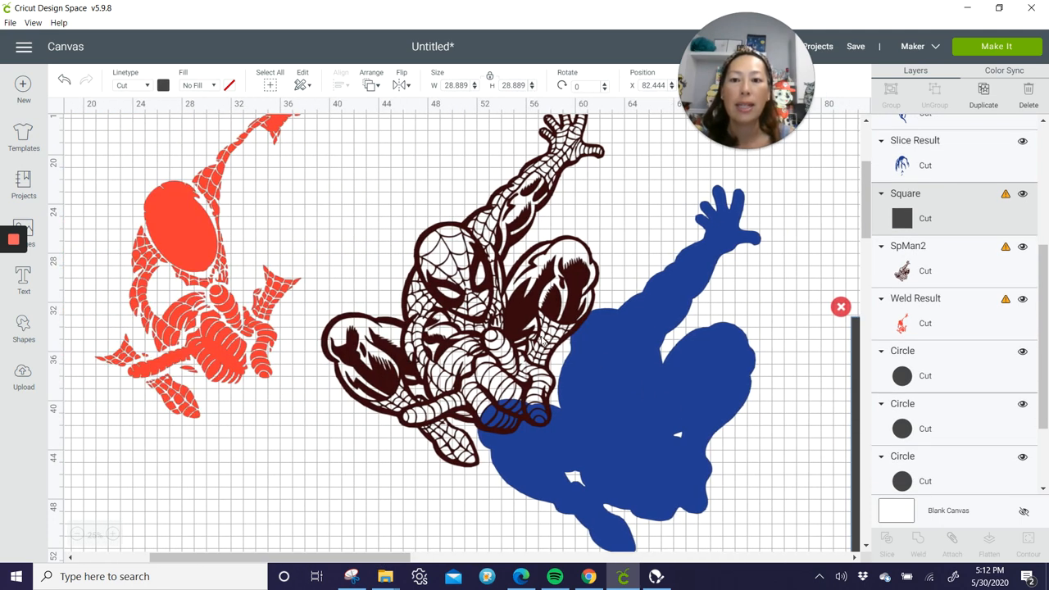
mouse_move(189, 308)
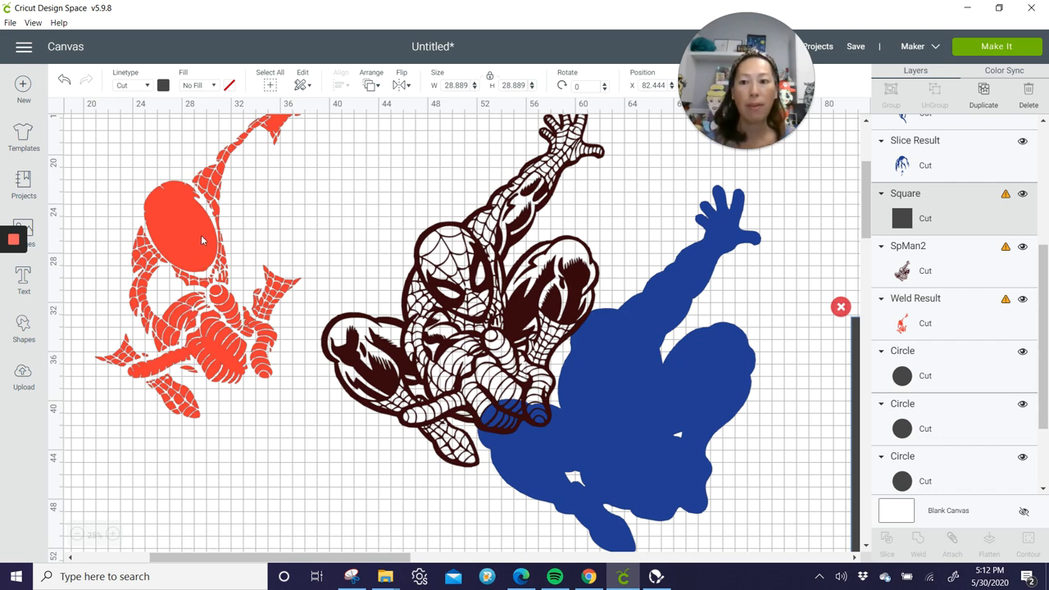
mouse_move(441, 371)
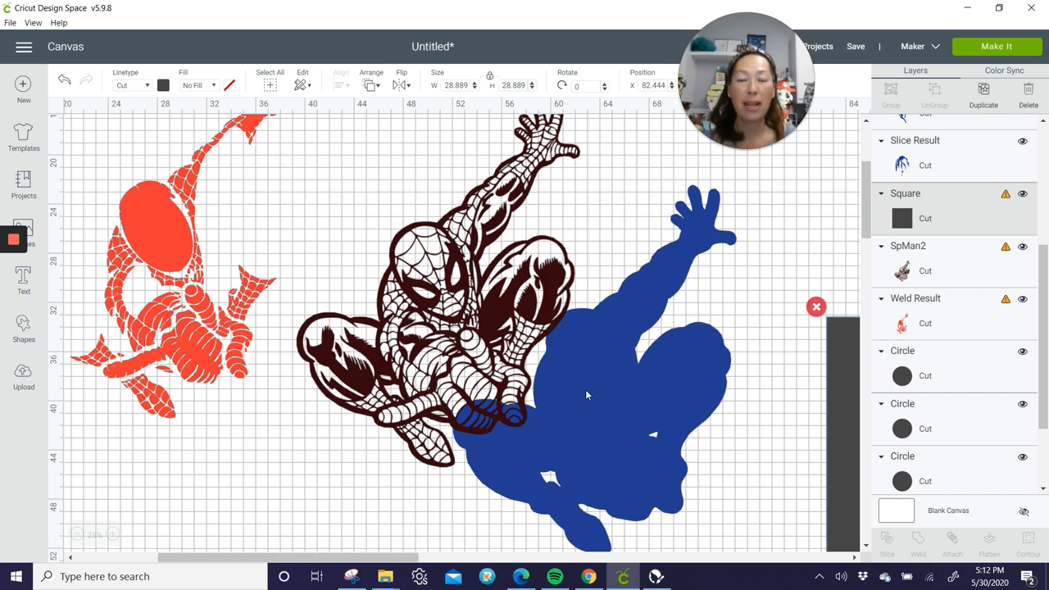
mouse_move(663, 390)
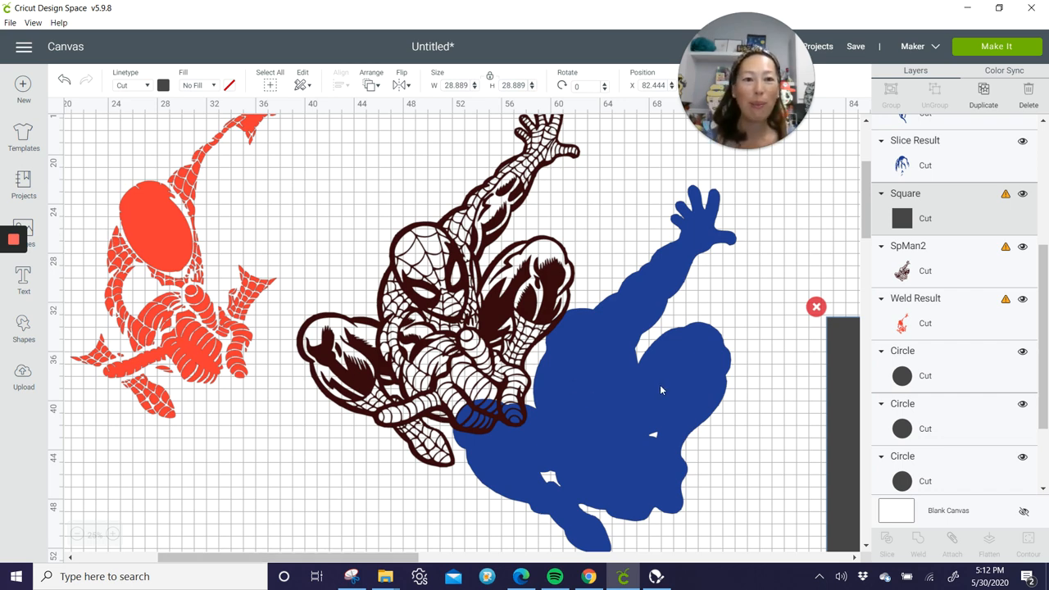
mouse_move(698, 357)
text(30)
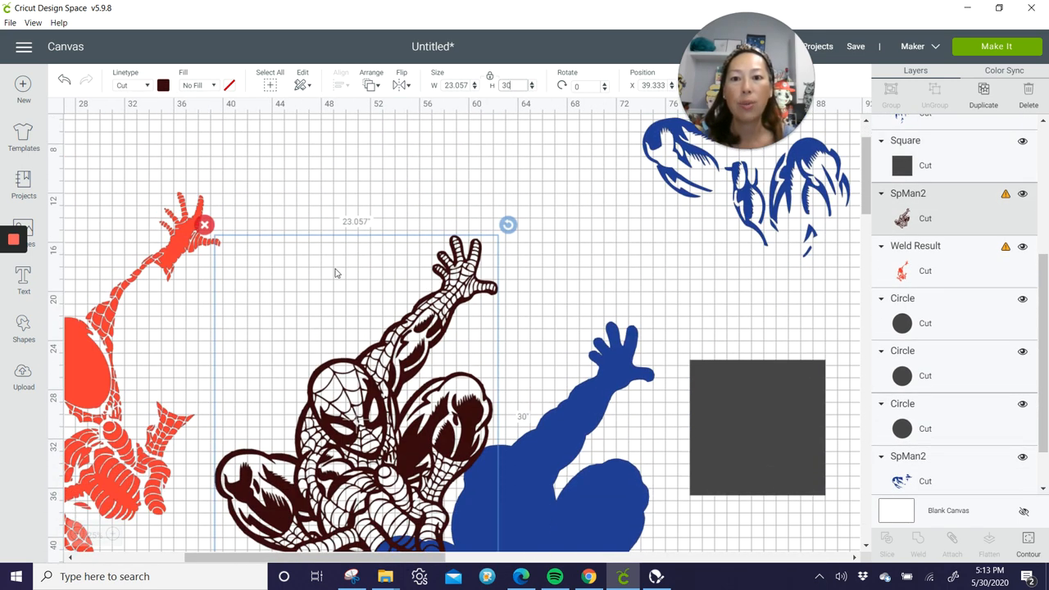
mouse_move(491, 285)
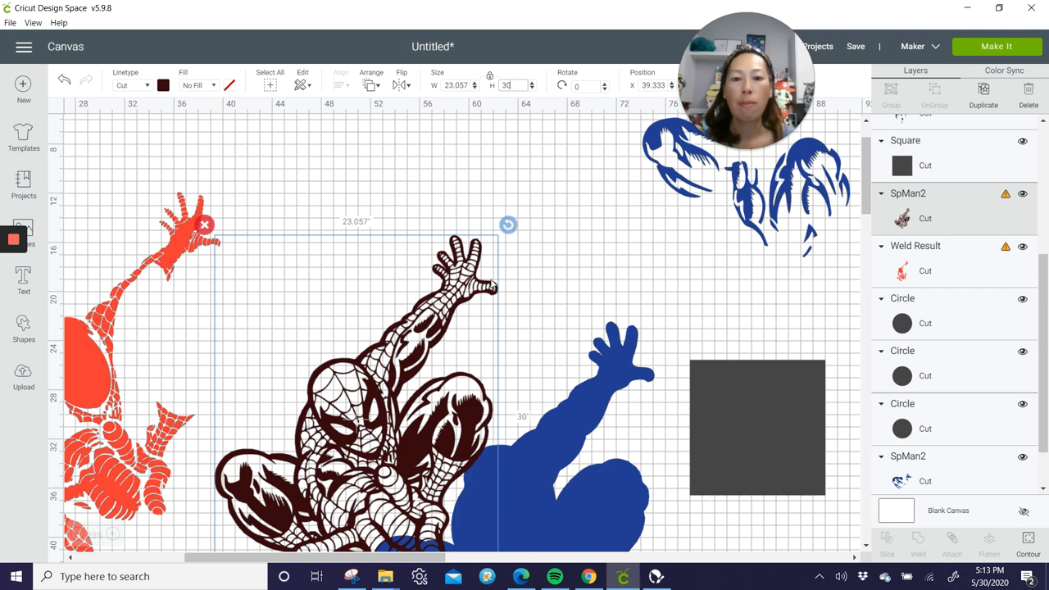
mouse_move(505, 264)
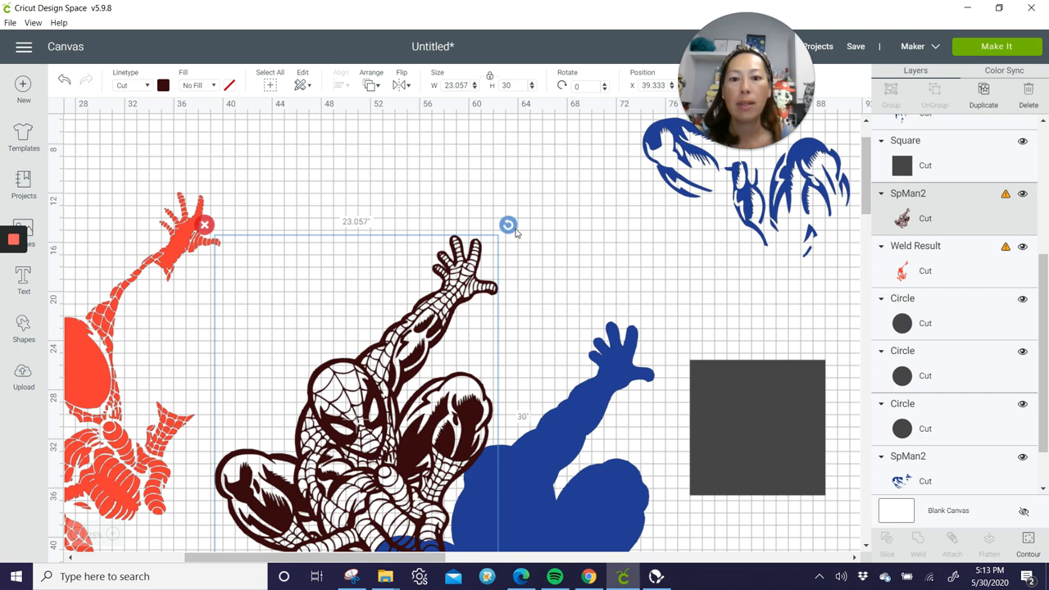
- Rotate the brown Spider-Man layer back and forth until it matches the blue silhouette's angle
drag(508, 225, 502, 219)
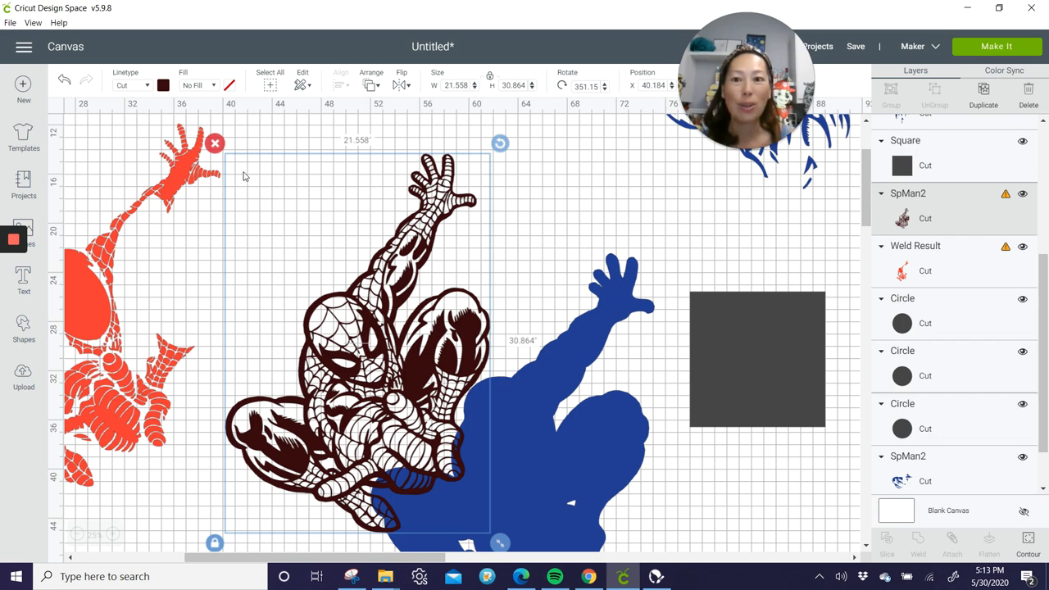
mouse_move(484, 210)
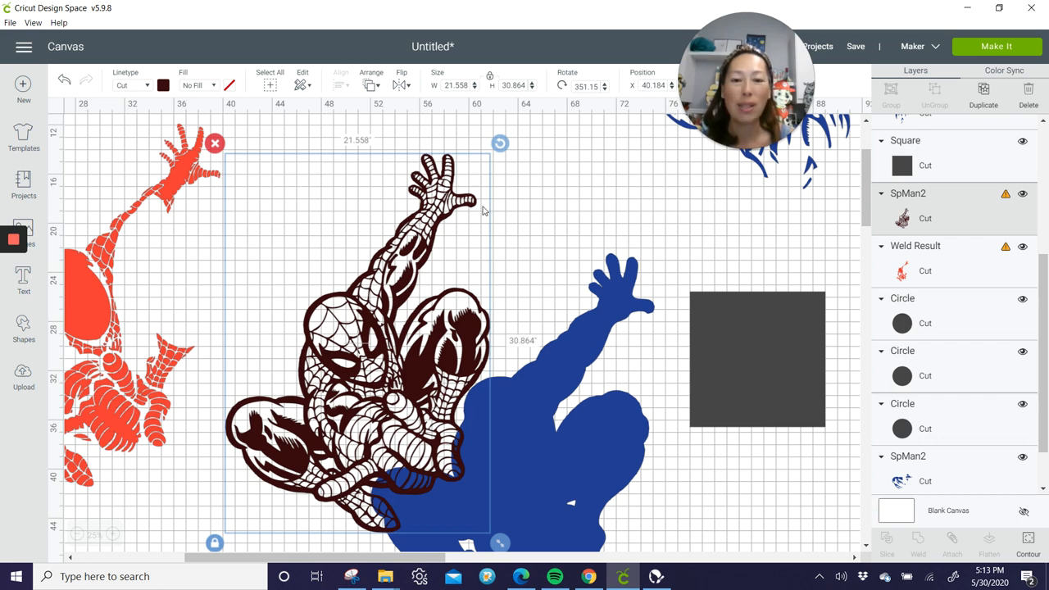
mouse_move(547, 257)
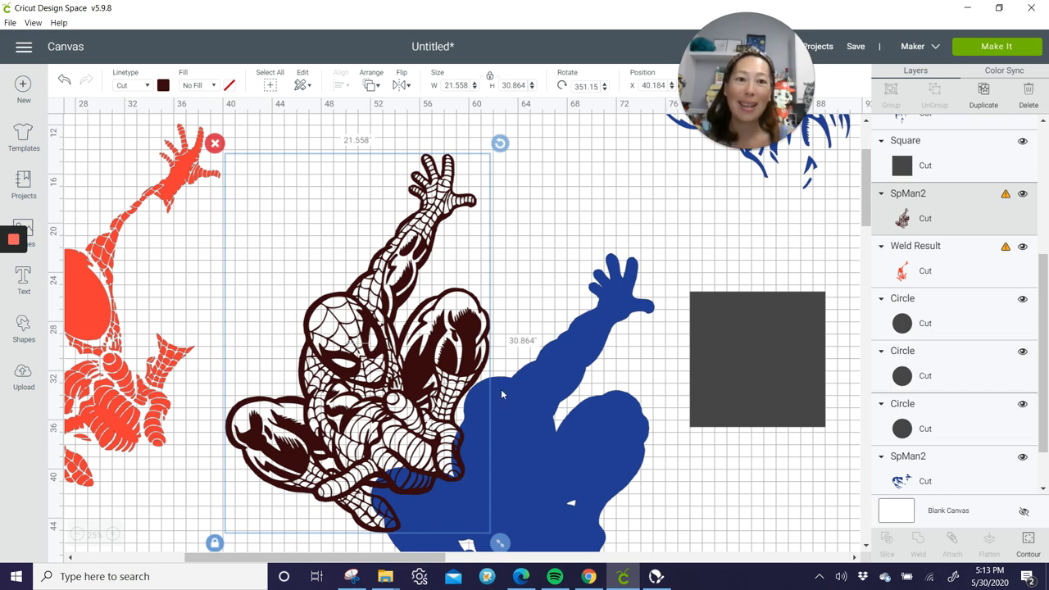
mouse_move(787, 362)
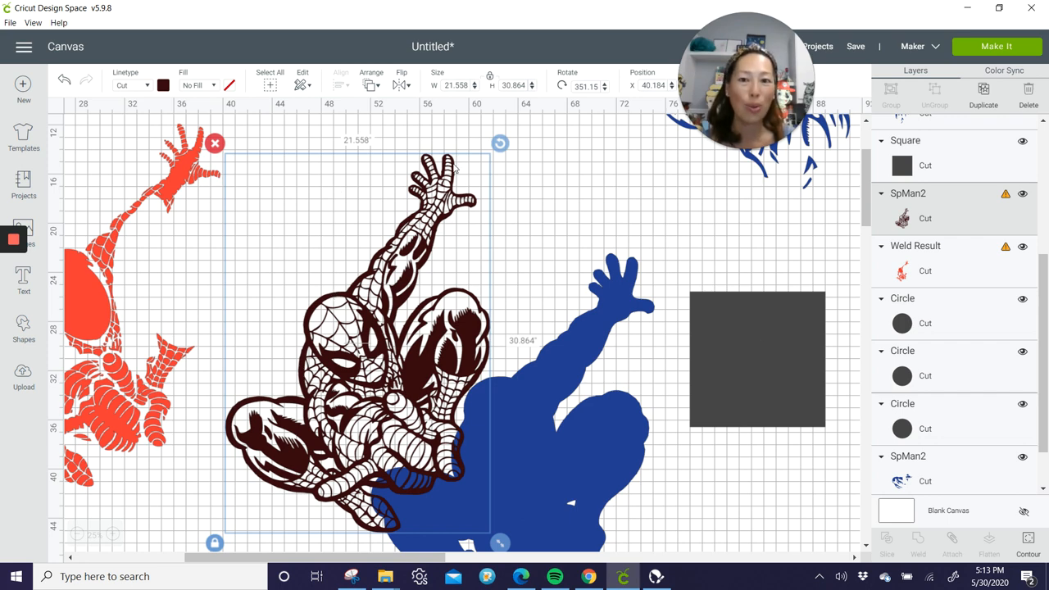
mouse_move(502, 500)
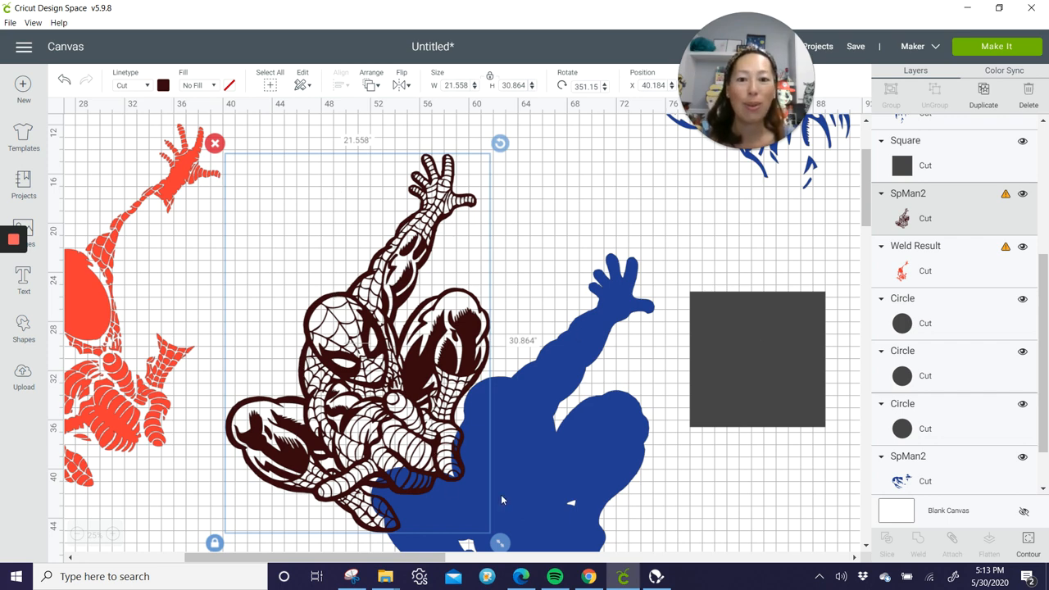
drag(500, 143, 535, 173)
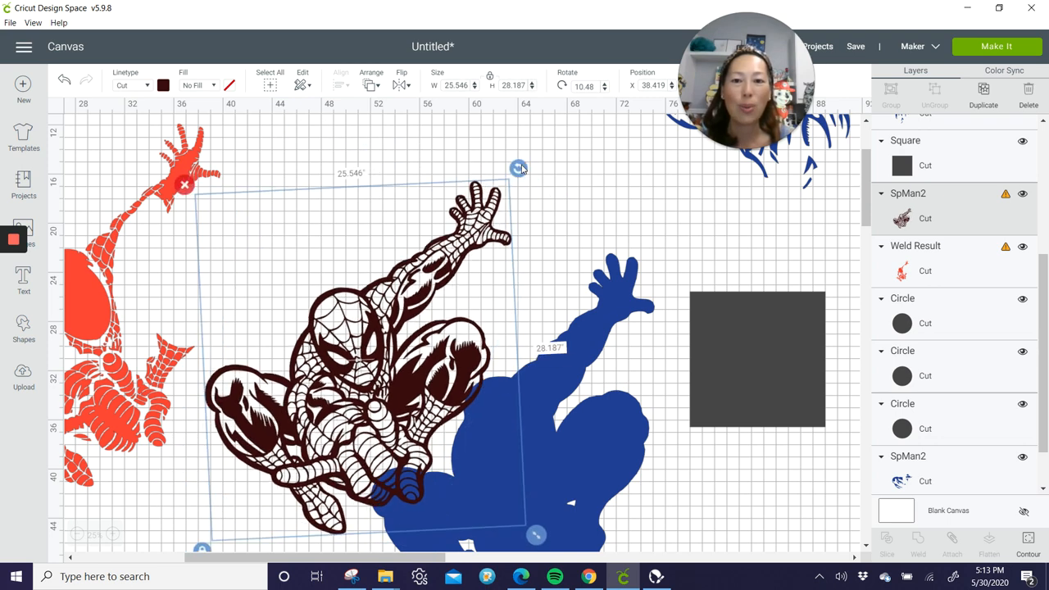
drag(518, 167, 485, 146)
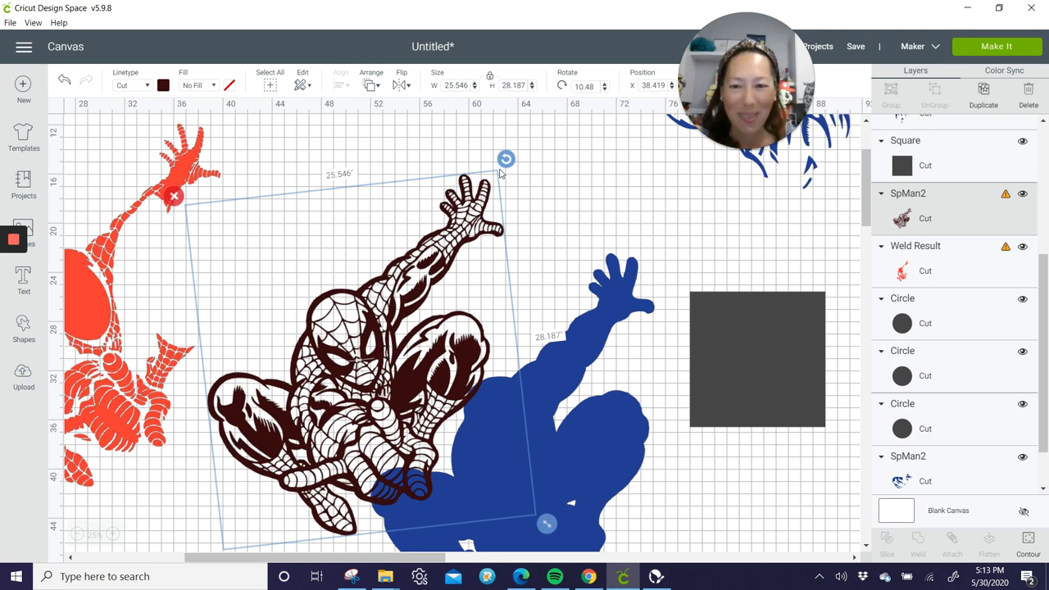
drag(505, 158, 496, 150)
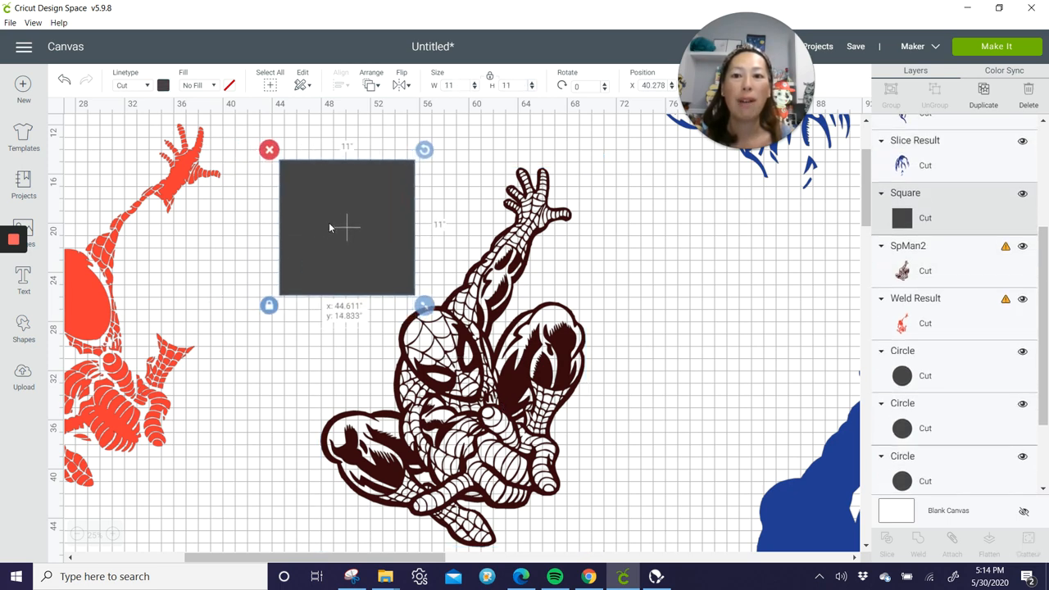
- Position the 11-inch square above Spider-Man's head and set its duplicate's X position to 57
drag(329, 228, 359, 223)
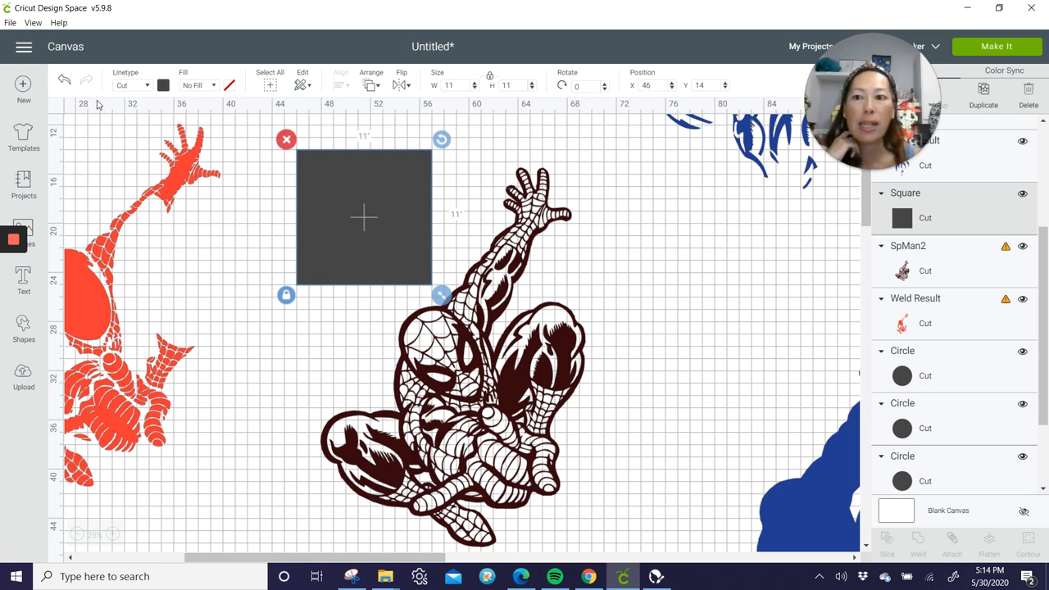
mouse_move(289, 115)
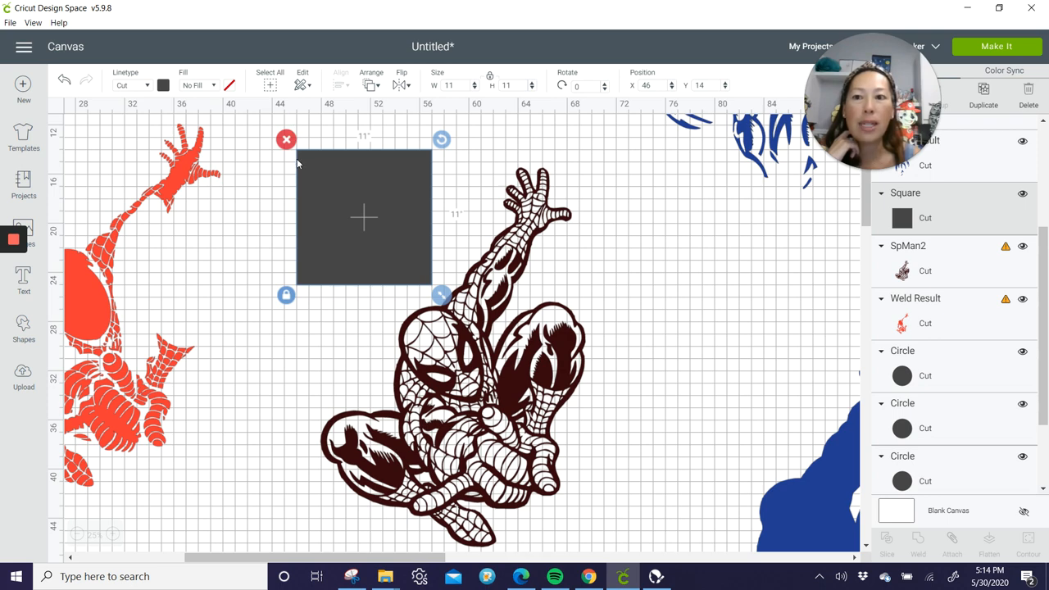
mouse_move(479, 190)
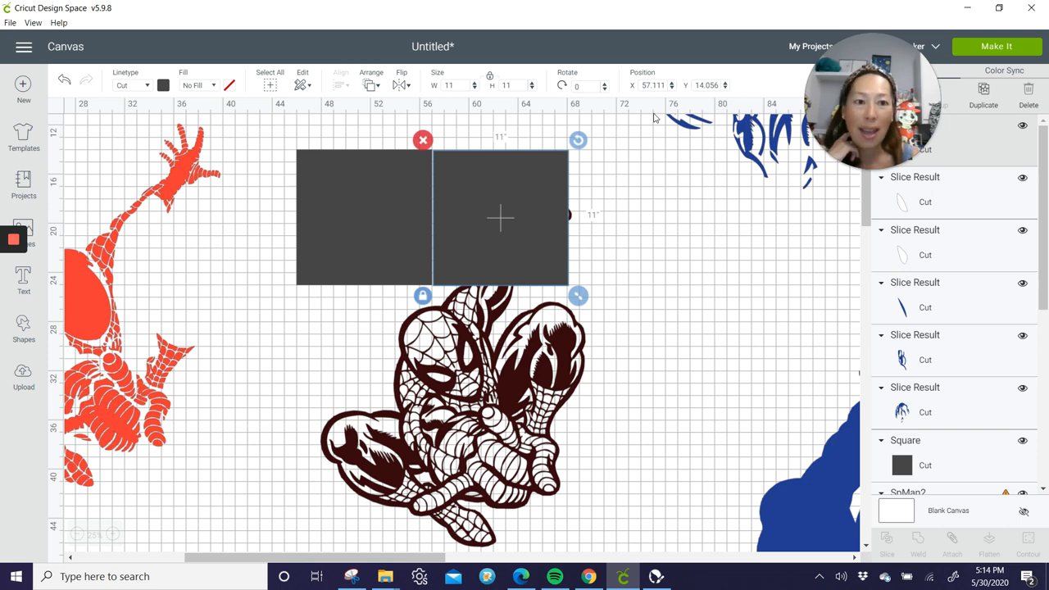
click(652, 85)
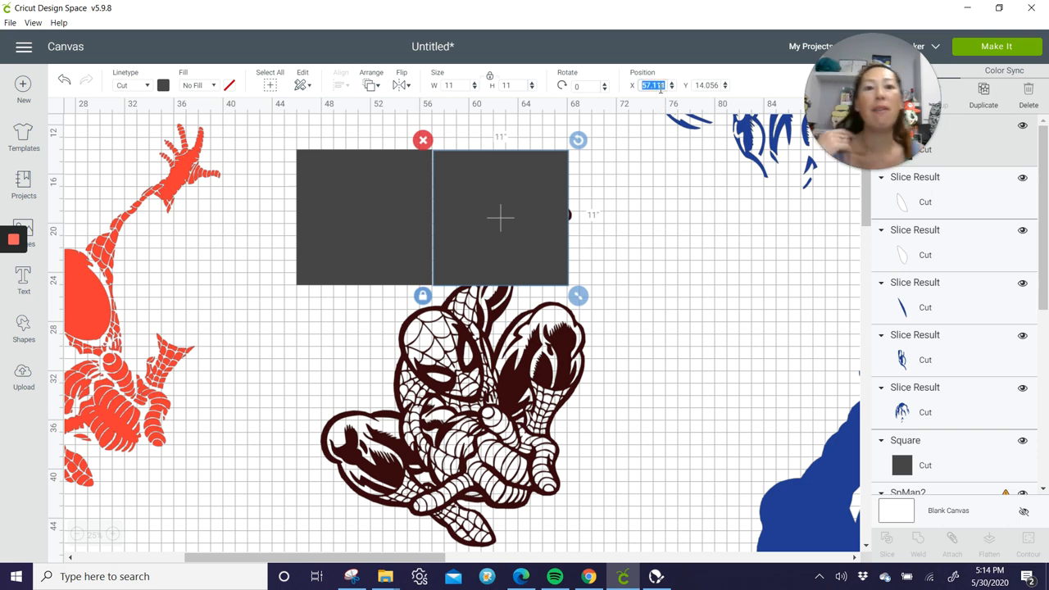
text(57)
click(710, 85)
text(14)
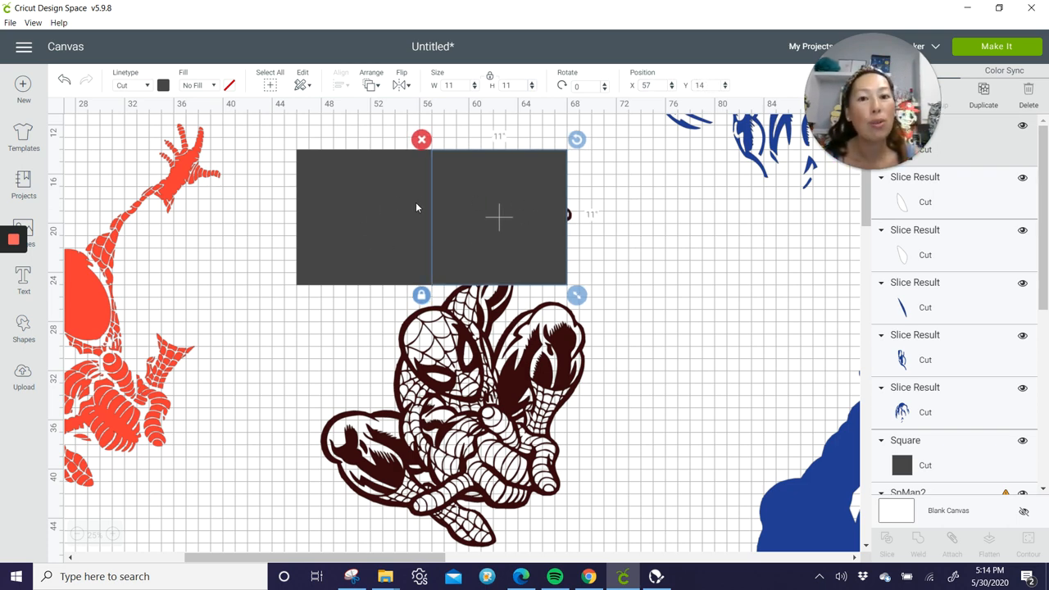
mouse_move(442, 214)
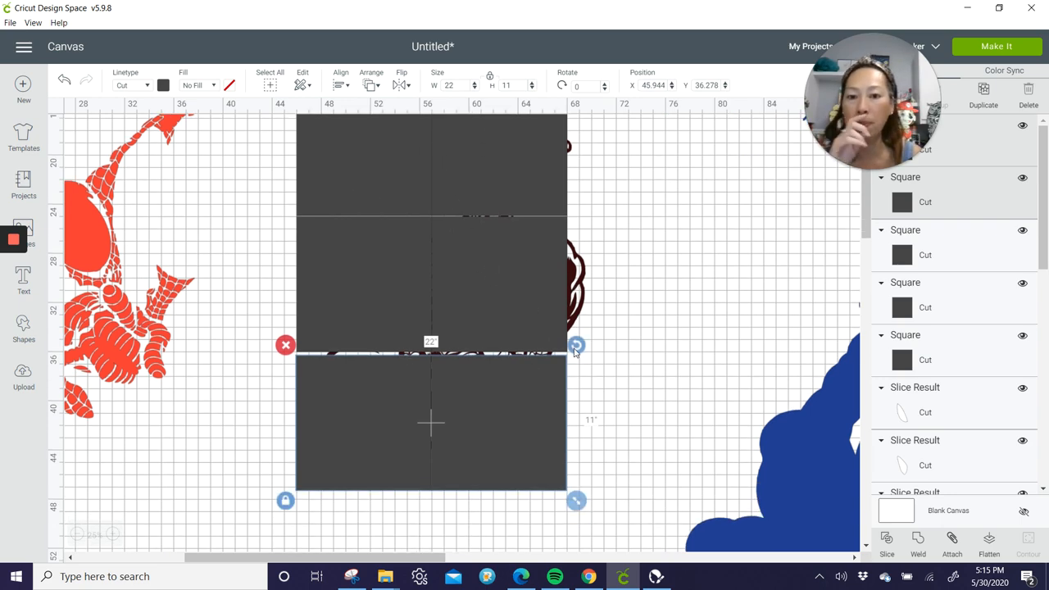
- Set the duplicated row of squares' Y position to 36 to stack it below
click(652, 86)
text(46)
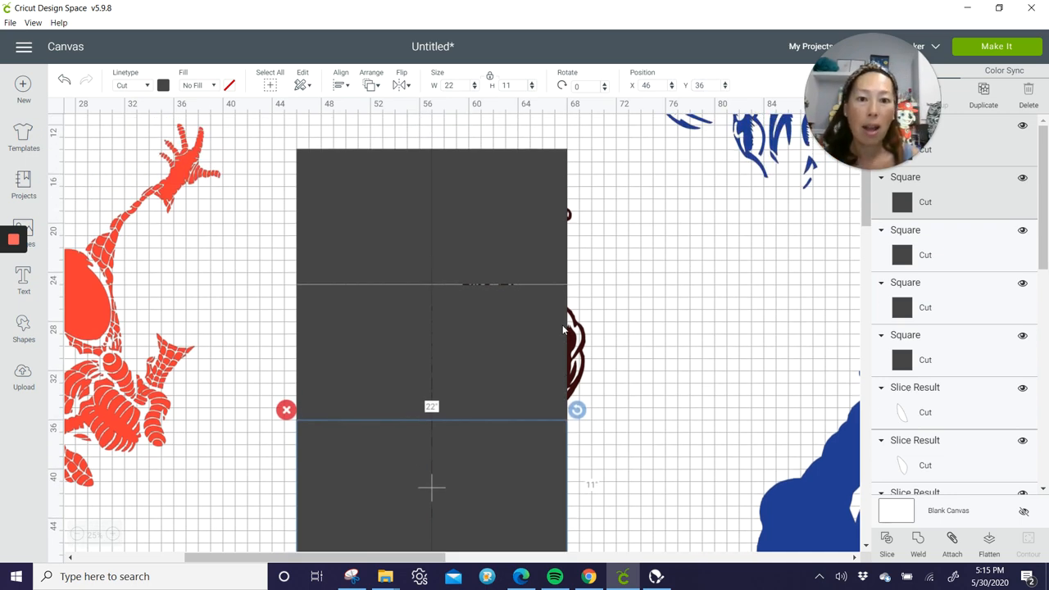
mouse_move(757, 272)
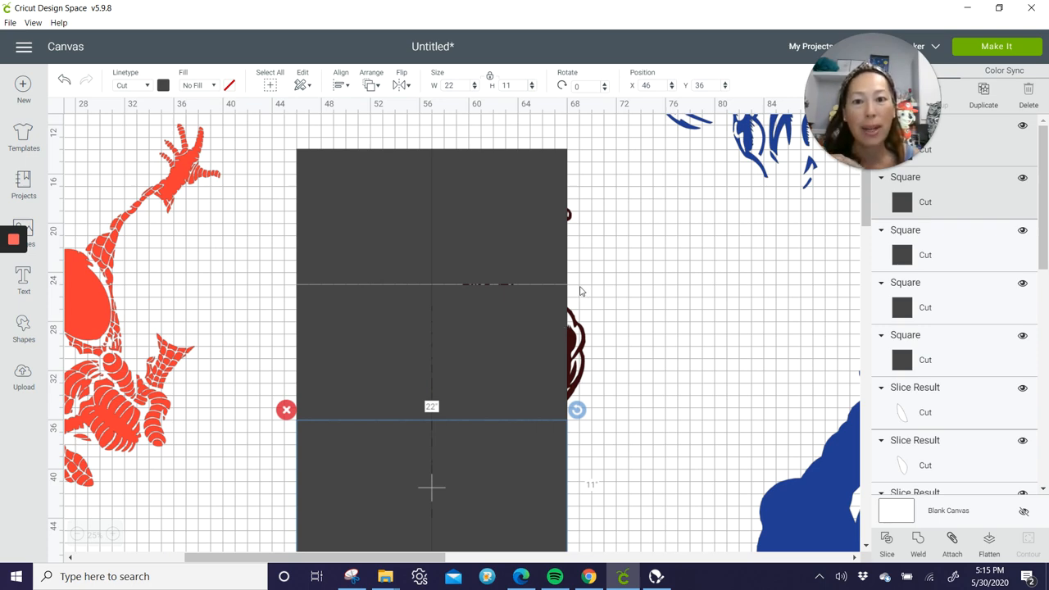
mouse_move(436, 243)
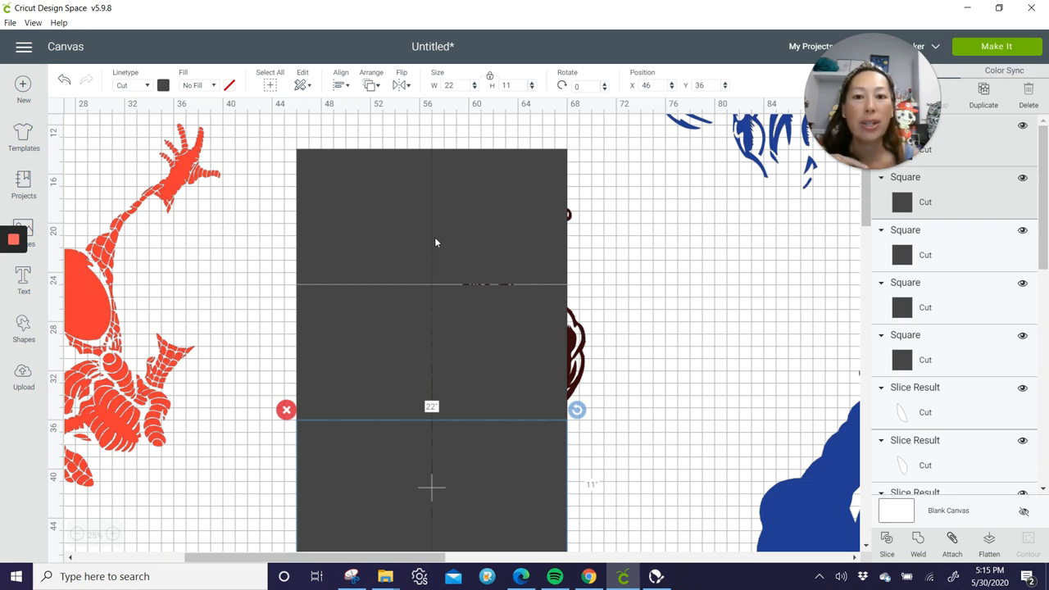
mouse_move(505, 342)
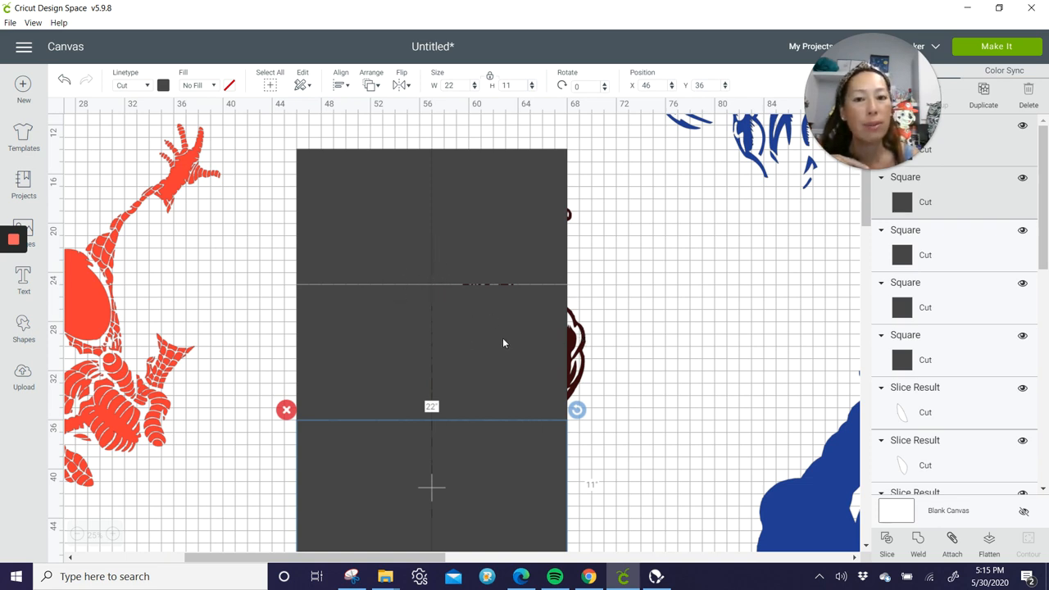
mouse_move(469, 320)
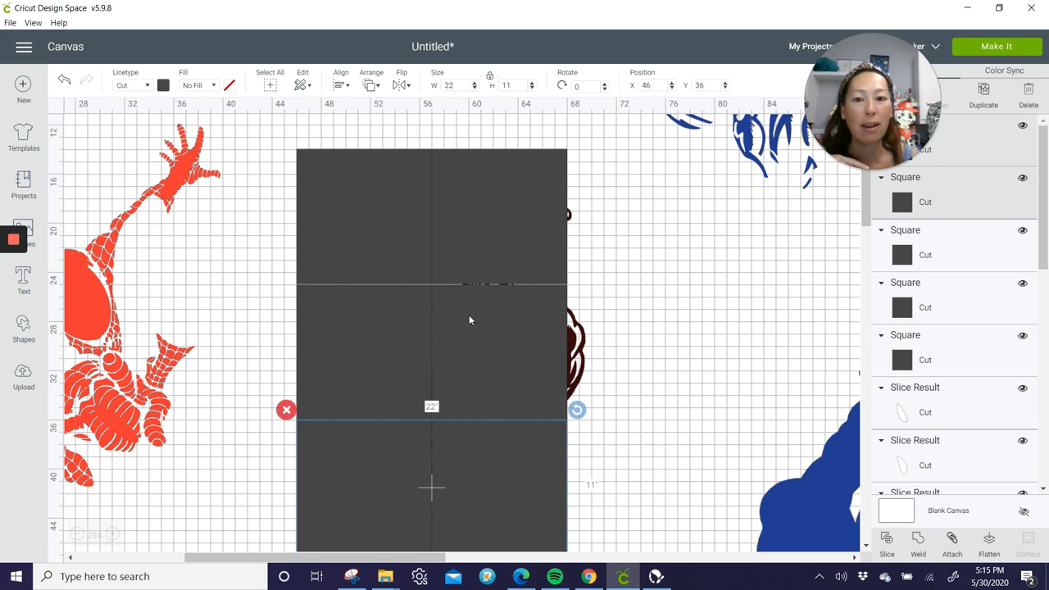
mouse_move(449, 302)
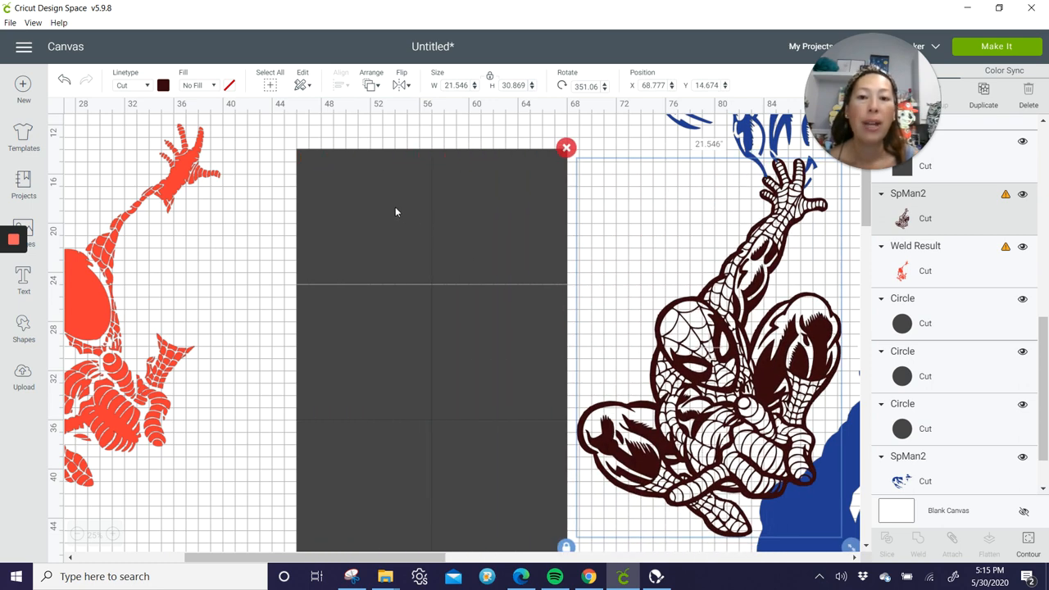
mouse_move(495, 236)
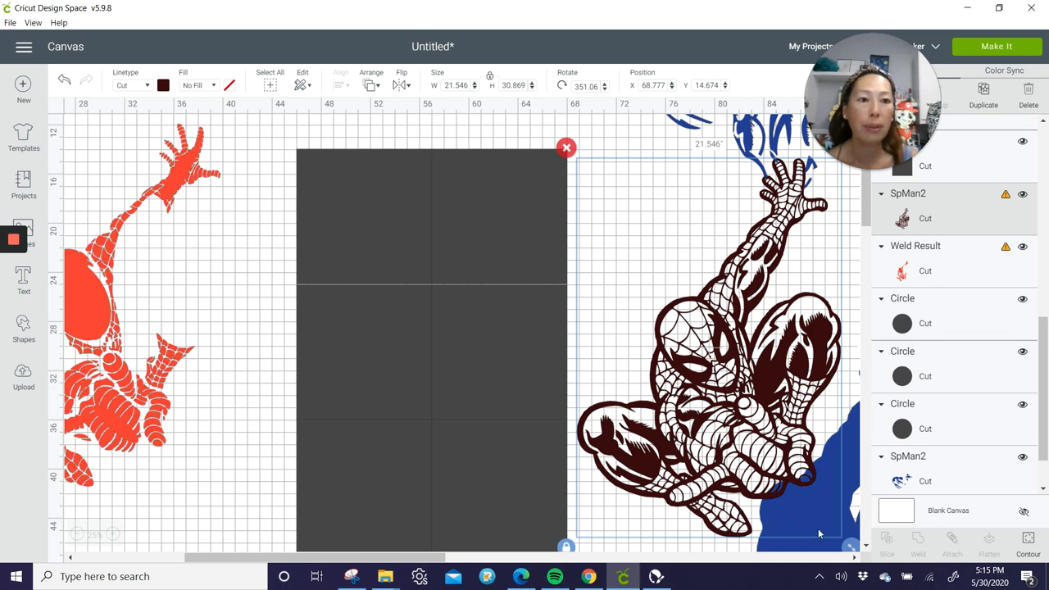
- Move the dark SpMan2 layer, about 21.5 by 31, onto the tall block of grey tile squares
scroll(down, 3)
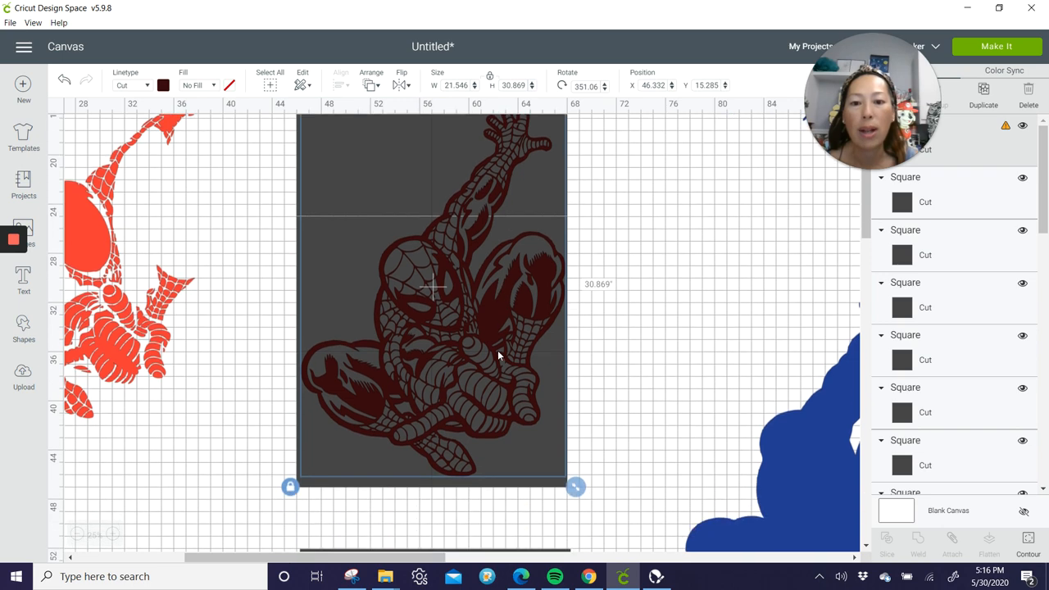
mouse_move(393, 364)
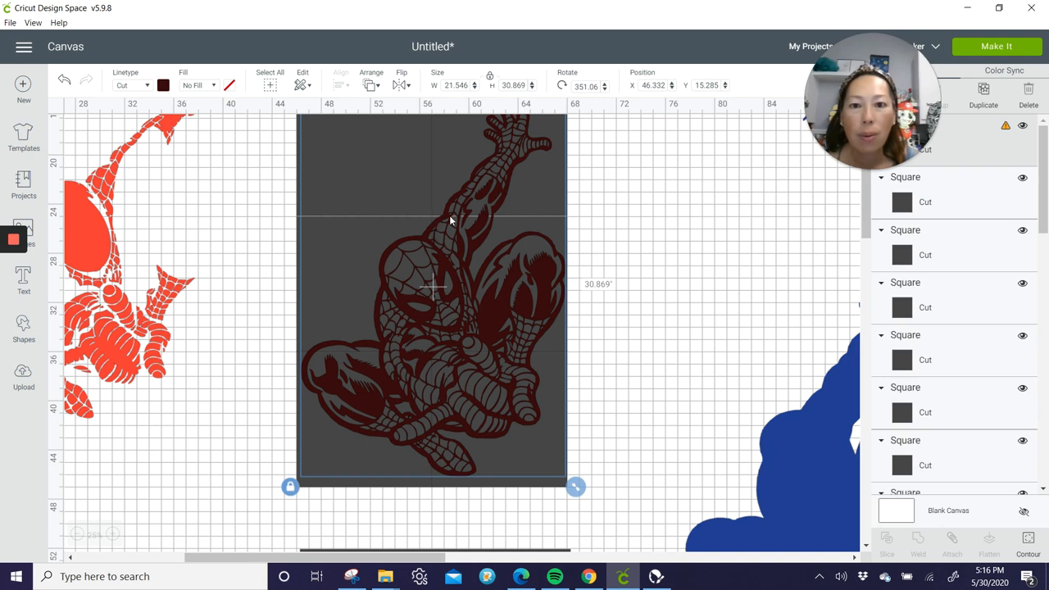
mouse_move(462, 220)
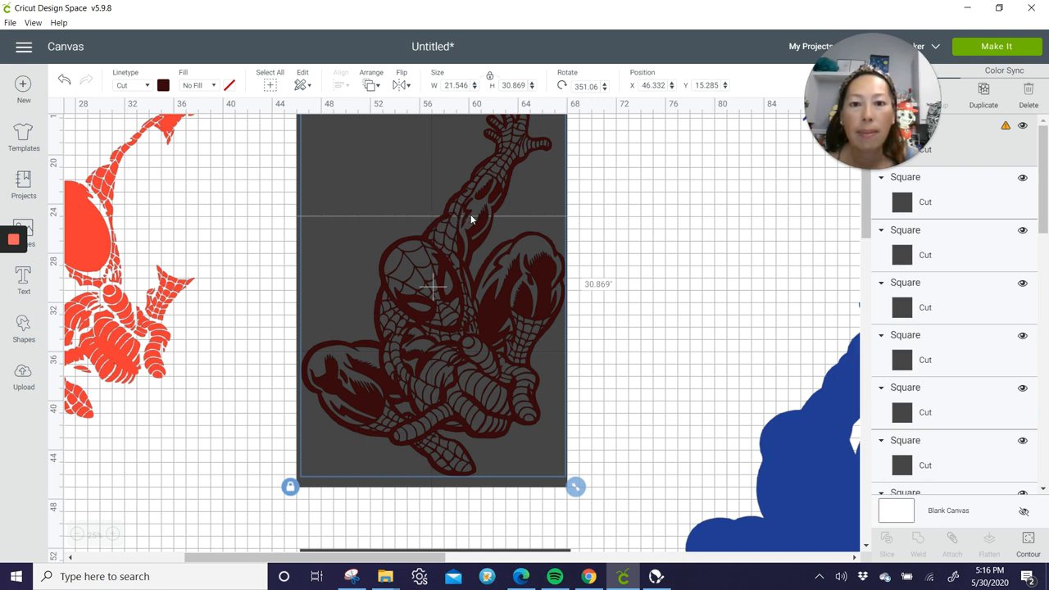
- Rotate the dark Spider-Man to 345.82° and resize it to about 20.8 x 31.2 in over the tiles
scroll(down, 3)
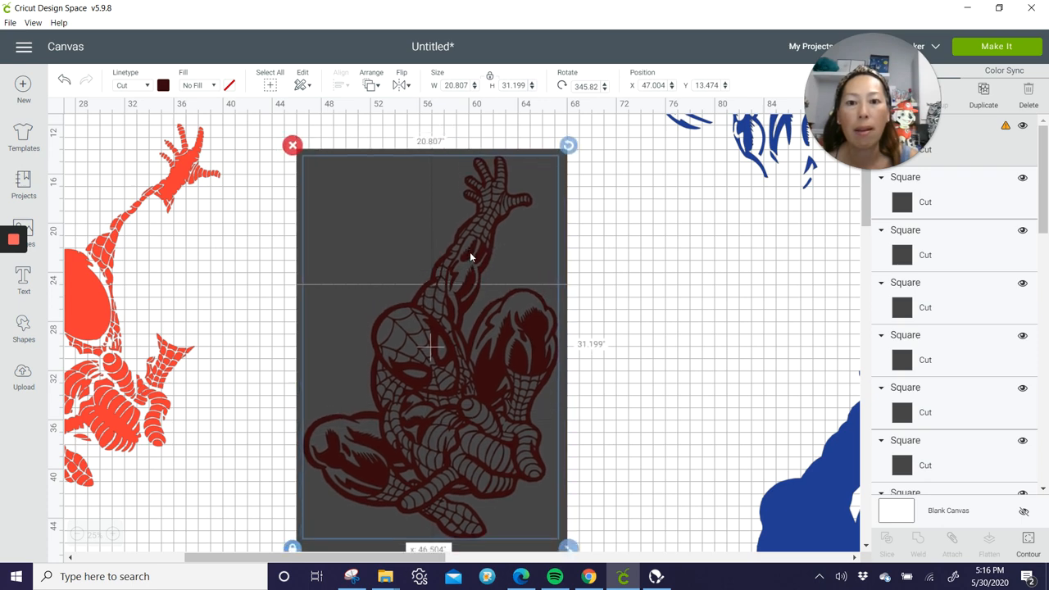
- Nudge the dark Spider-Man into place on the tiles and select it together with the tile squares
drag(429, 361, 429, 336)
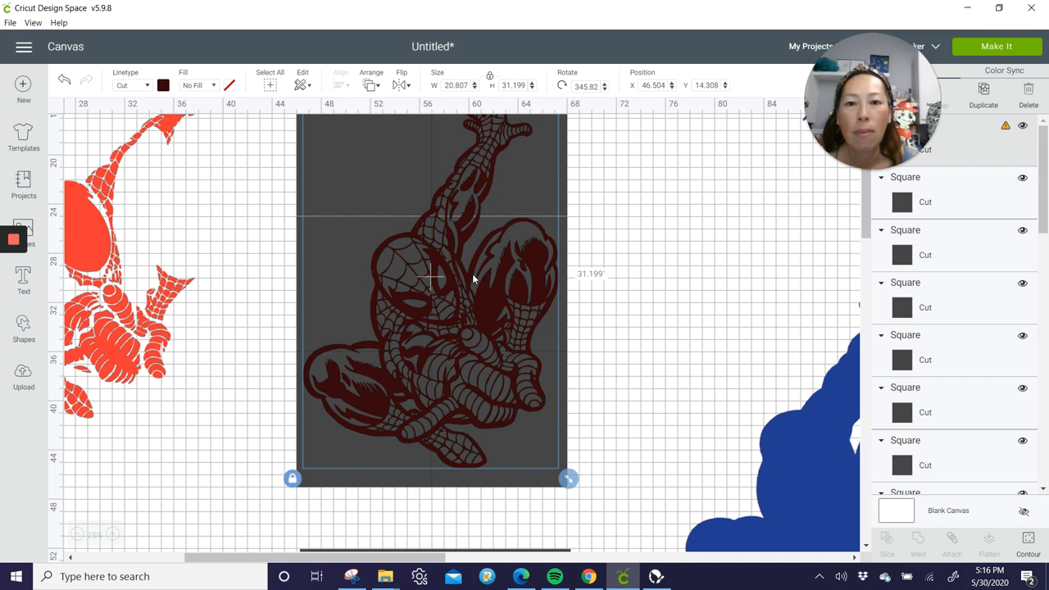
drag(472, 278, 451, 237)
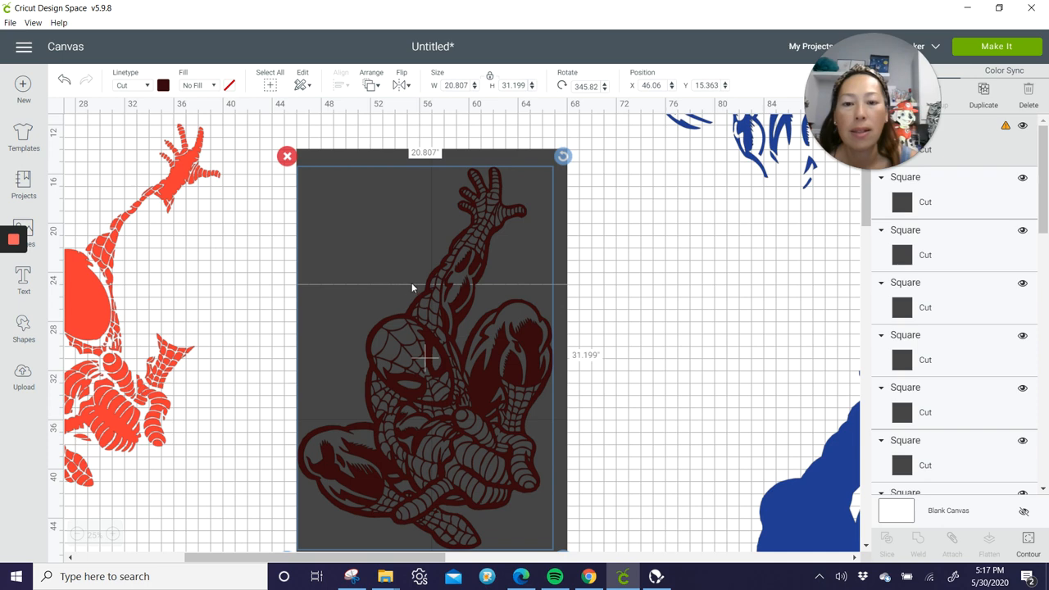
mouse_move(474, 289)
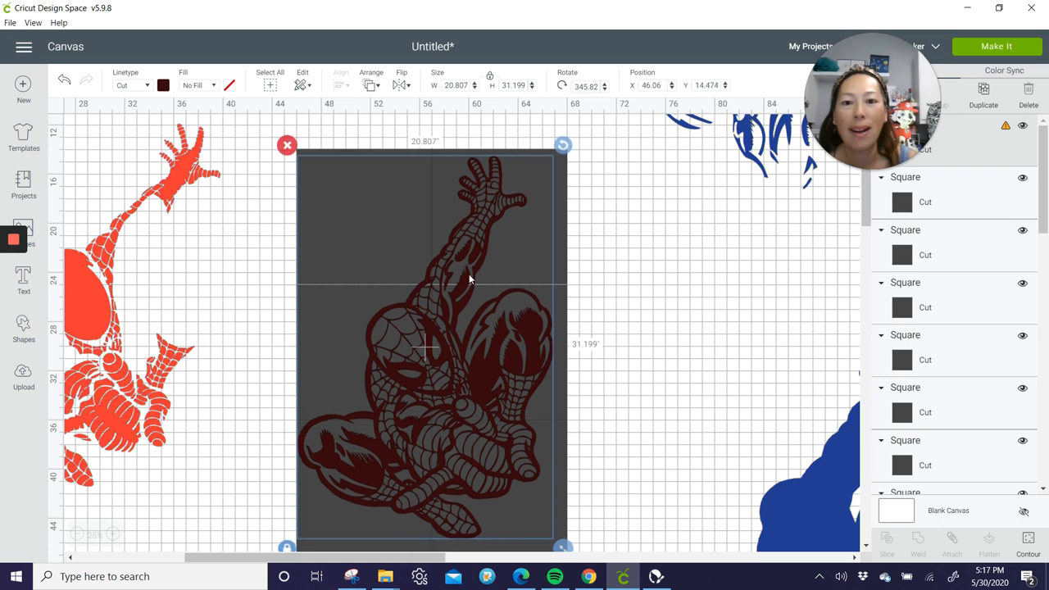
mouse_move(449, 292)
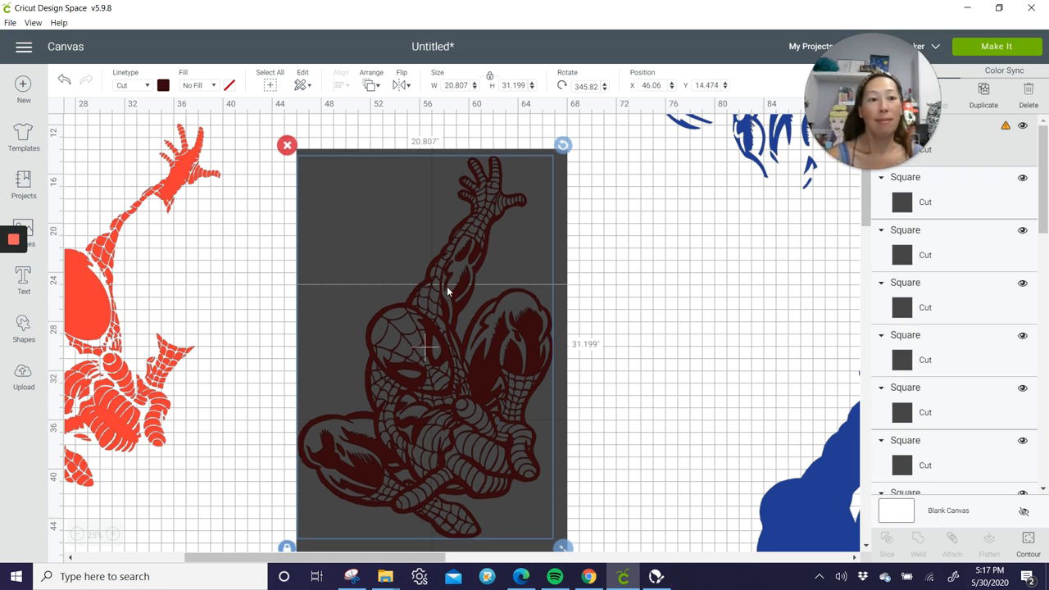
mouse_move(459, 293)
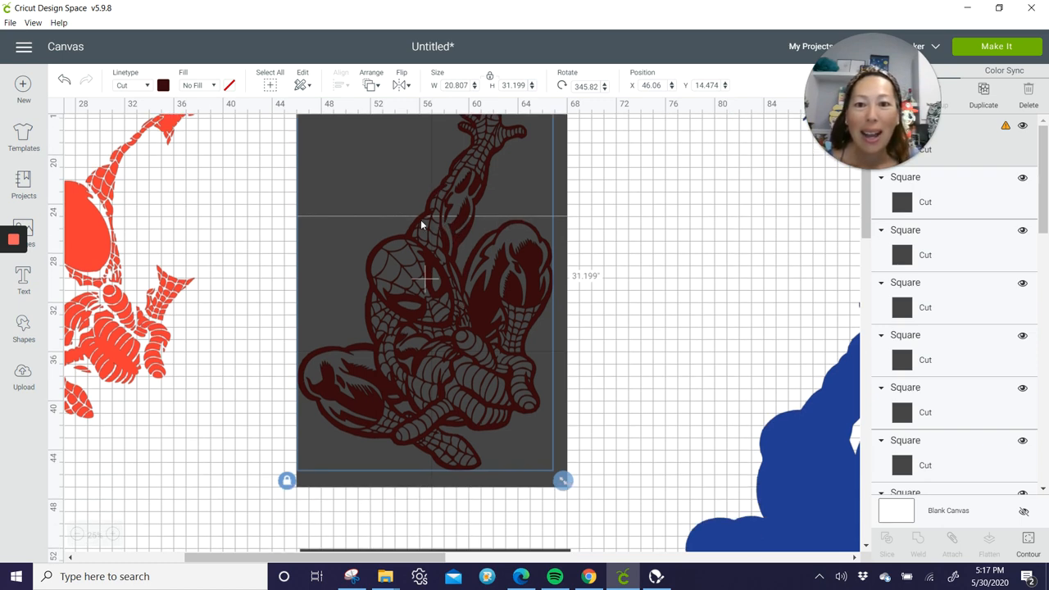
mouse_move(331, 353)
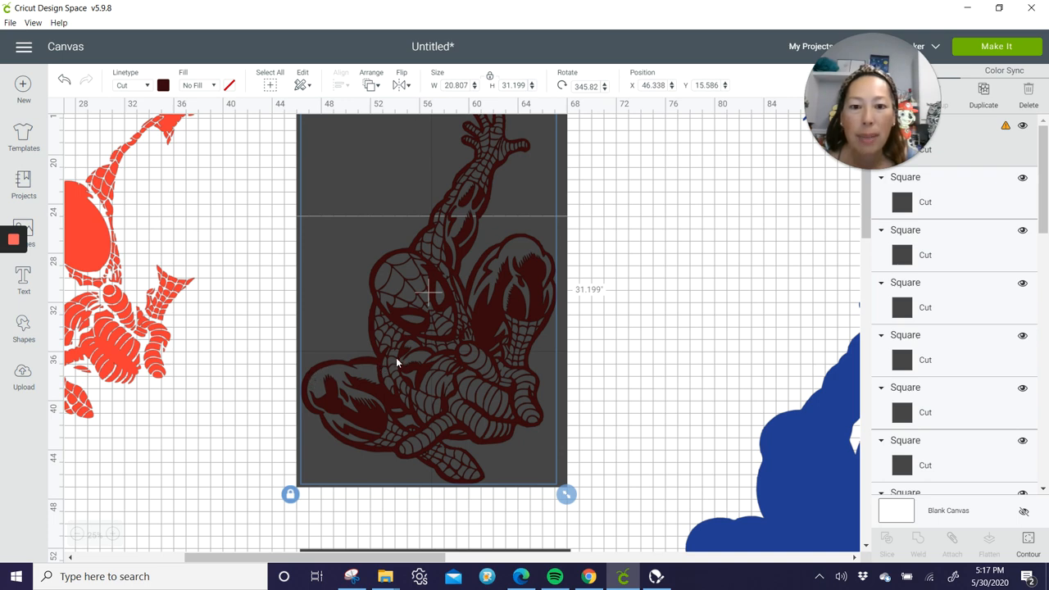
mouse_move(530, 313)
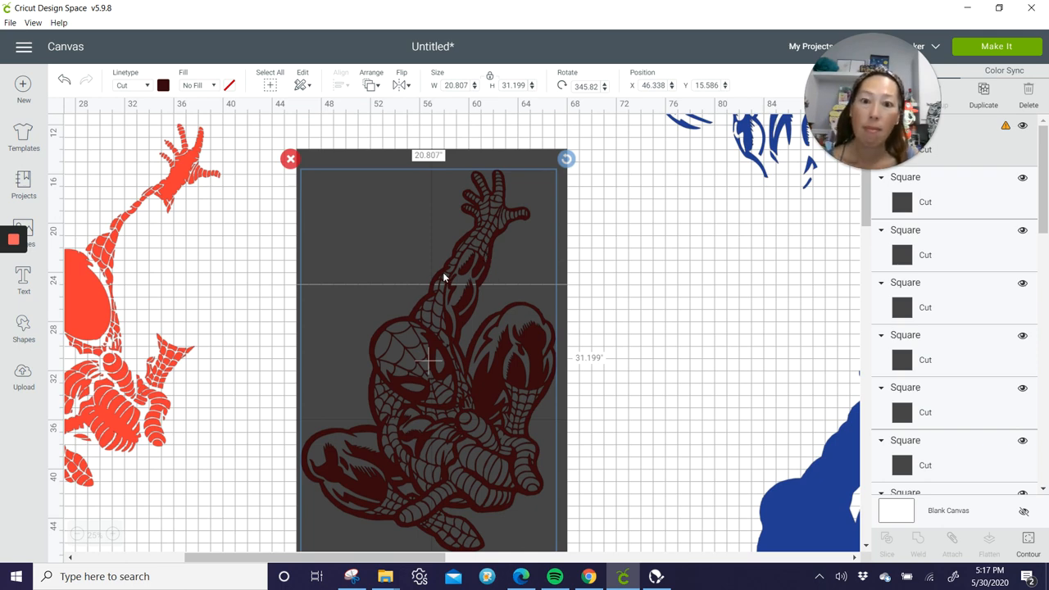
mouse_move(620, 314)
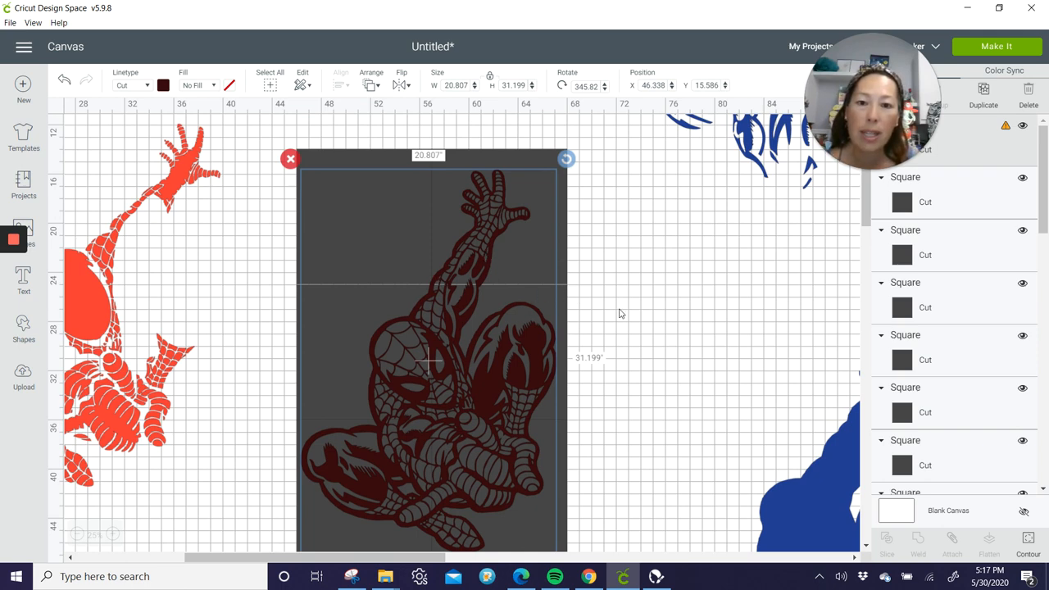
mouse_move(425, 246)
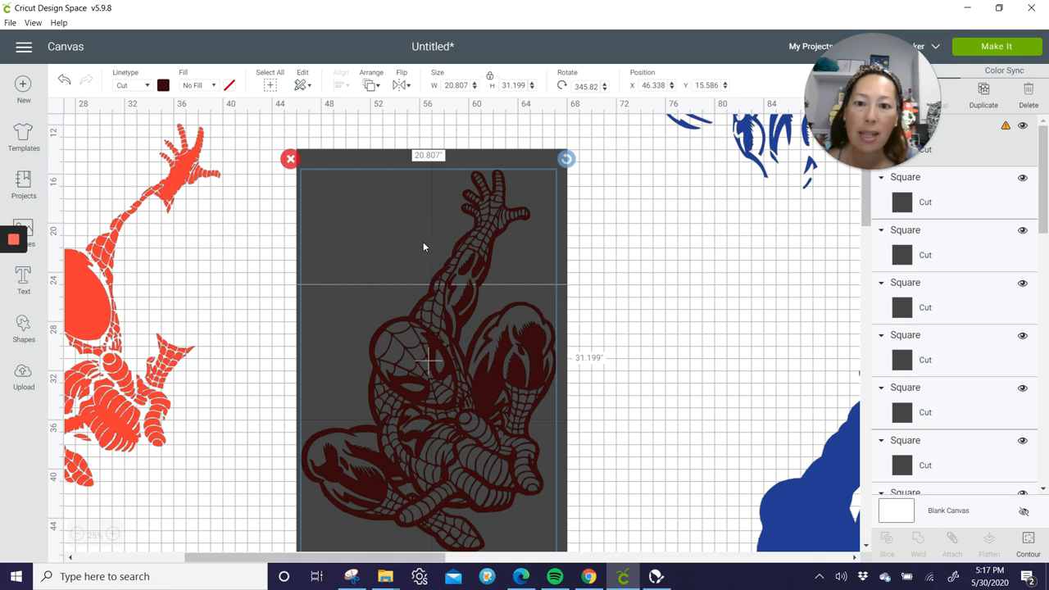
mouse_move(436, 285)
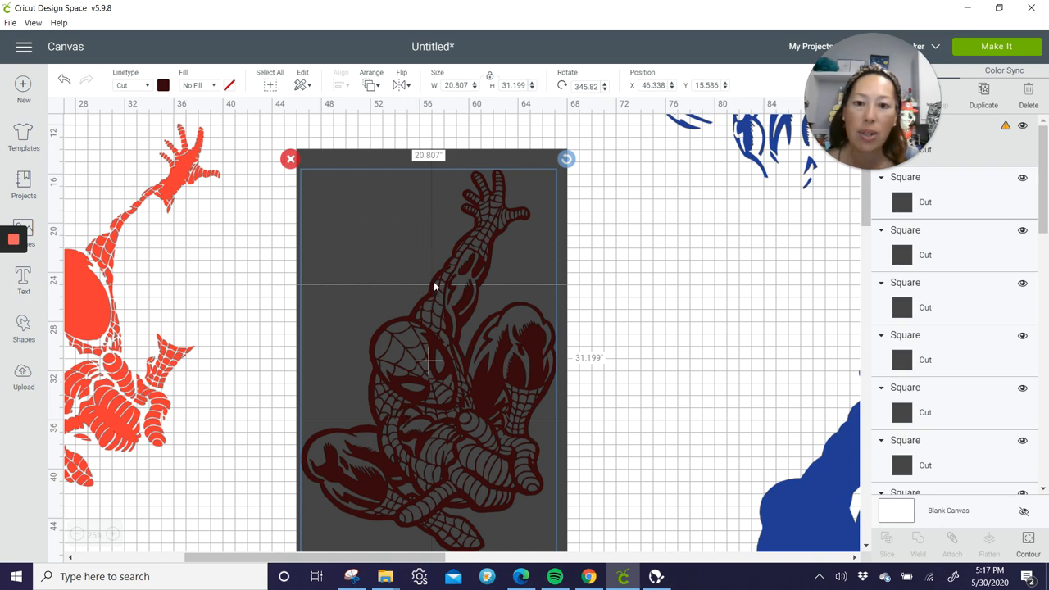
mouse_move(455, 318)
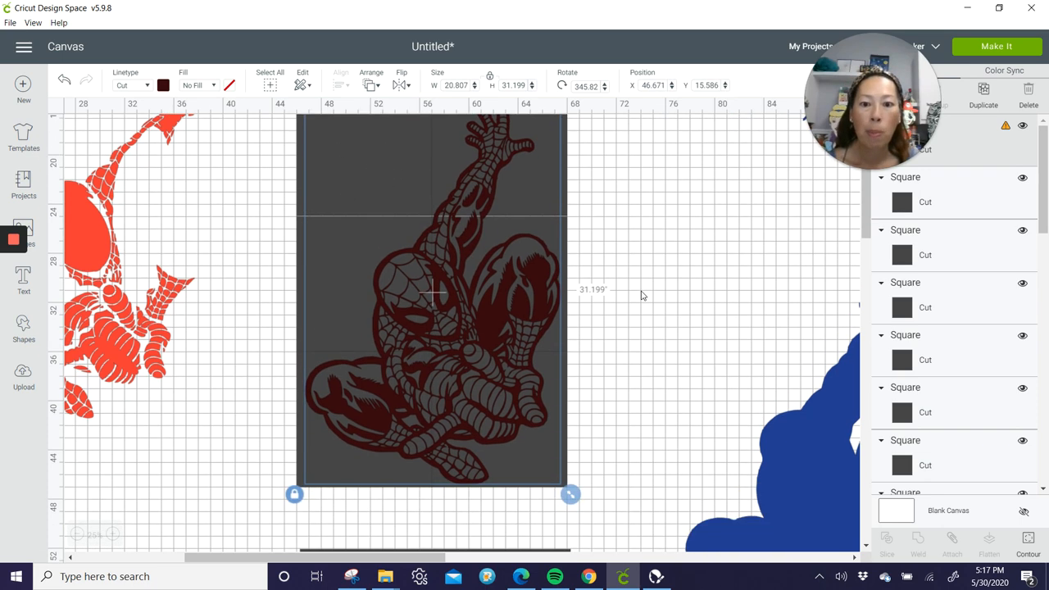
click(641, 276)
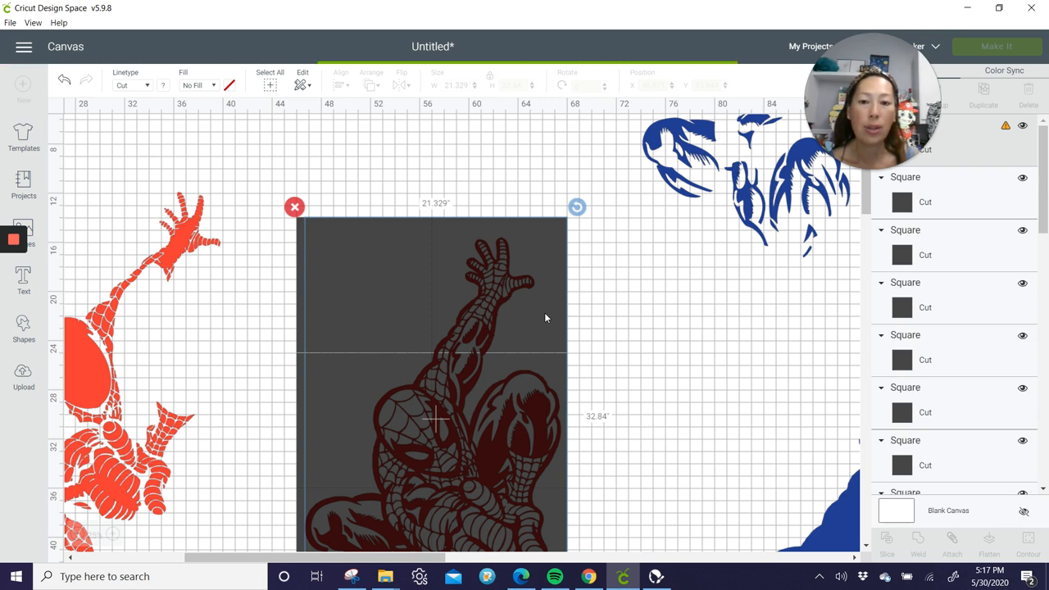
- Slice the dark Spider-Man against the tile squares into Slice Result pieces and clear the selection
click(885, 539)
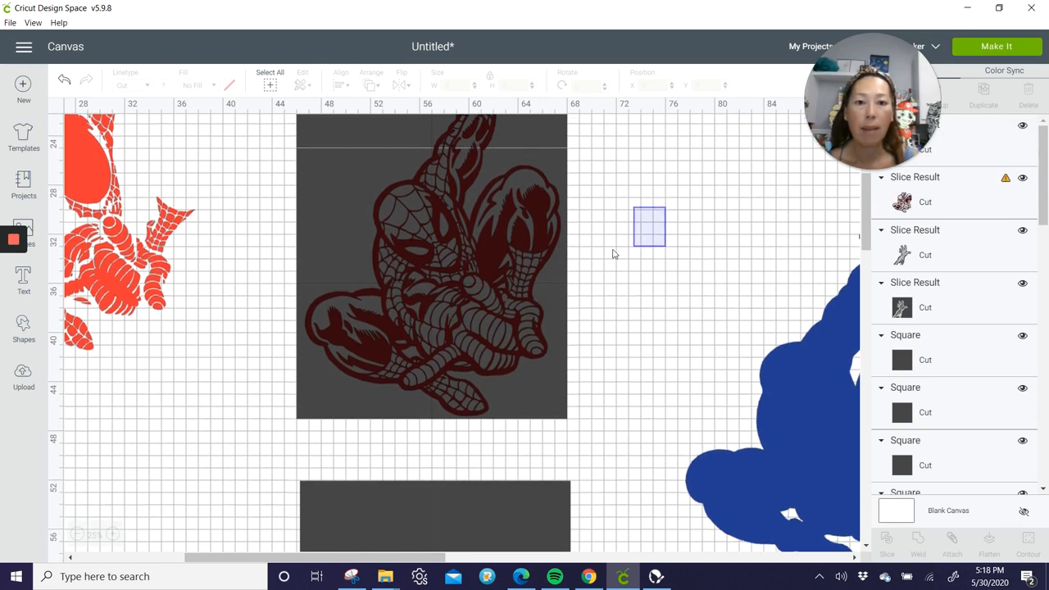
click(435, 282)
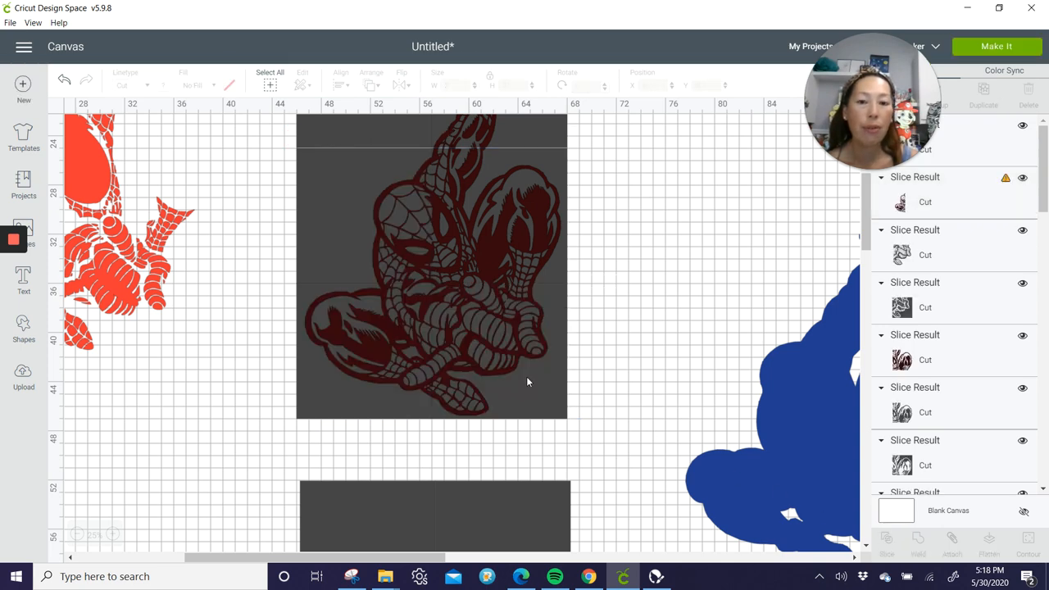
mouse_move(267, 281)
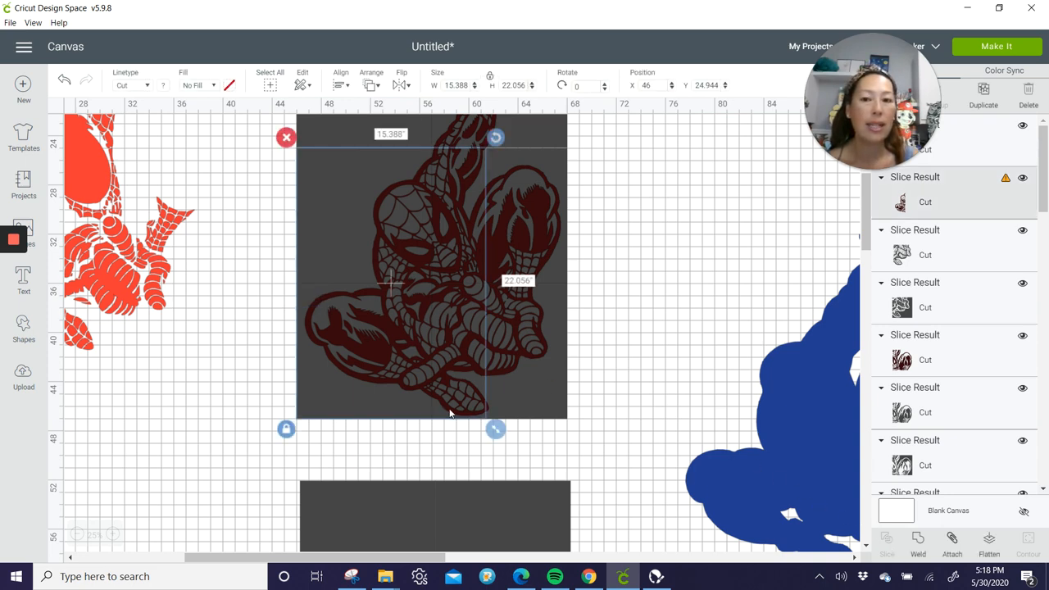
mouse_move(721, 424)
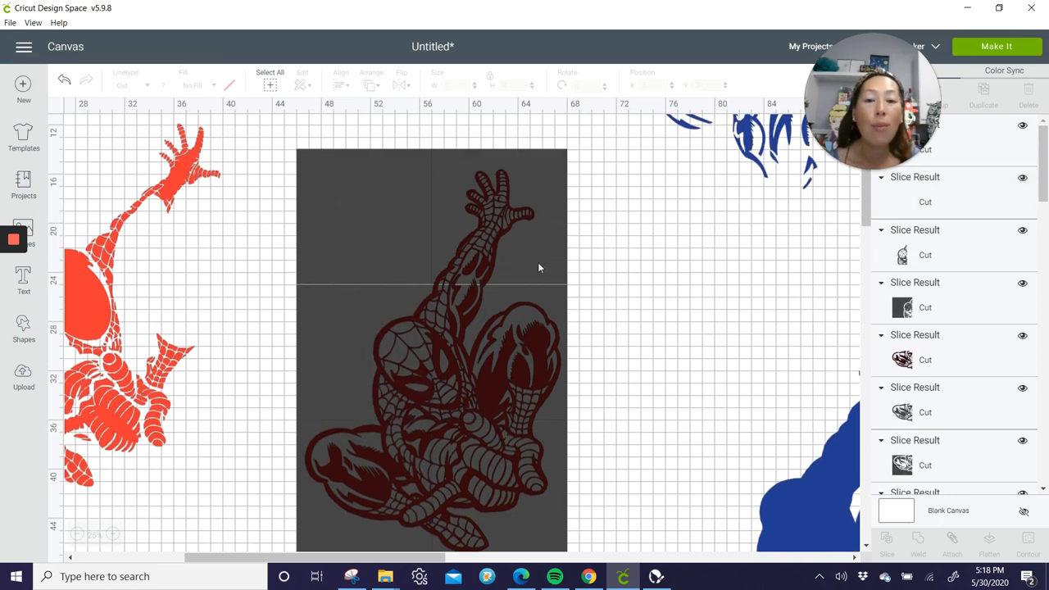
- Drag several sliced dark Spider-Man pieces off the tiles onto the empty canvas at the right
drag(489, 226, 783, 232)
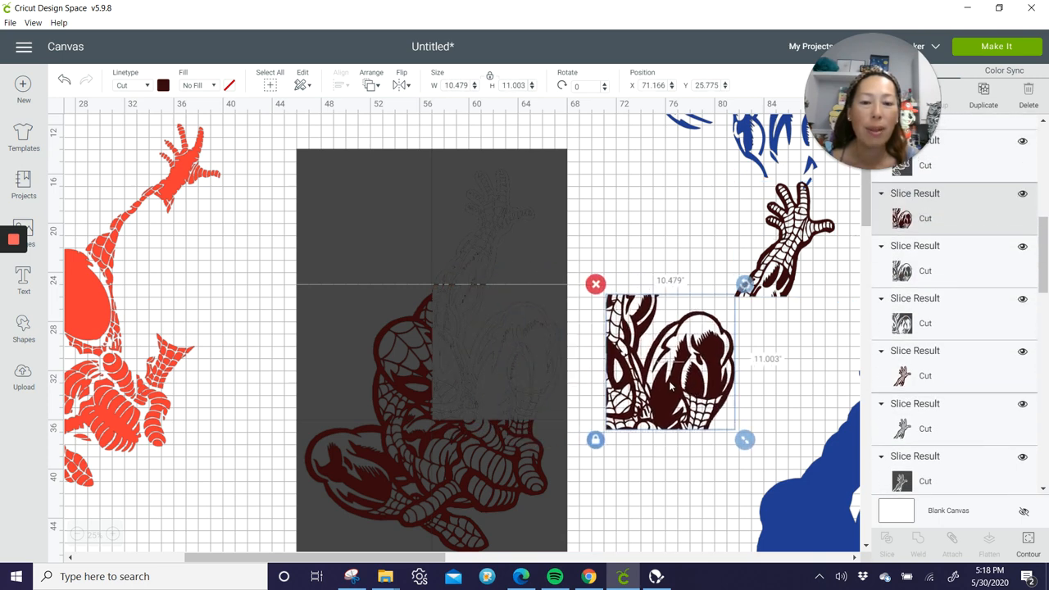
drag(671, 362, 760, 362)
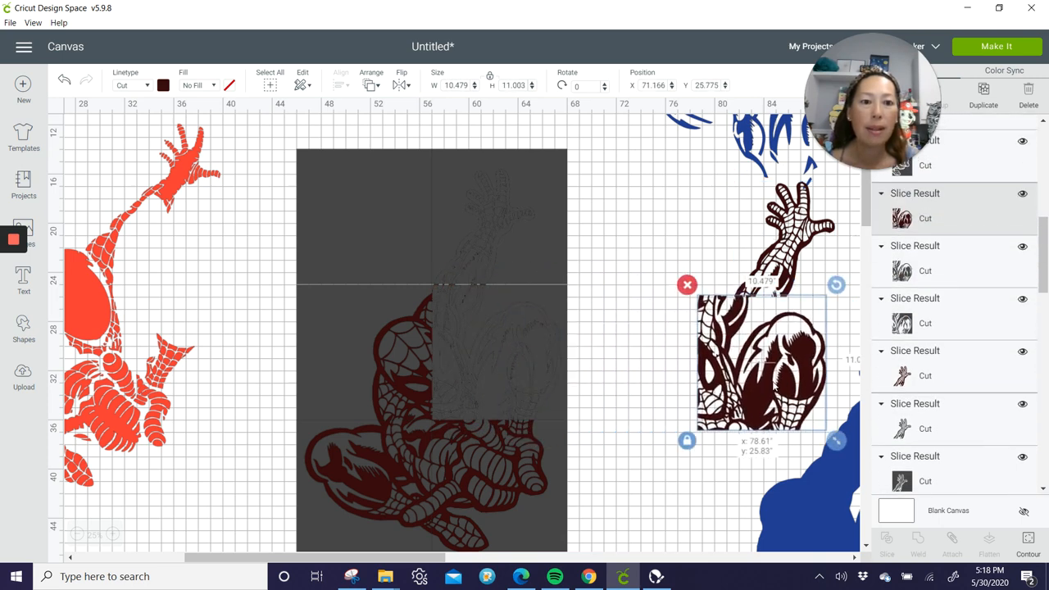
drag(762, 361, 795, 367)
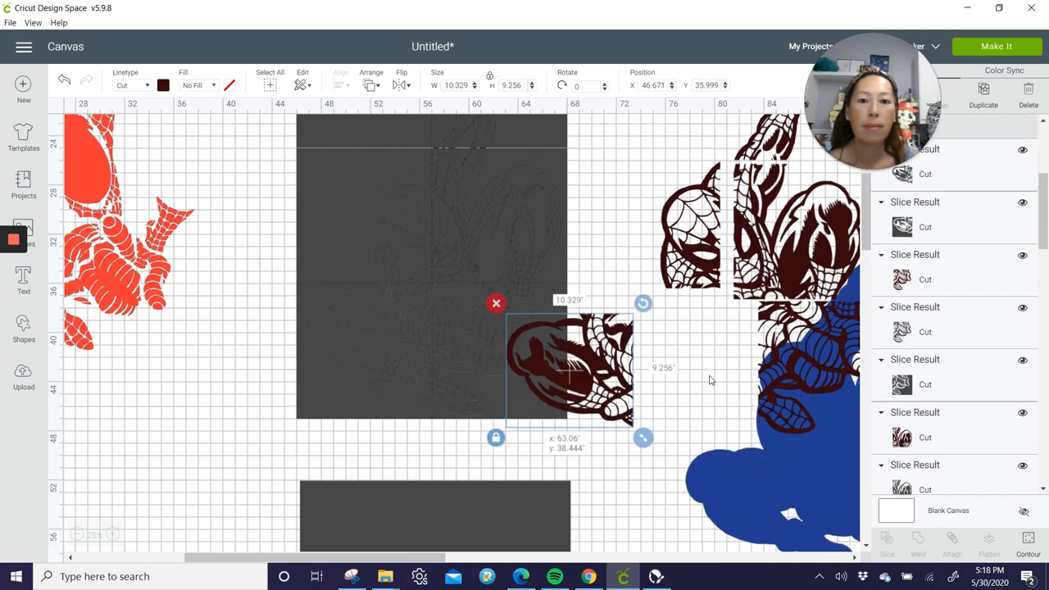
drag(570, 369, 676, 361)
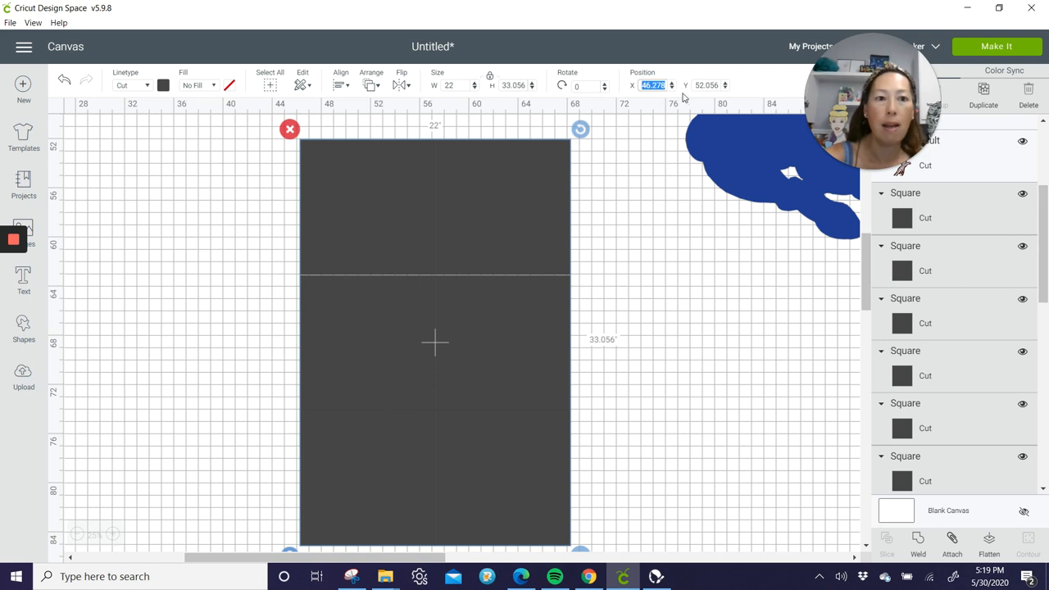
- Position the next tile block at X 46, Y 52 and select the blue Spider-Man layer
click(652, 86)
text(46)
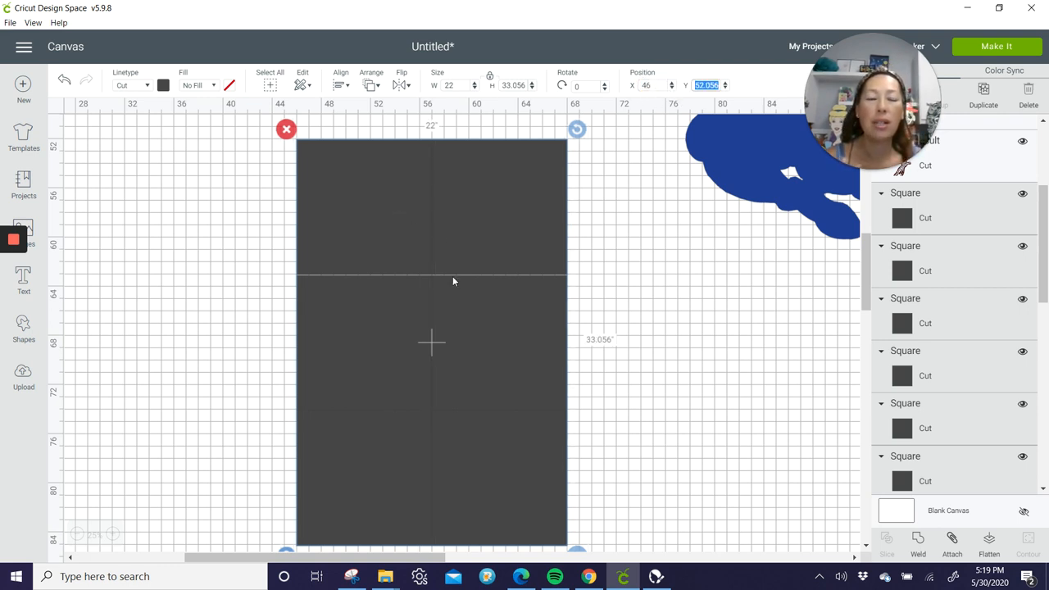
mouse_move(533, 198)
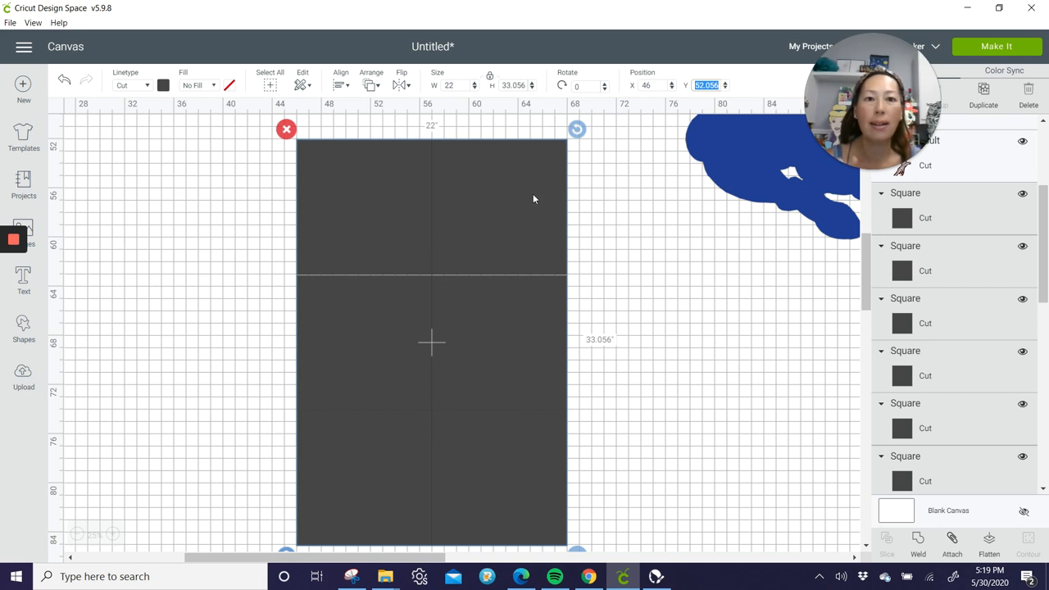
mouse_move(662, 151)
text(52)
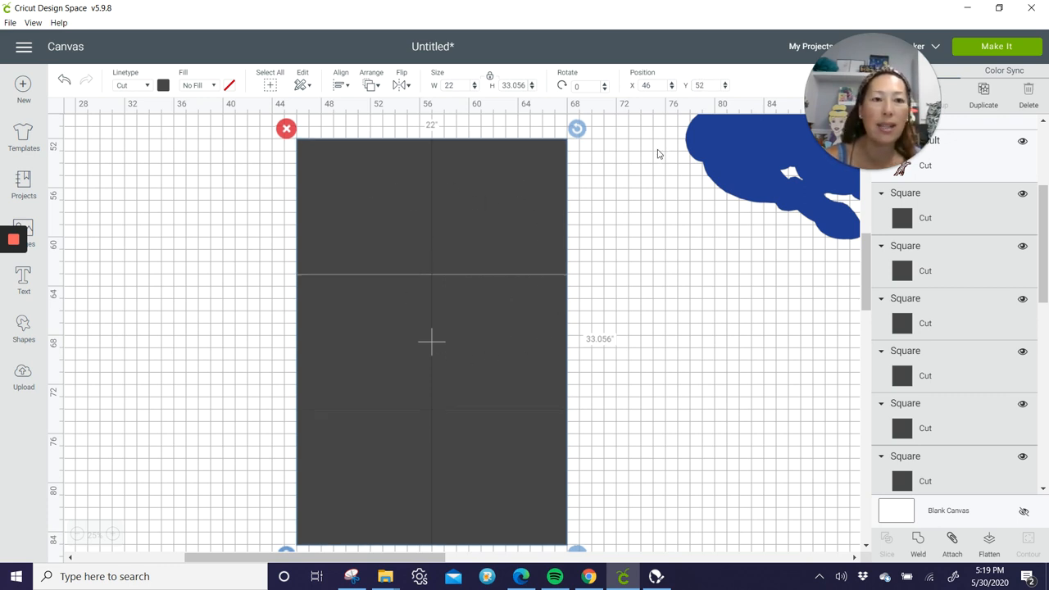
click(885, 541)
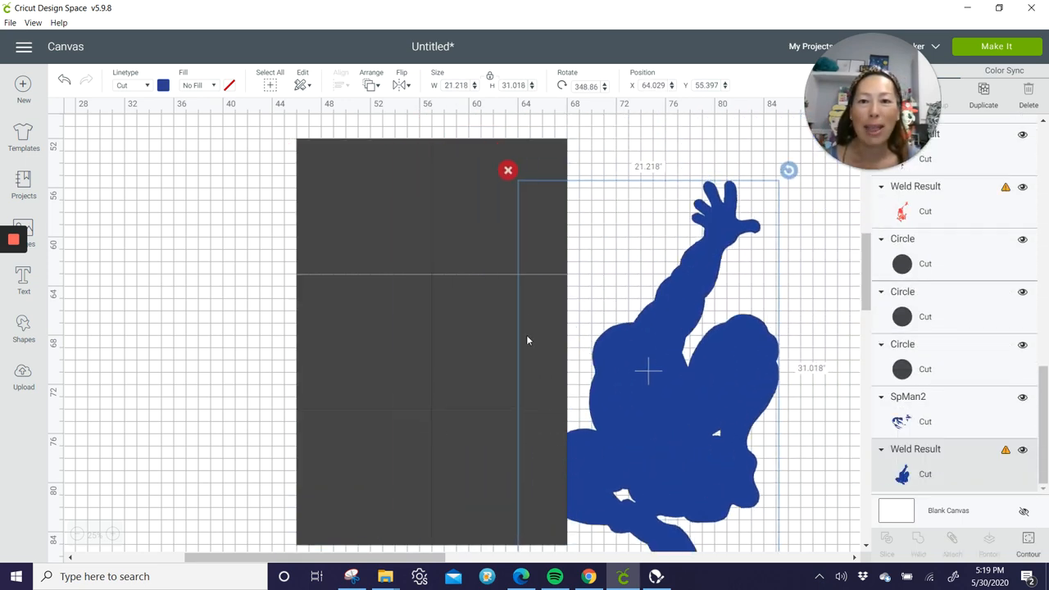
- Slice the blue Spider-Man against the tile squares into separate blue Slice Result pieces
click(370, 79)
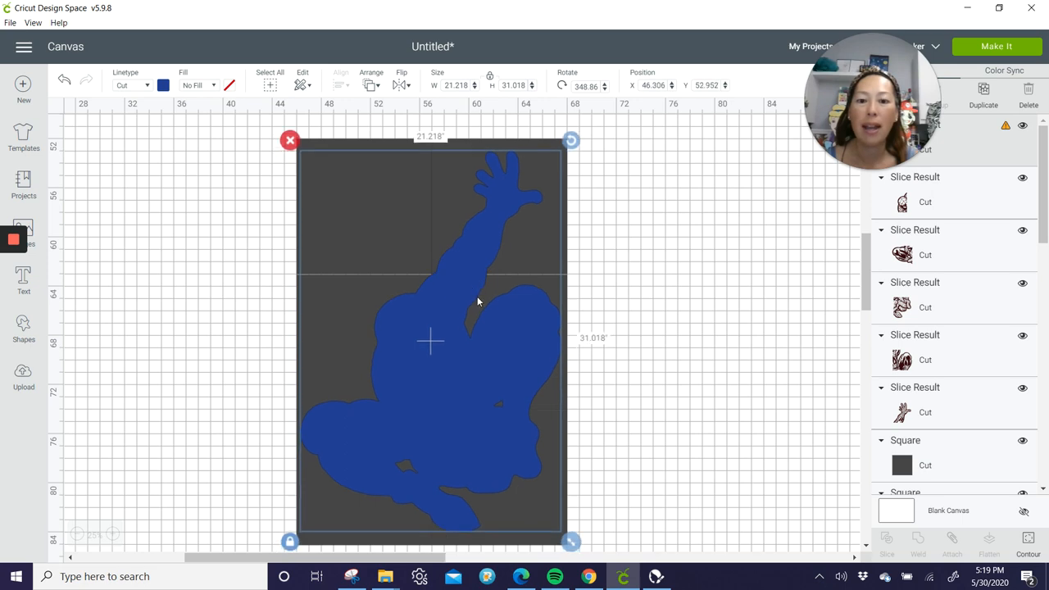
scroll(down, 3)
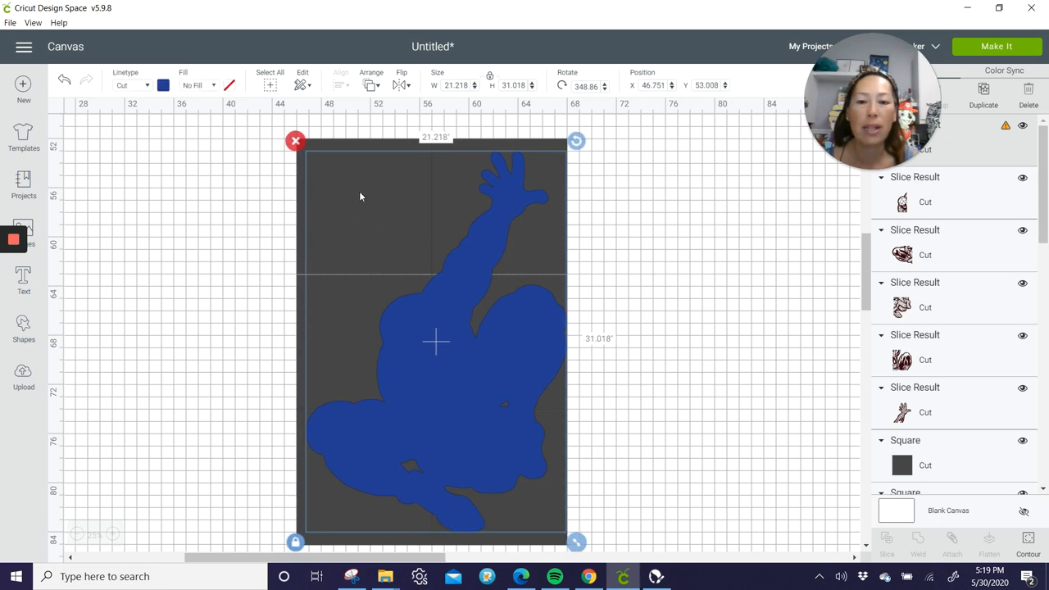
click(733, 338)
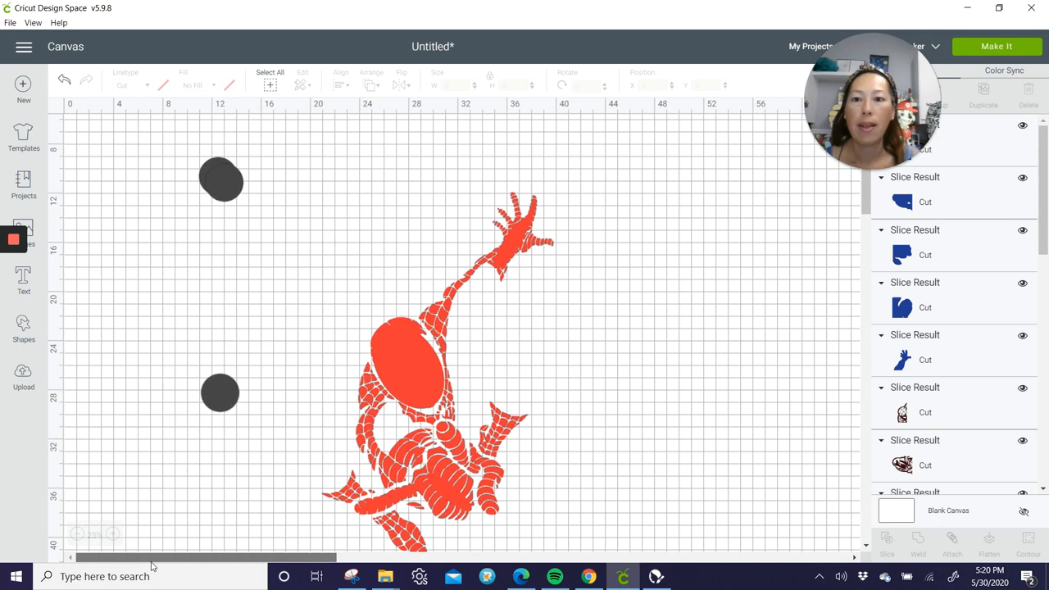
- Box-select the leftover dark circles and red figure and delete them from the canvas
scroll(down, 3)
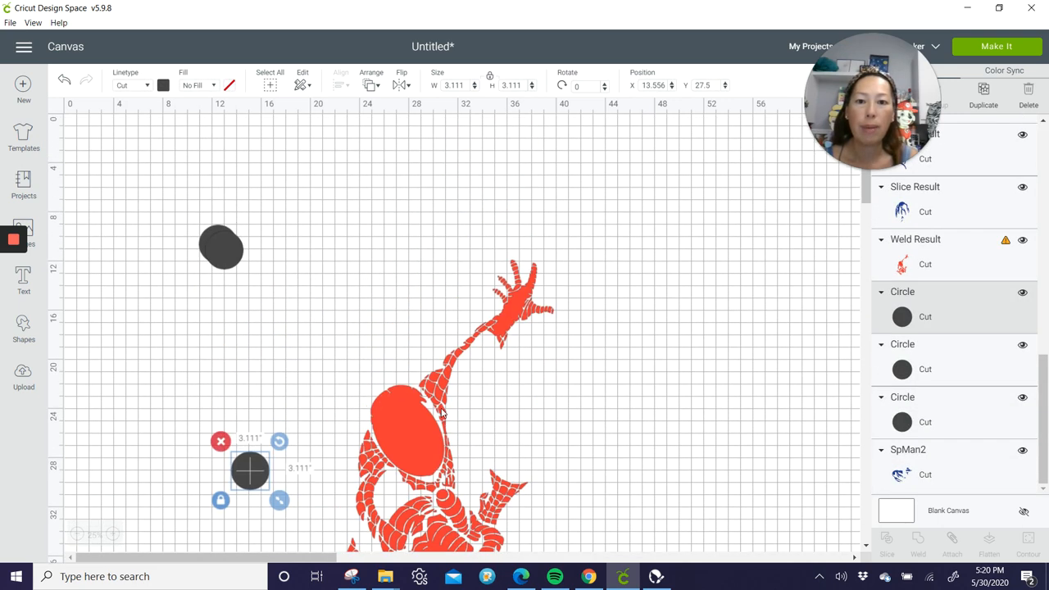
scroll(down, 3)
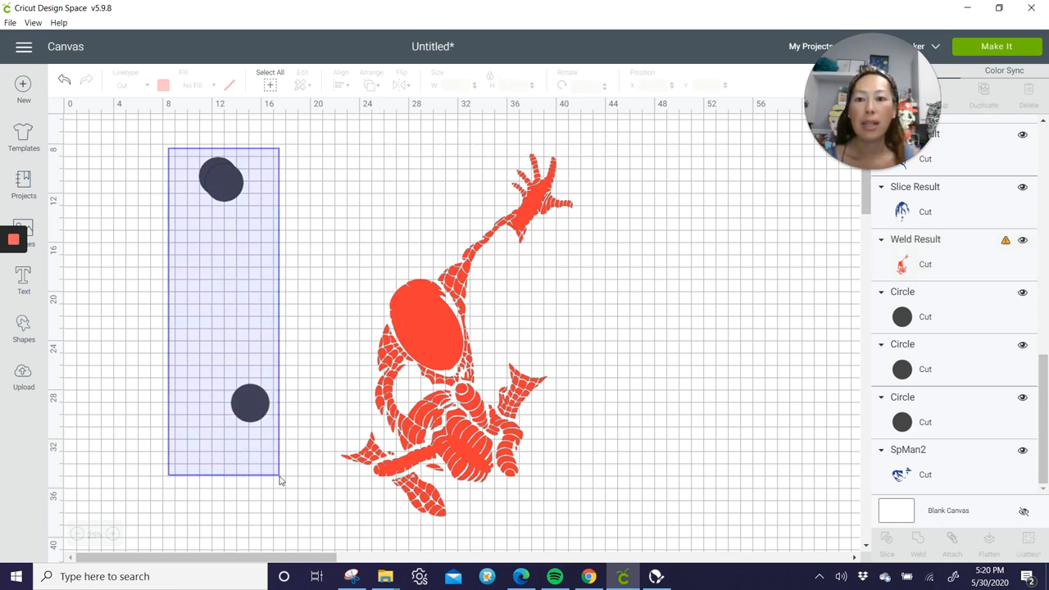
click(221, 311)
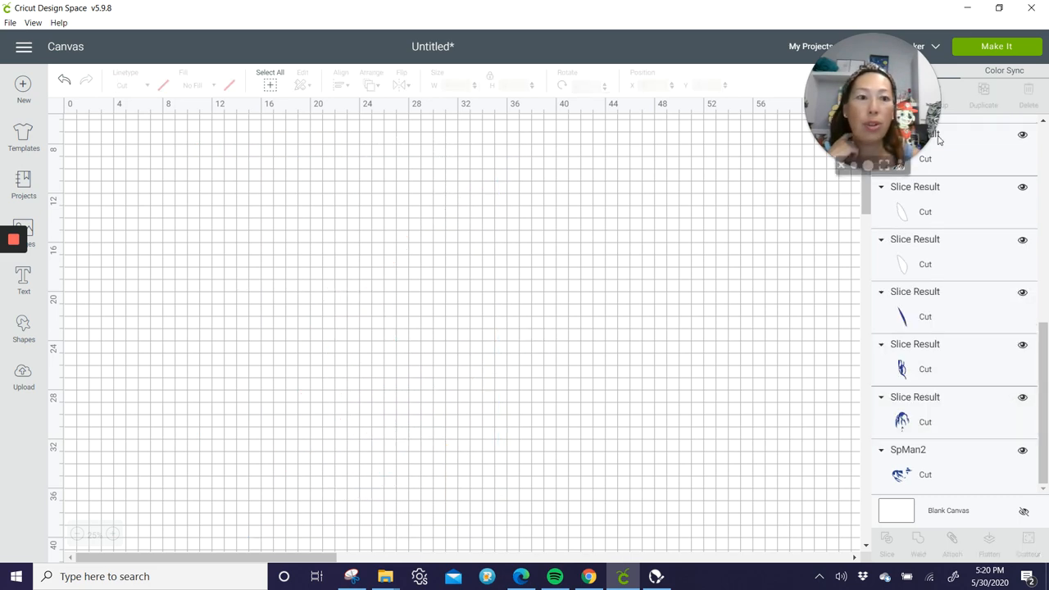
- Make It to prepare the project across 13 cutting mats and review the pieces on each mat
click(997, 46)
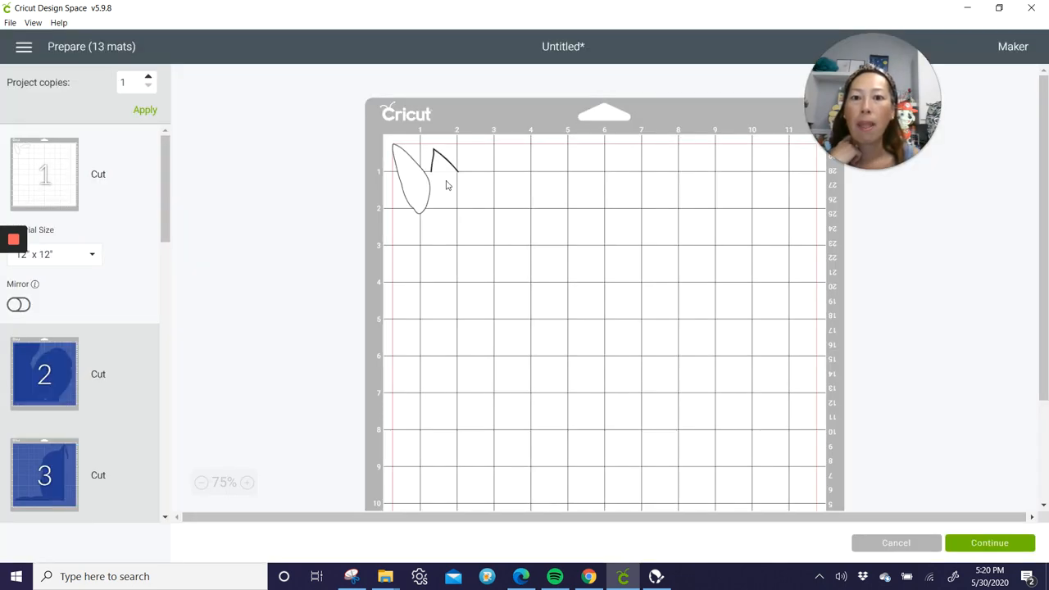
click(443, 160)
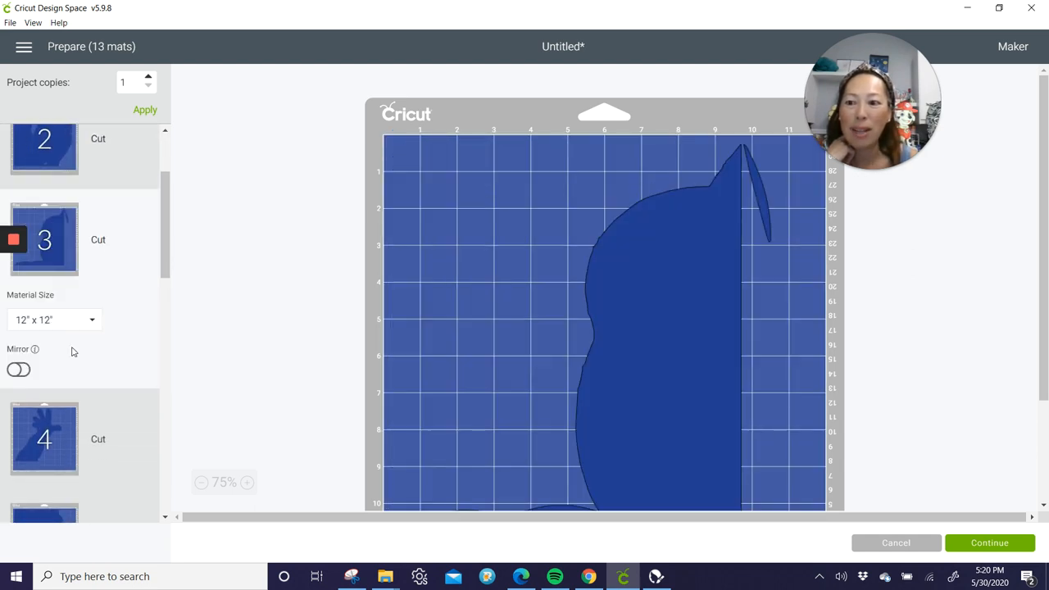
scroll(down, 3)
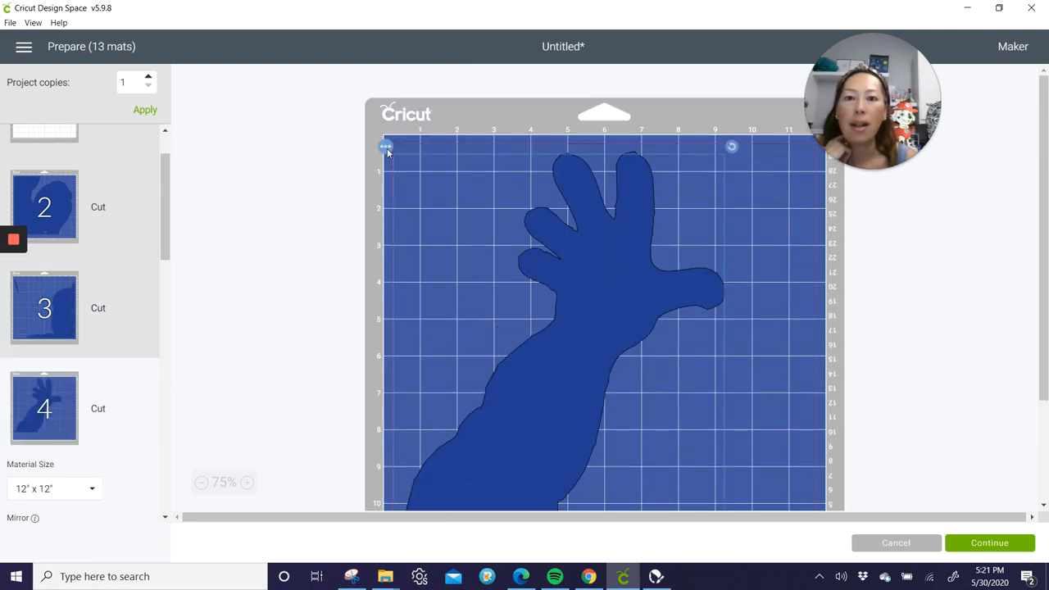
- Move the blue hand piece to mat 3 beside the arm piece and review the mats
click(385, 148)
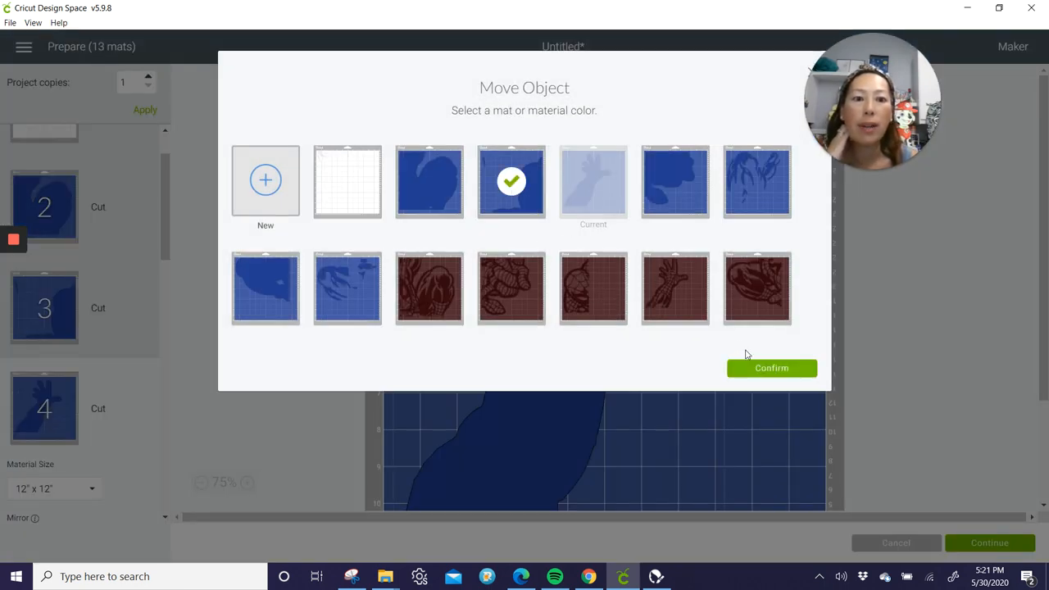
click(770, 367)
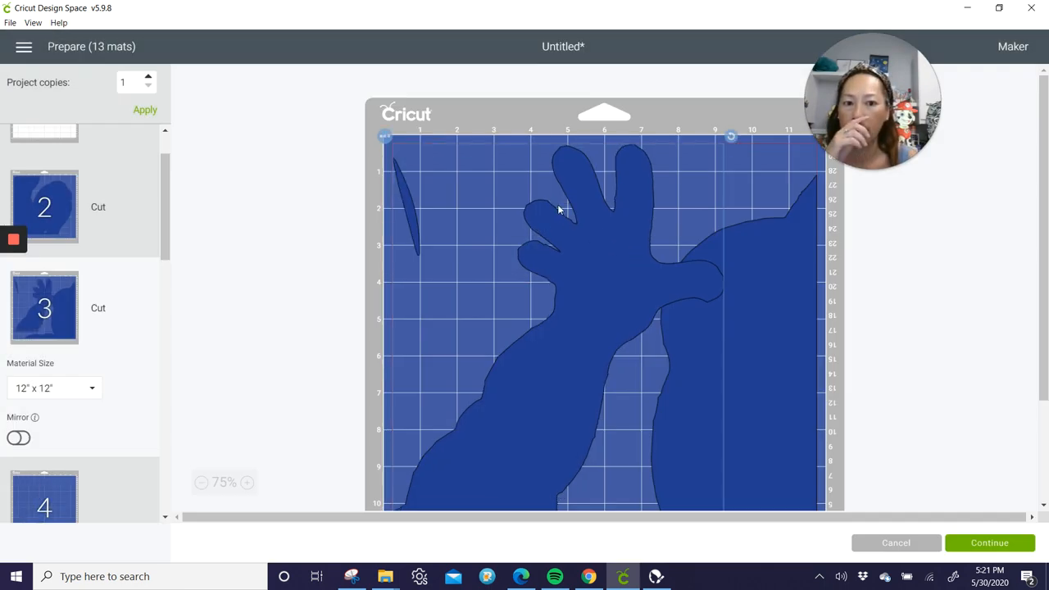
scroll(down, 3)
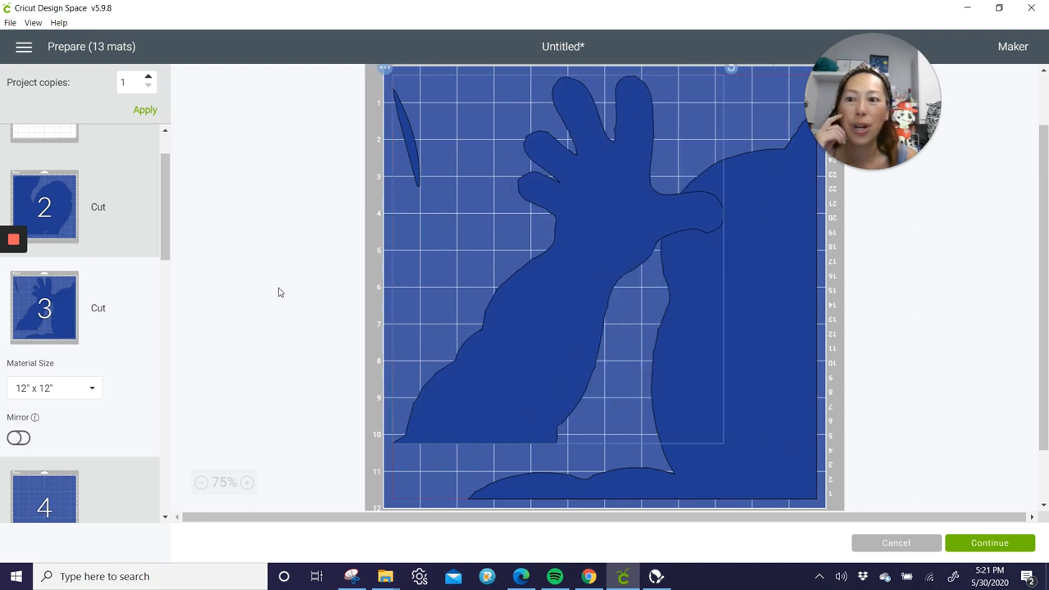
scroll(down, 3)
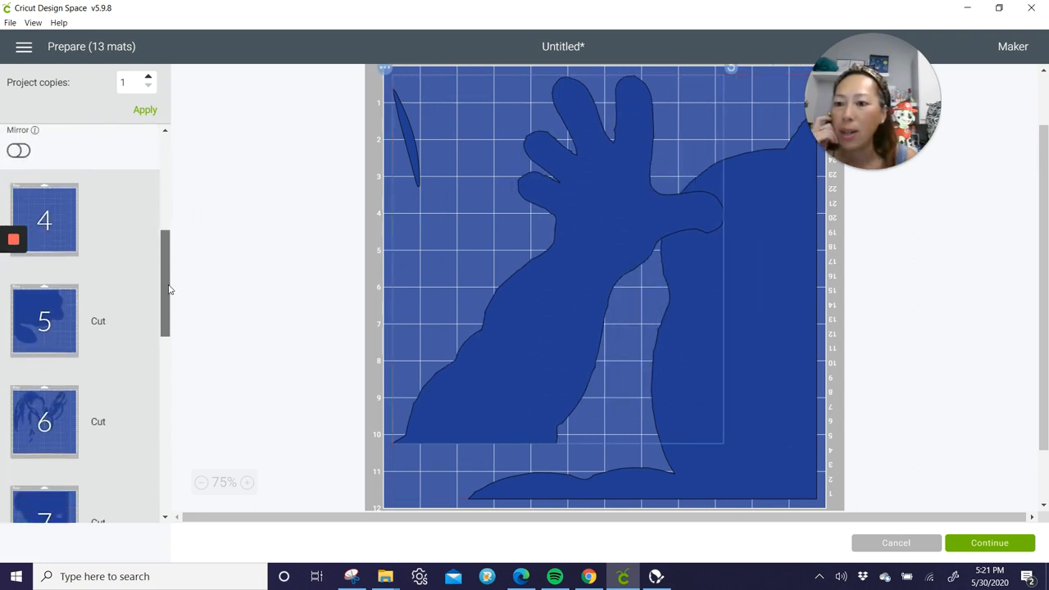
scroll(down, 3)
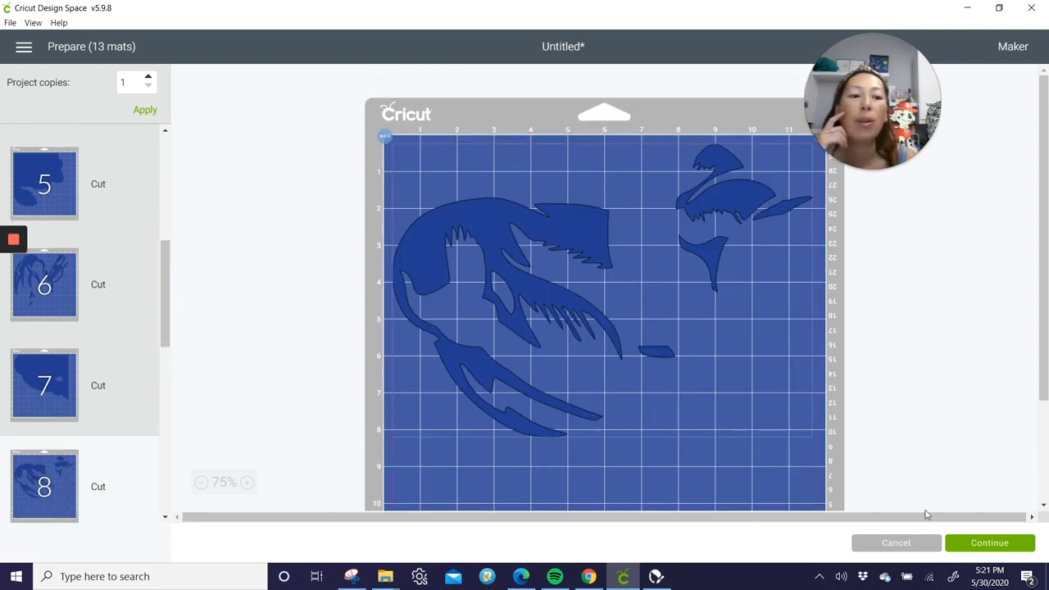
- Cancel out of the Prepare screen back to the sliced design canvas
click(895, 543)
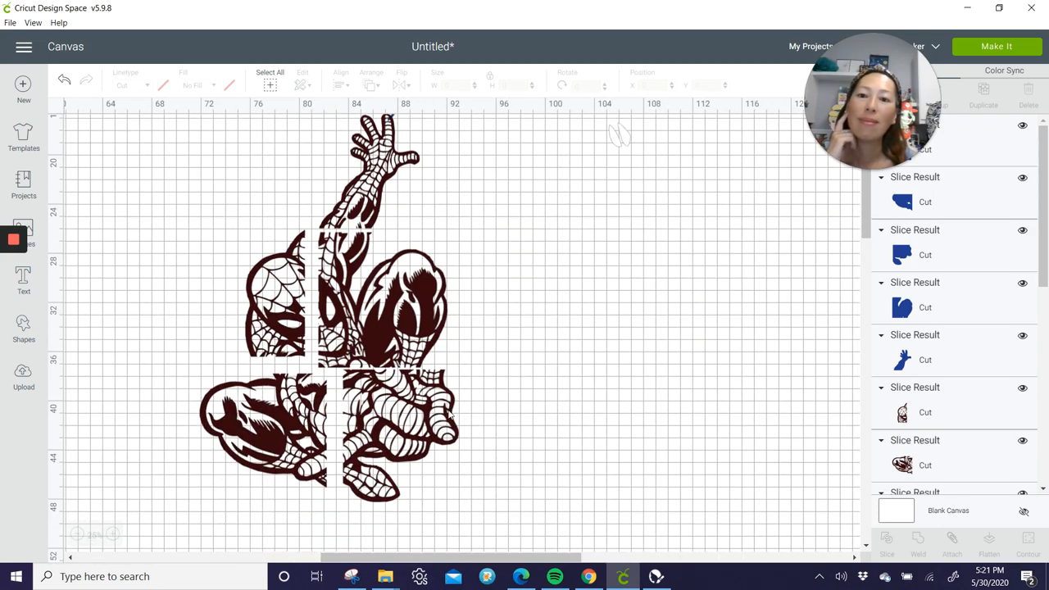
mouse_move(194, 169)
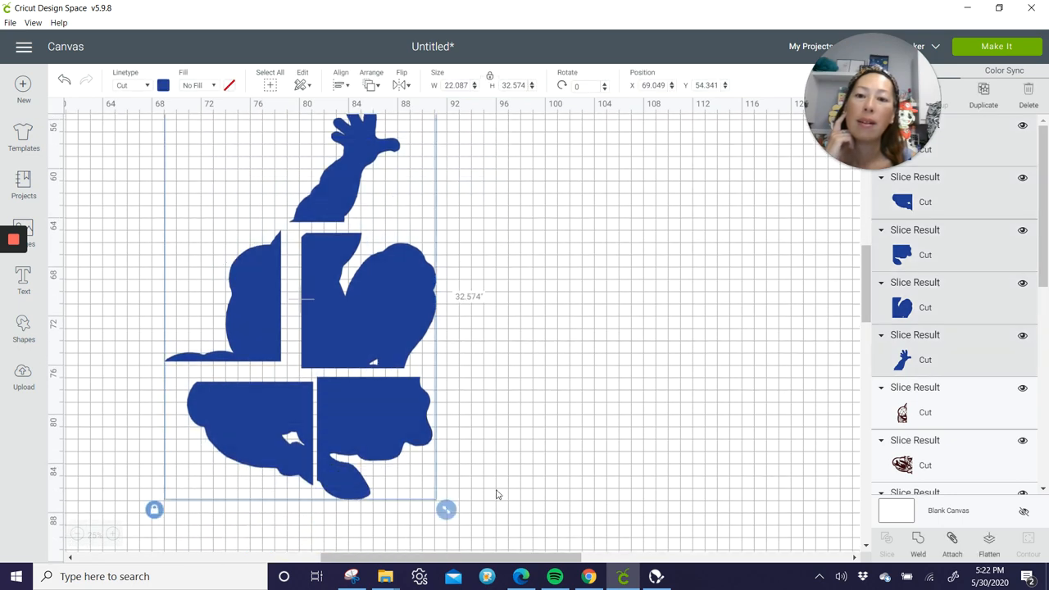
mouse_move(499, 465)
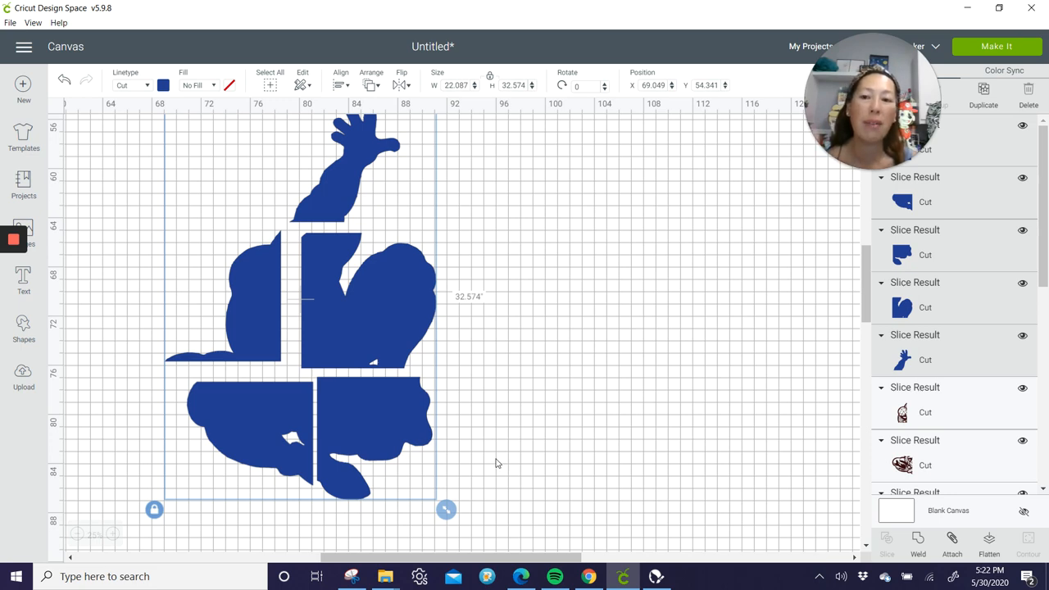
mouse_move(474, 323)
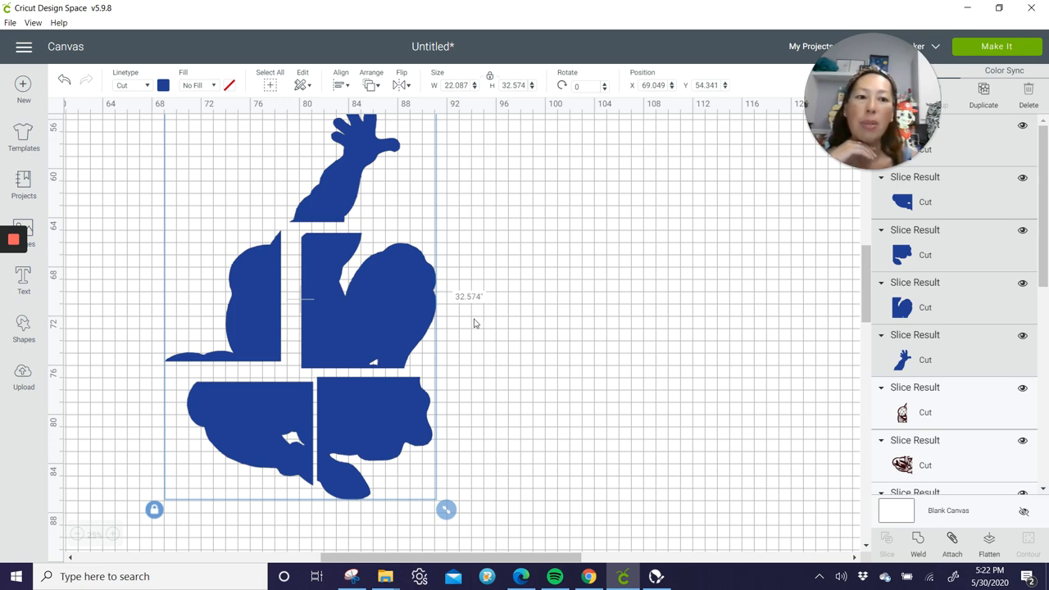
- Recolour the blue pieces grey via the Linetype swatch and send the design to Make It
click(163, 85)
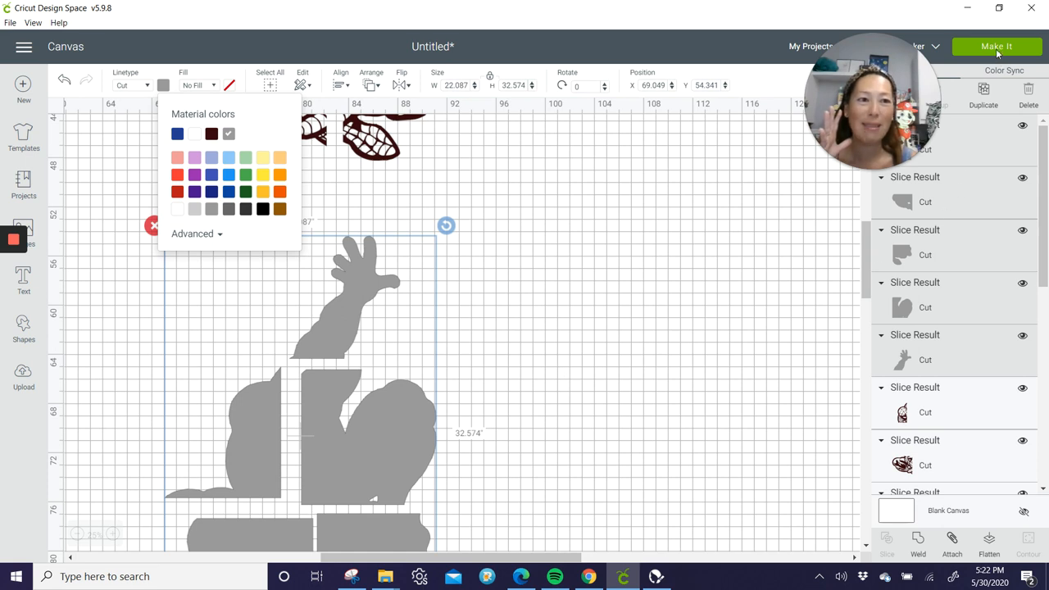
click(997, 46)
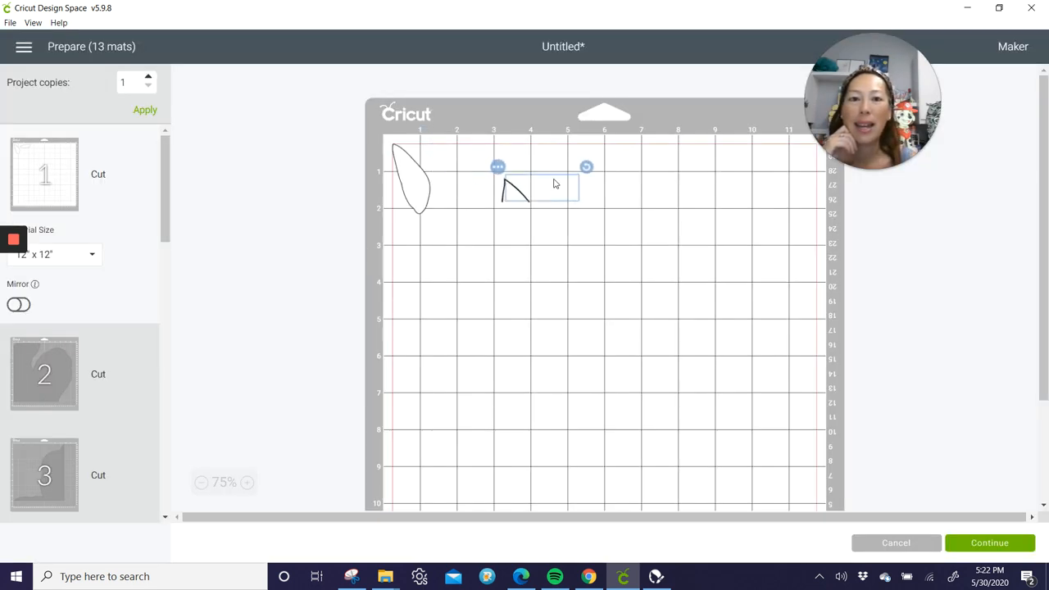
- Nudge the small piece on mat 1 leftwards, then start Move Object on a brown piece from mat 8
drag(537, 184, 472, 183)
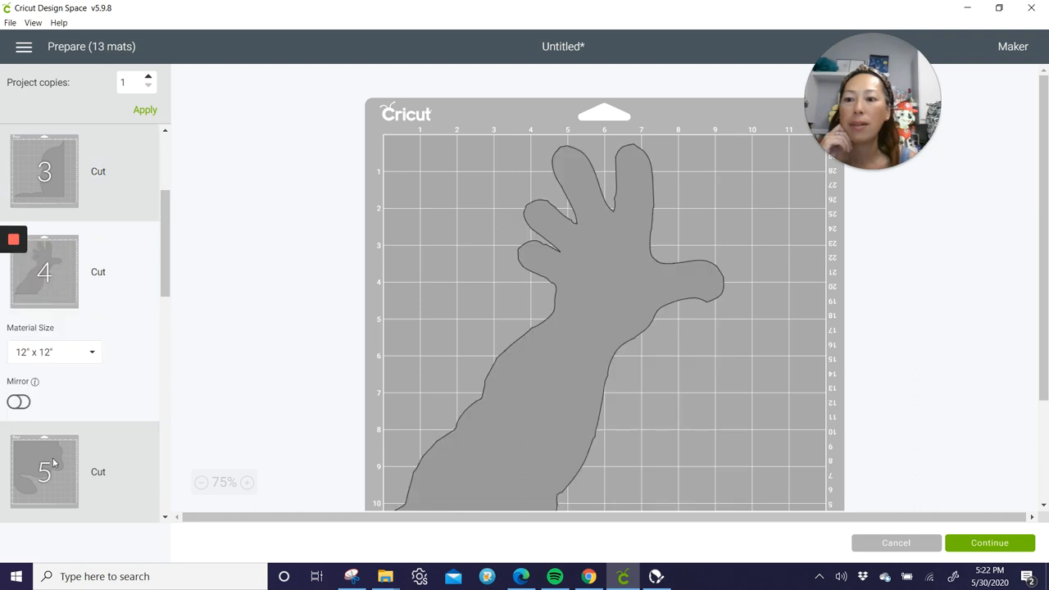
scroll(down, 3)
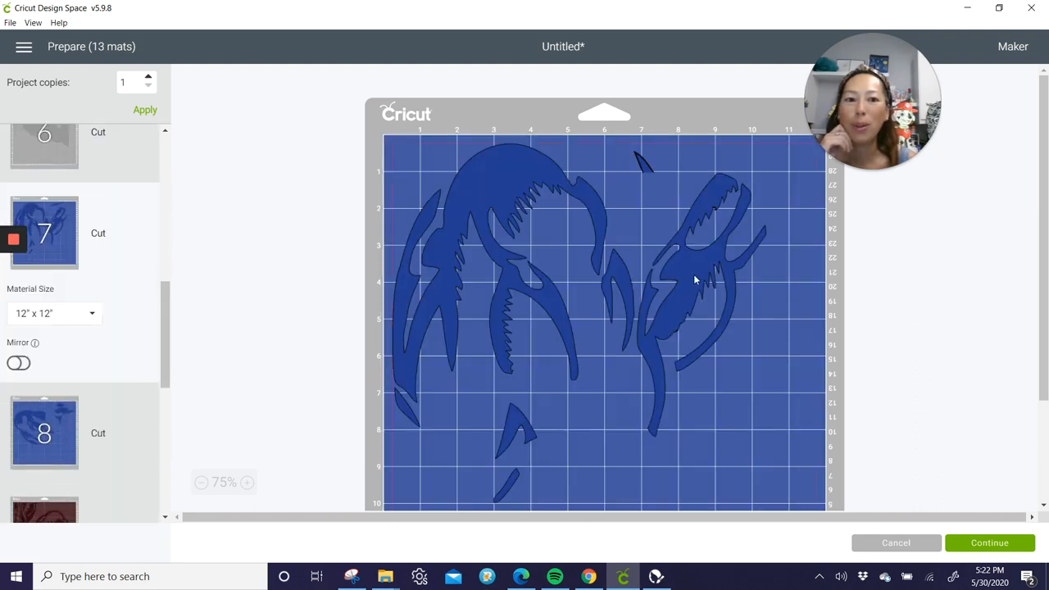
scroll(down, 3)
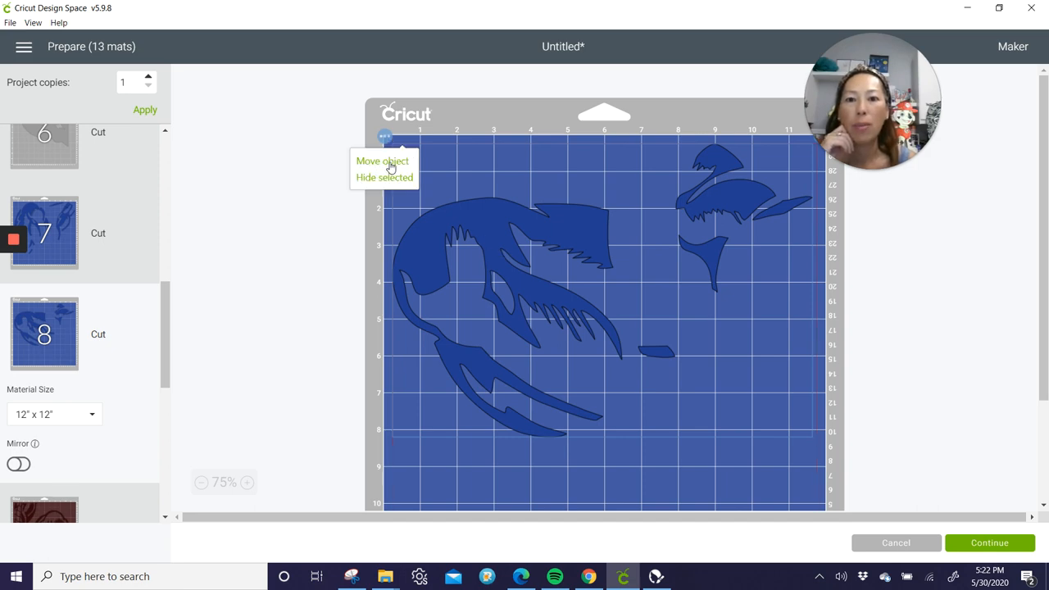
click(382, 161)
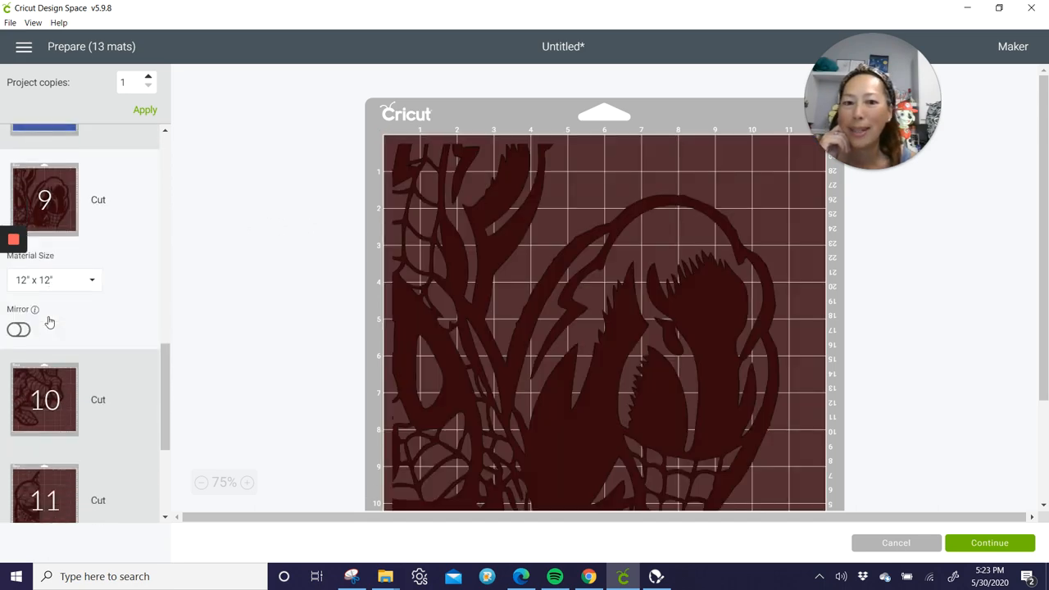
scroll(down, 3)
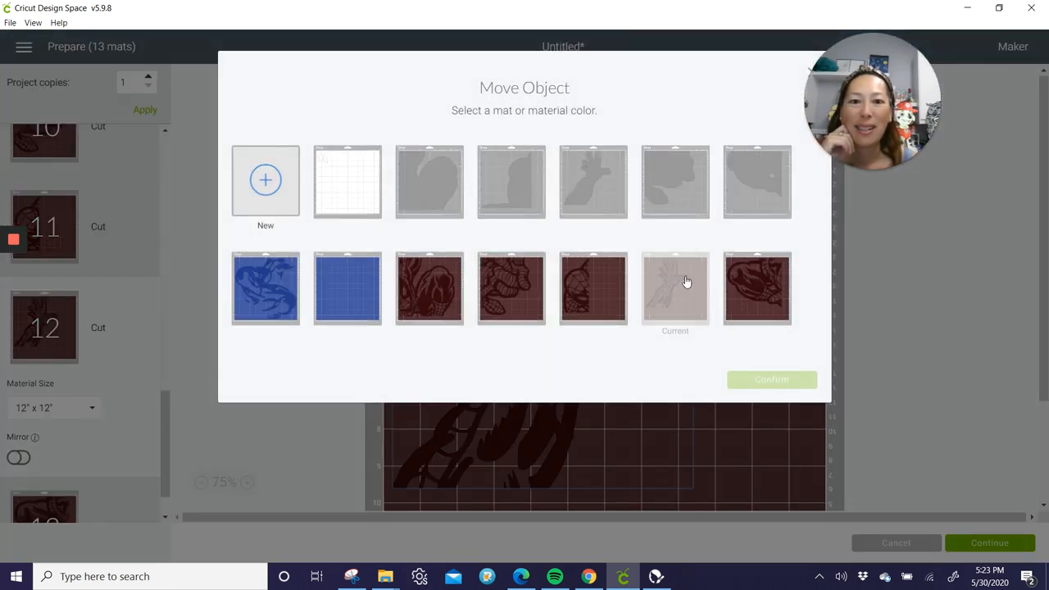
- Choose mat 11 as the brown piece's destination and confirm, placing two brown pieces together
click(593, 272)
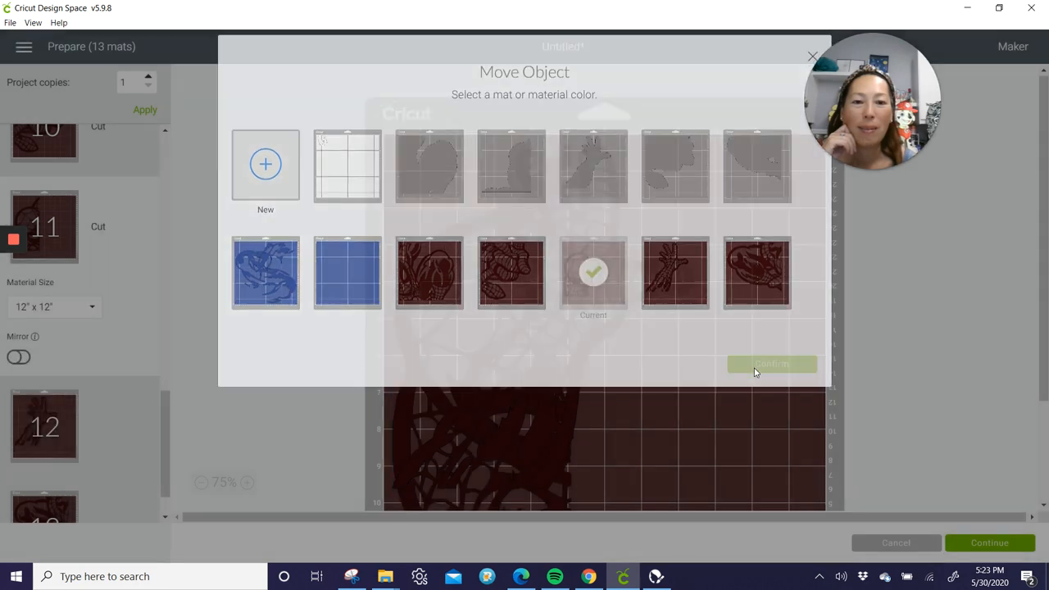
click(771, 364)
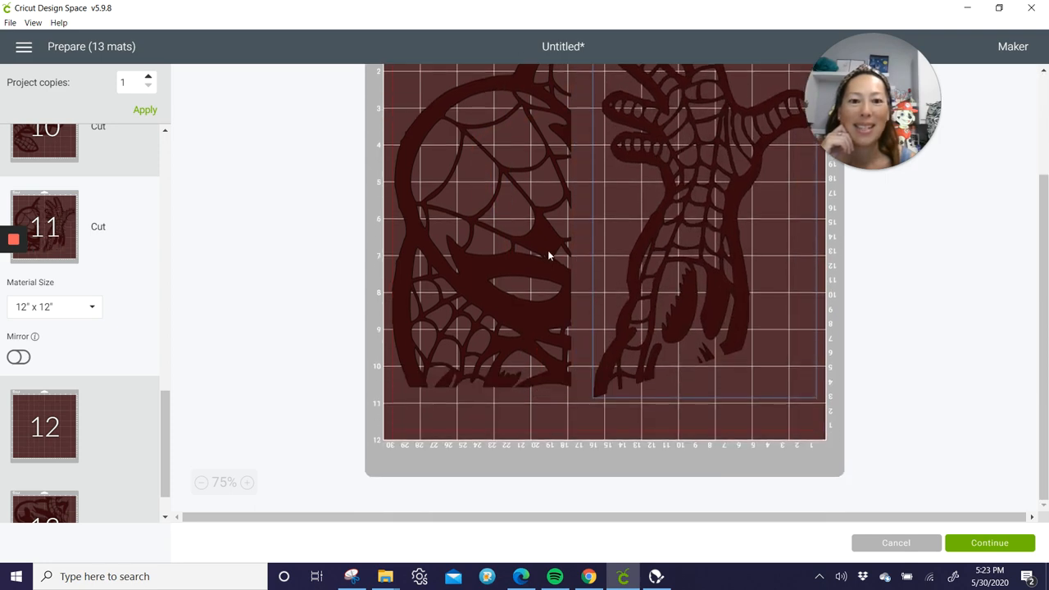
scroll(down, 3)
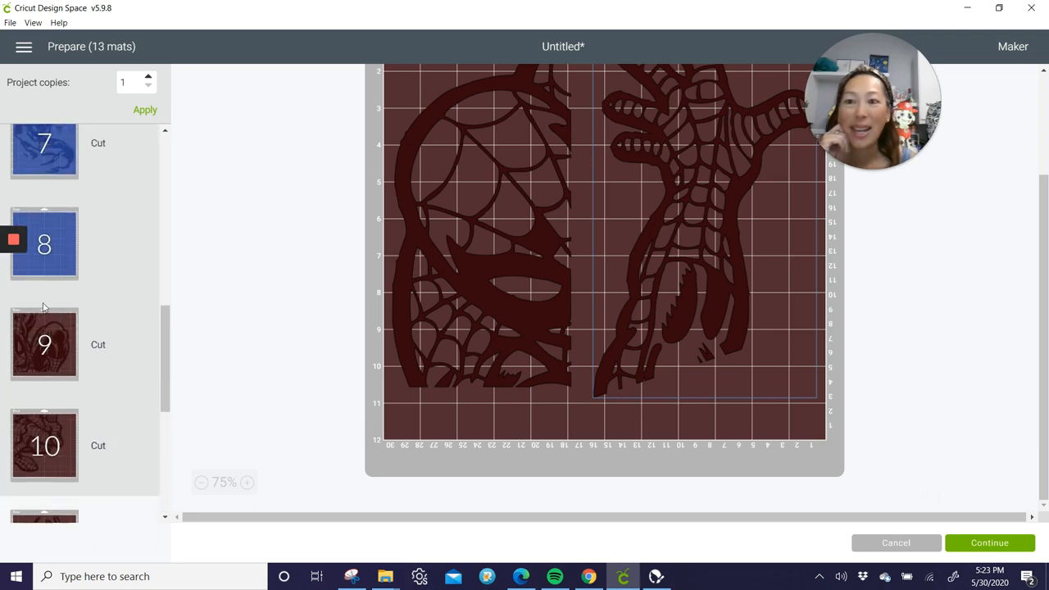
scroll(up, 3)
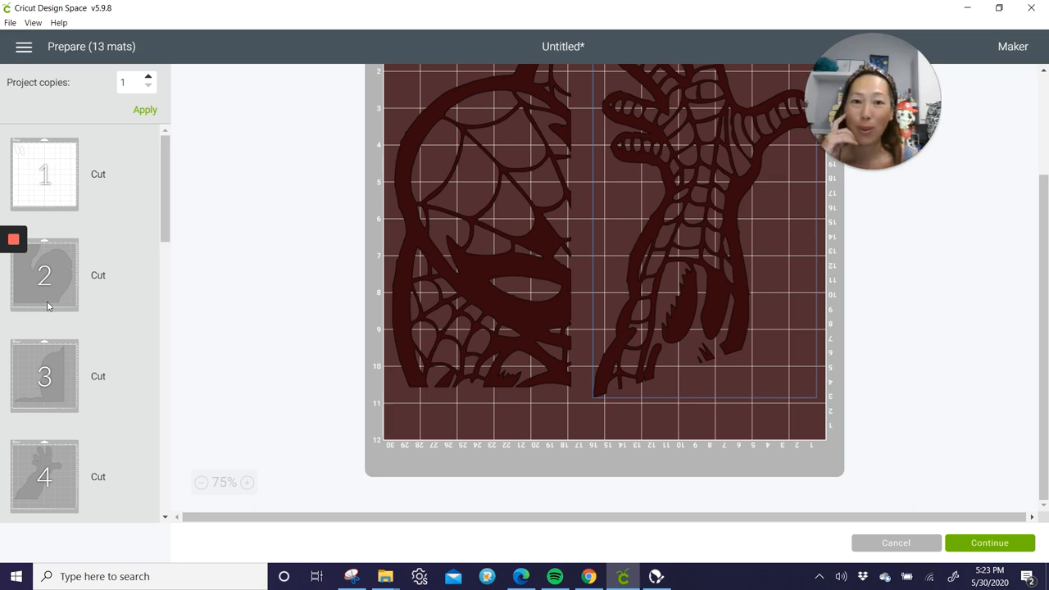
mouse_move(782, 245)
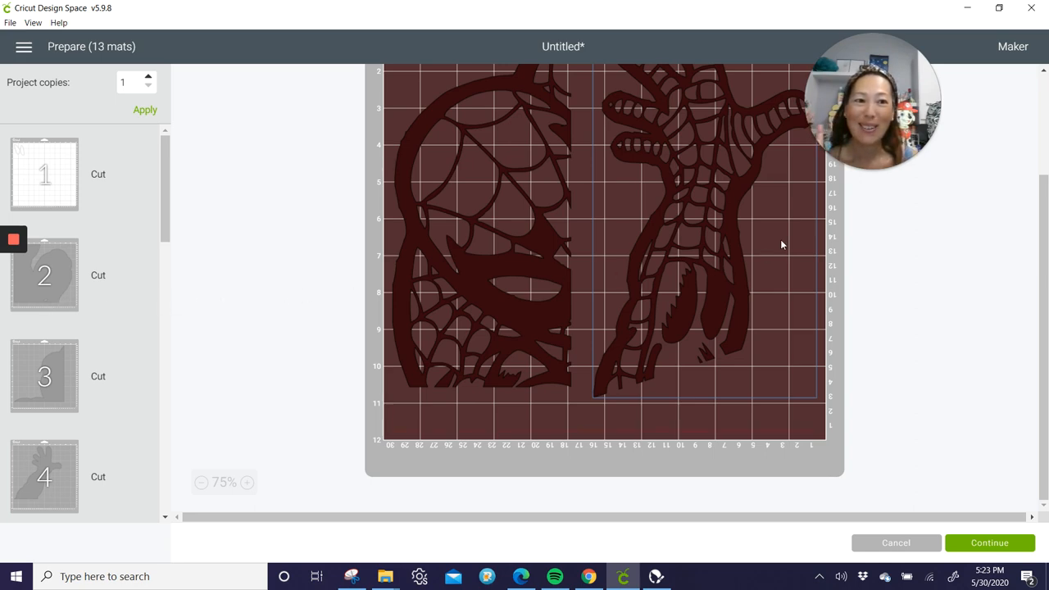